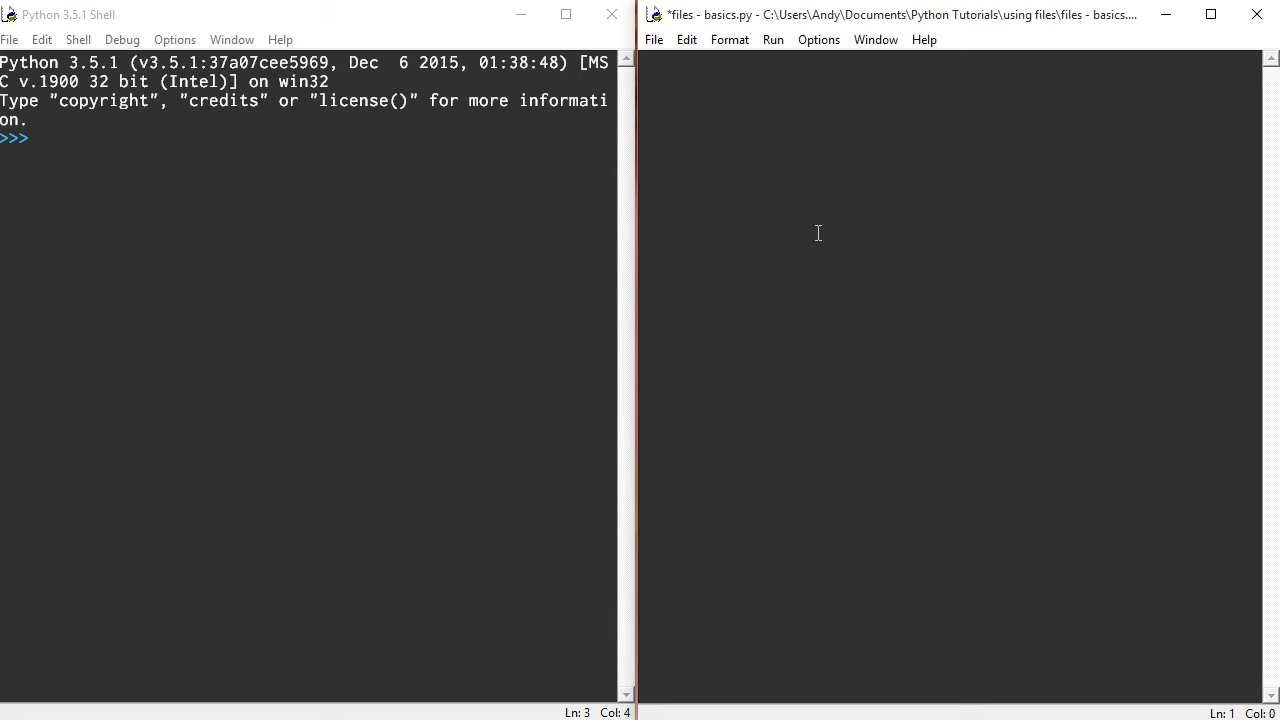
Type import pickle and begin grades = {'andy':['A','A','B'] on line 3
text(import pickle)
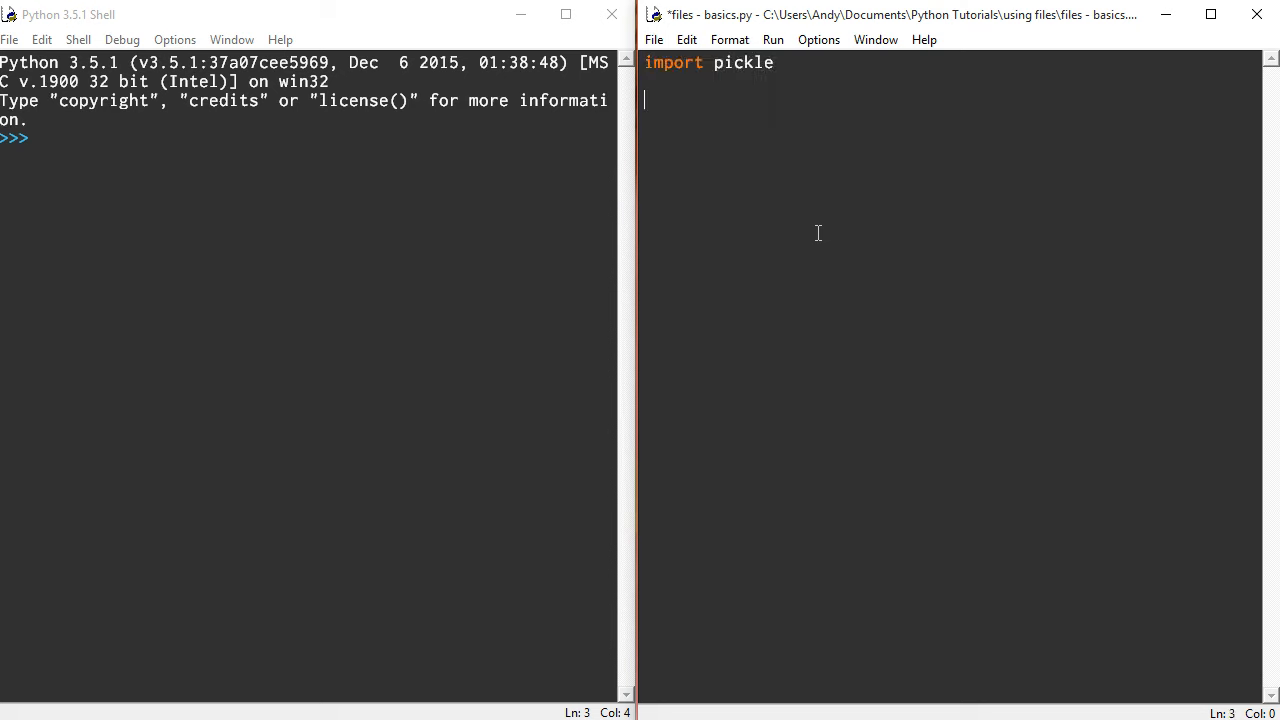
text(gra)
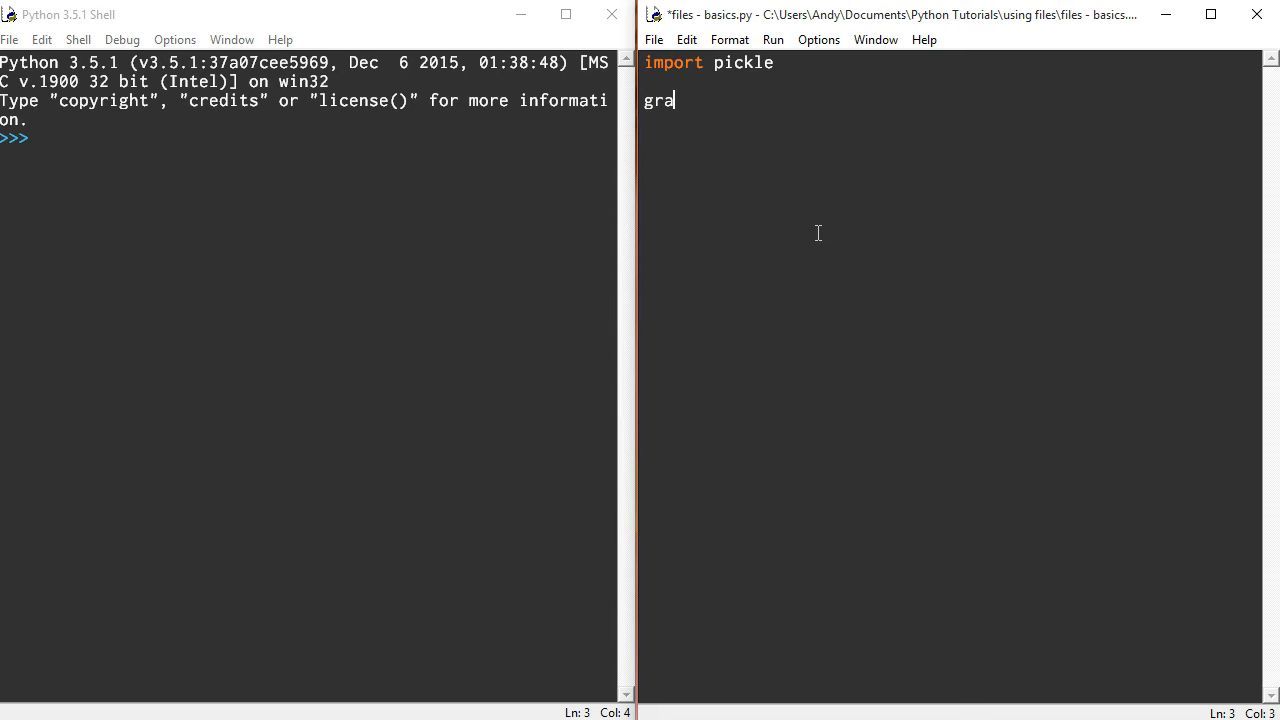
text(des -)
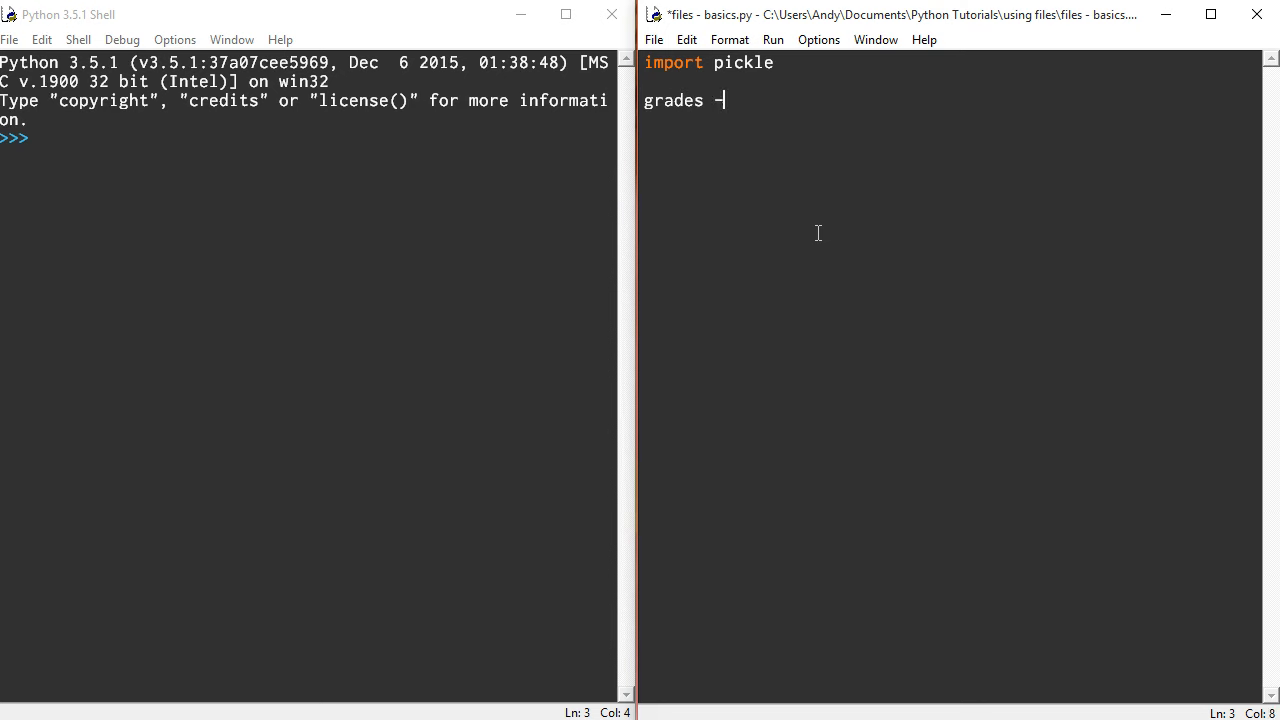
text(= {)
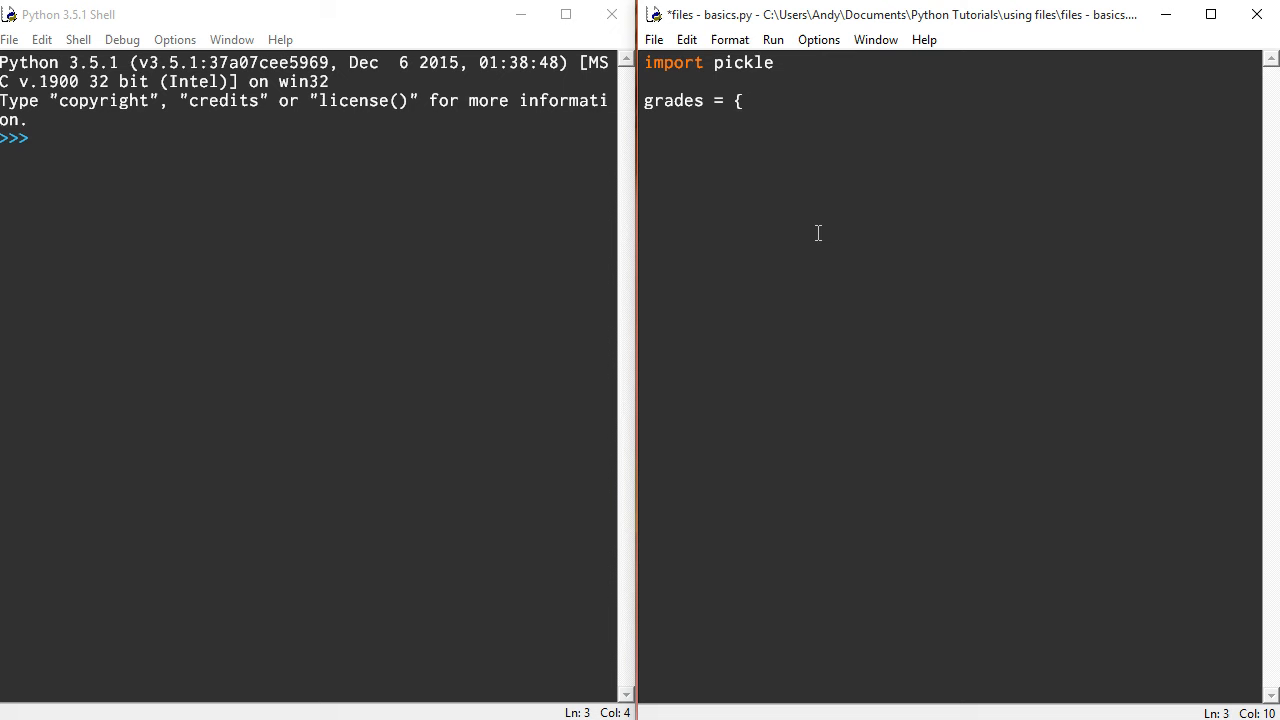
text('an)
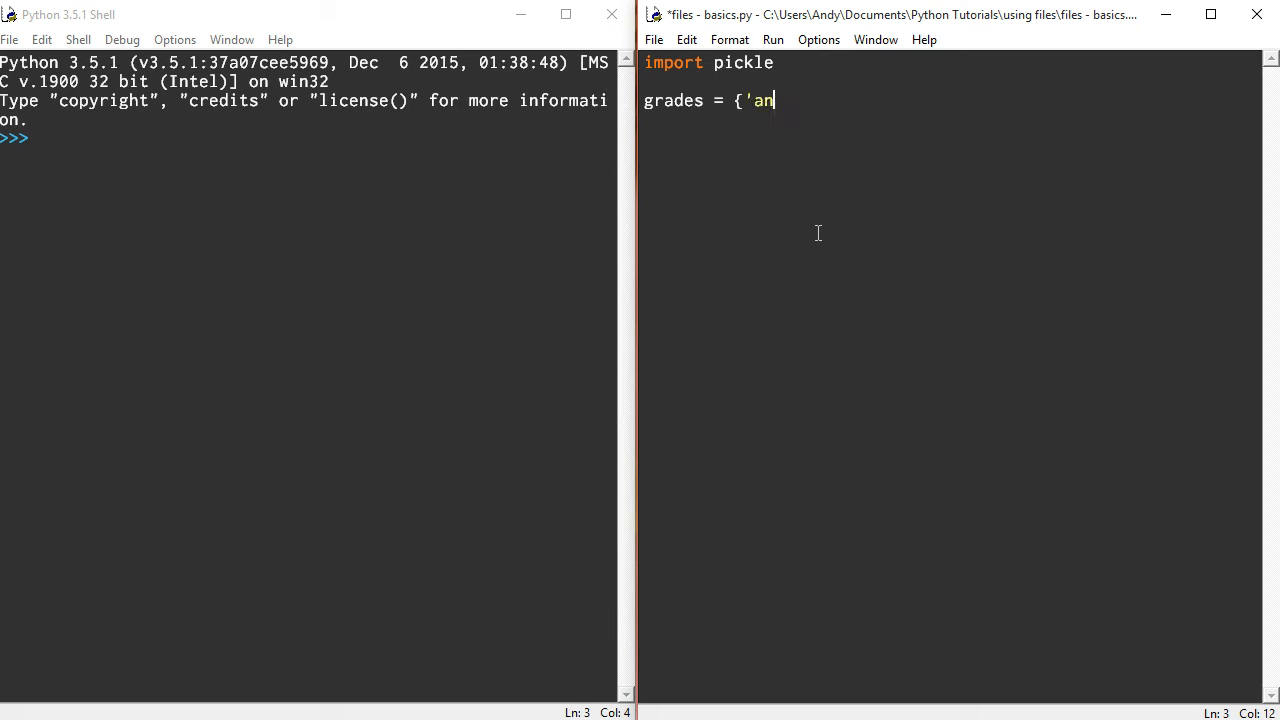
text(dy':)
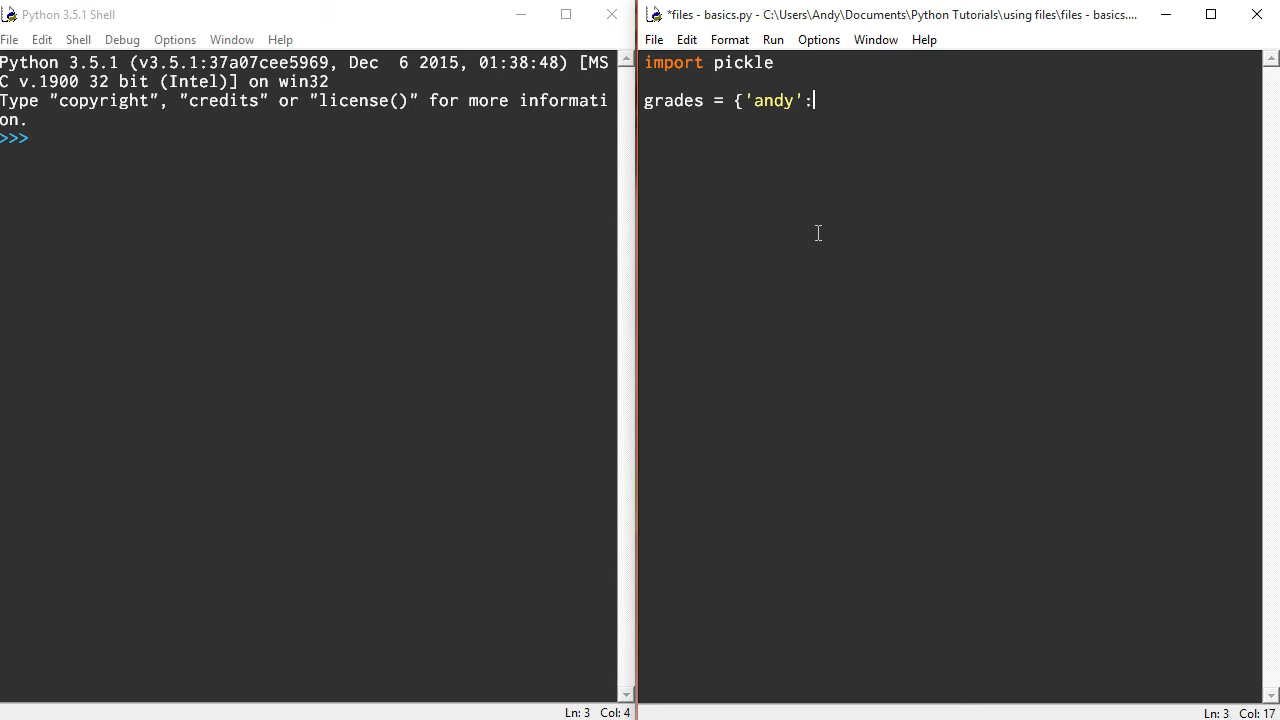
text([')
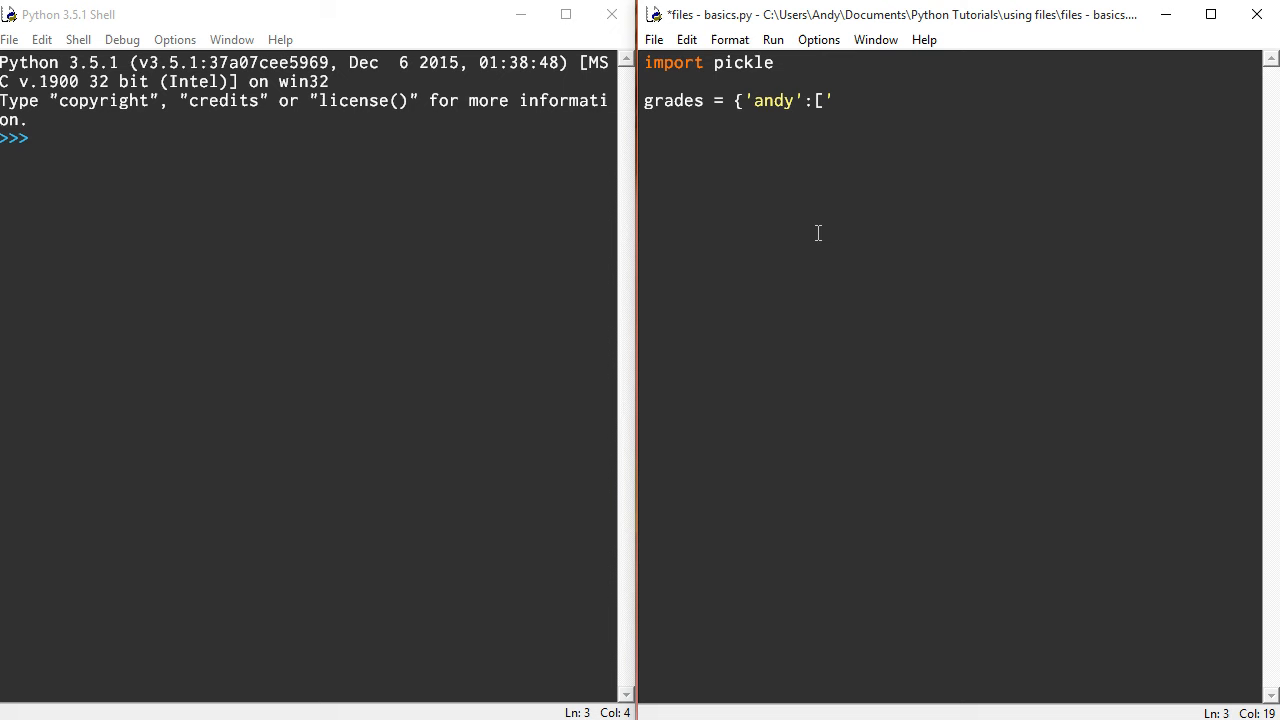
text('A')
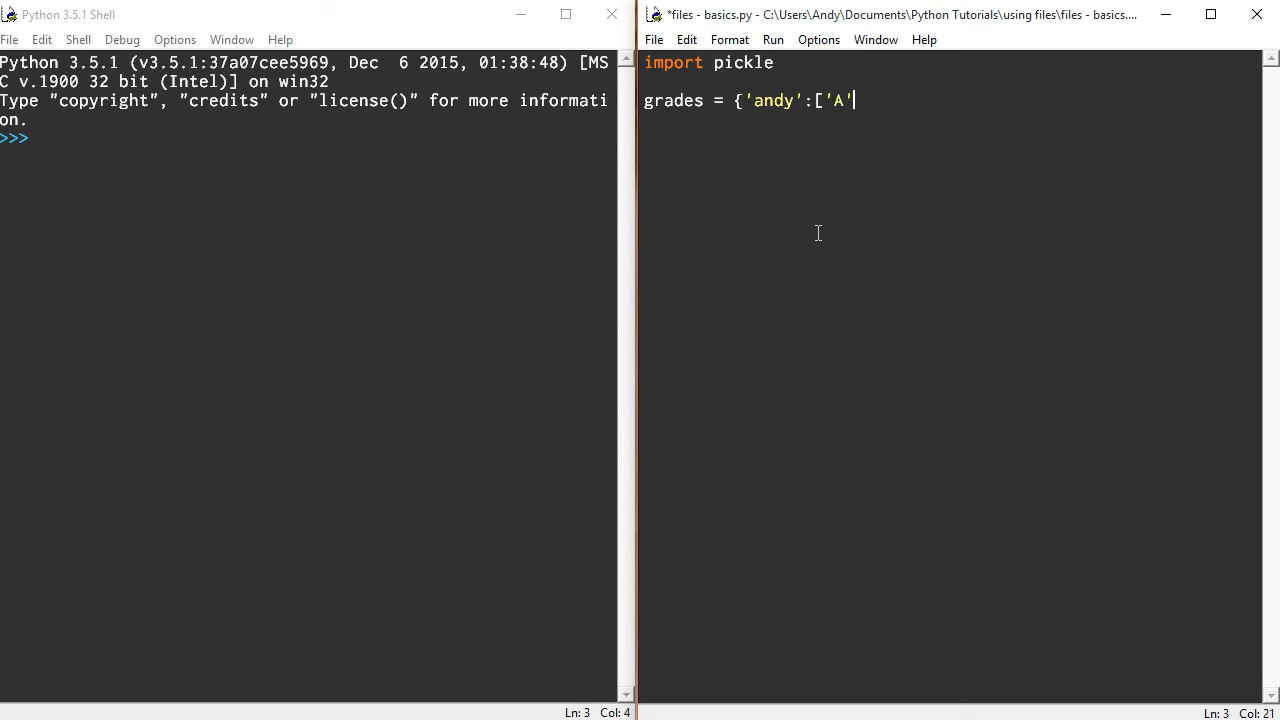
text(,'A')
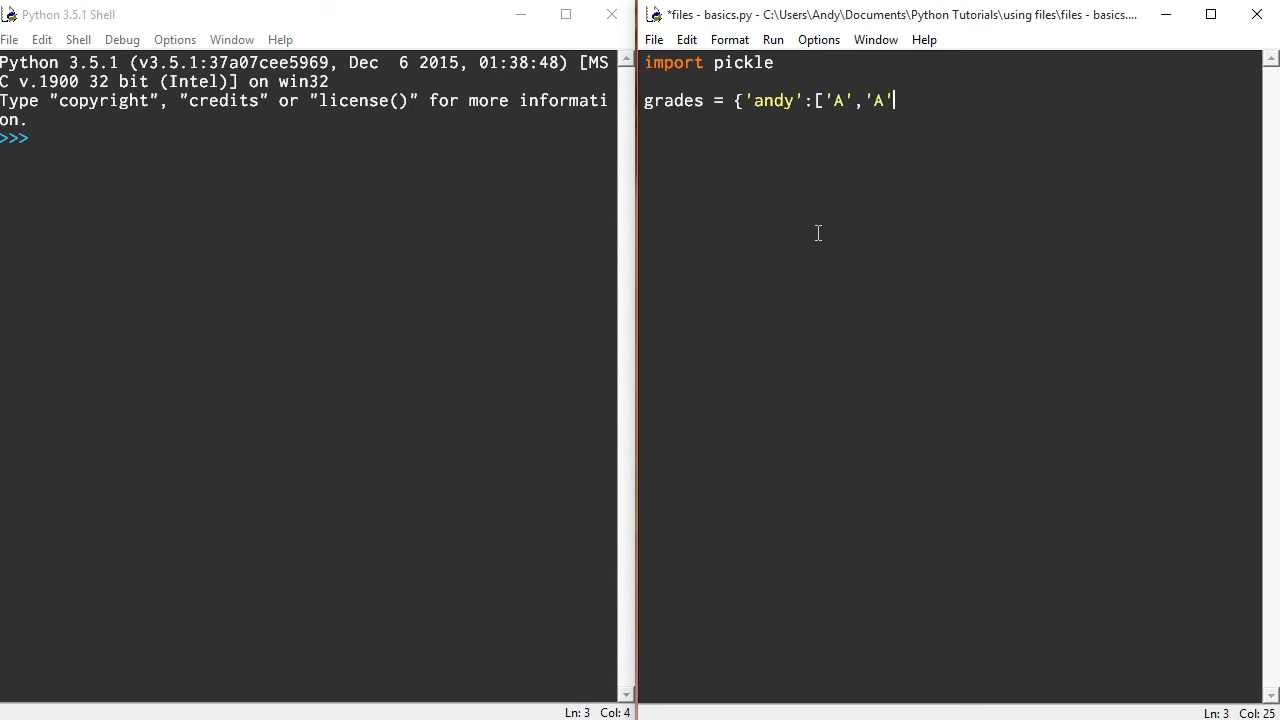
text(,)
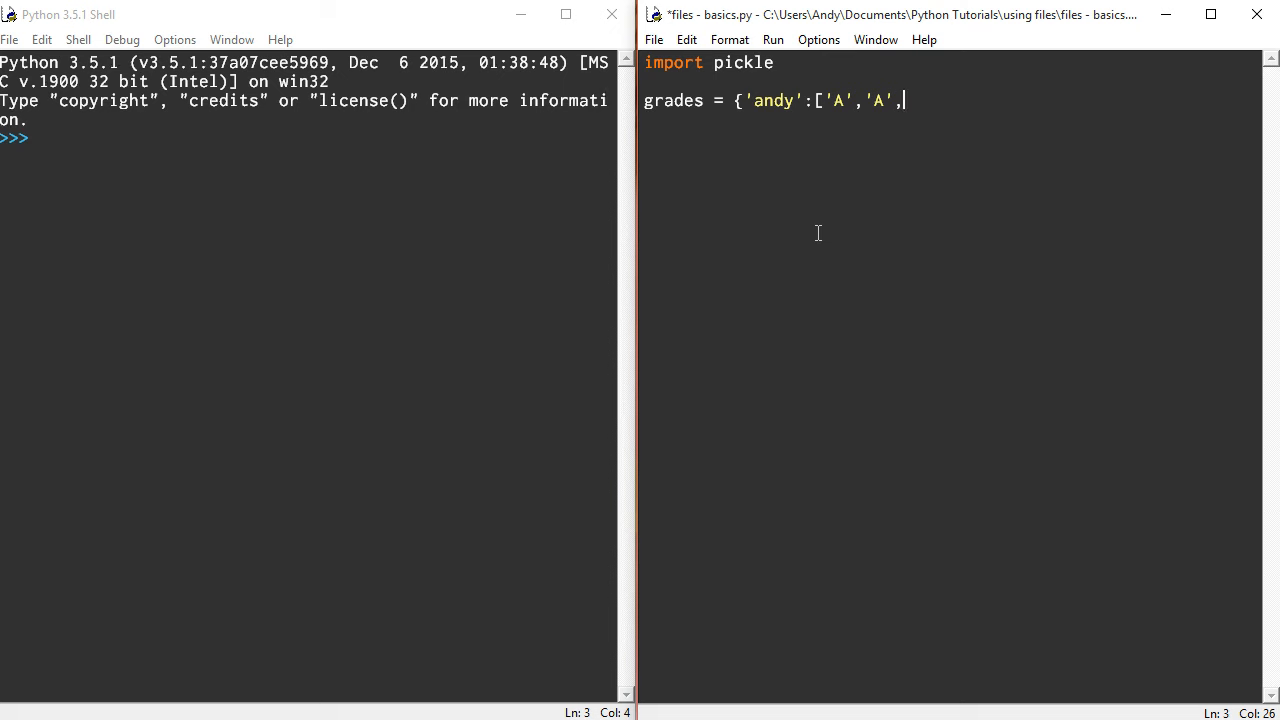
text('B')
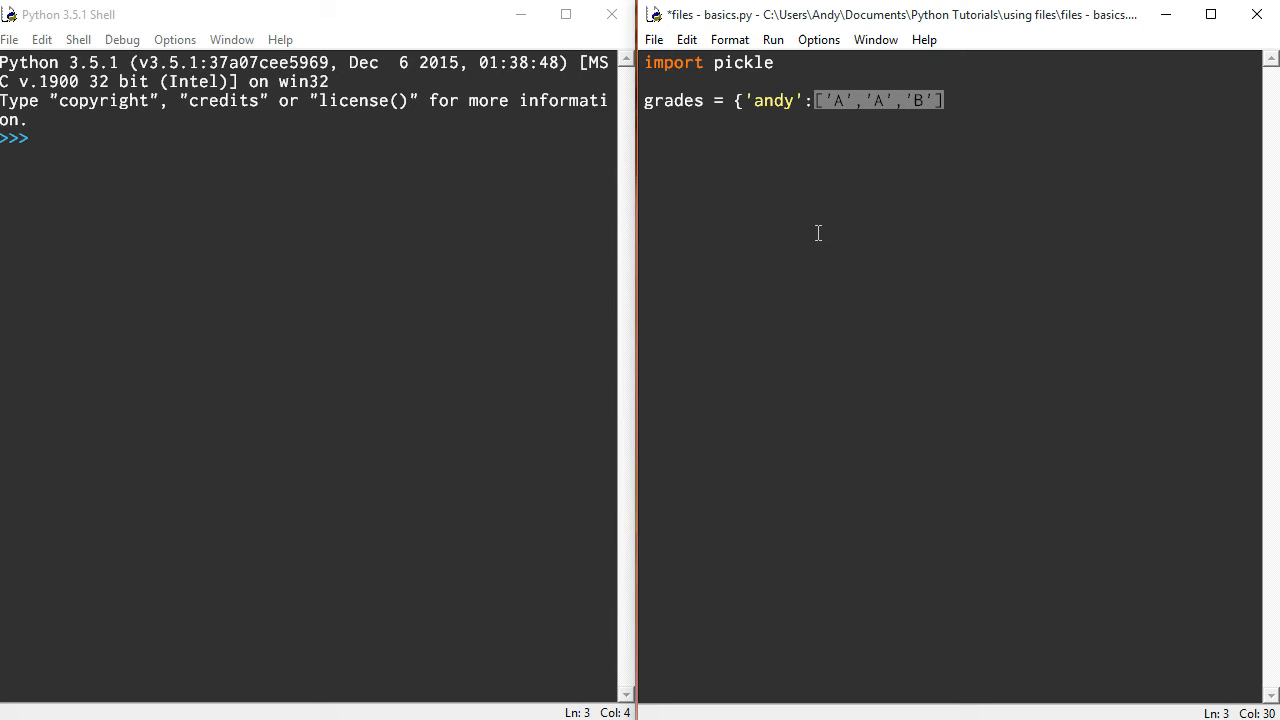
Add the entry 'laura':['B','B','A'] to the grades dictionary and start a new line
text(,)
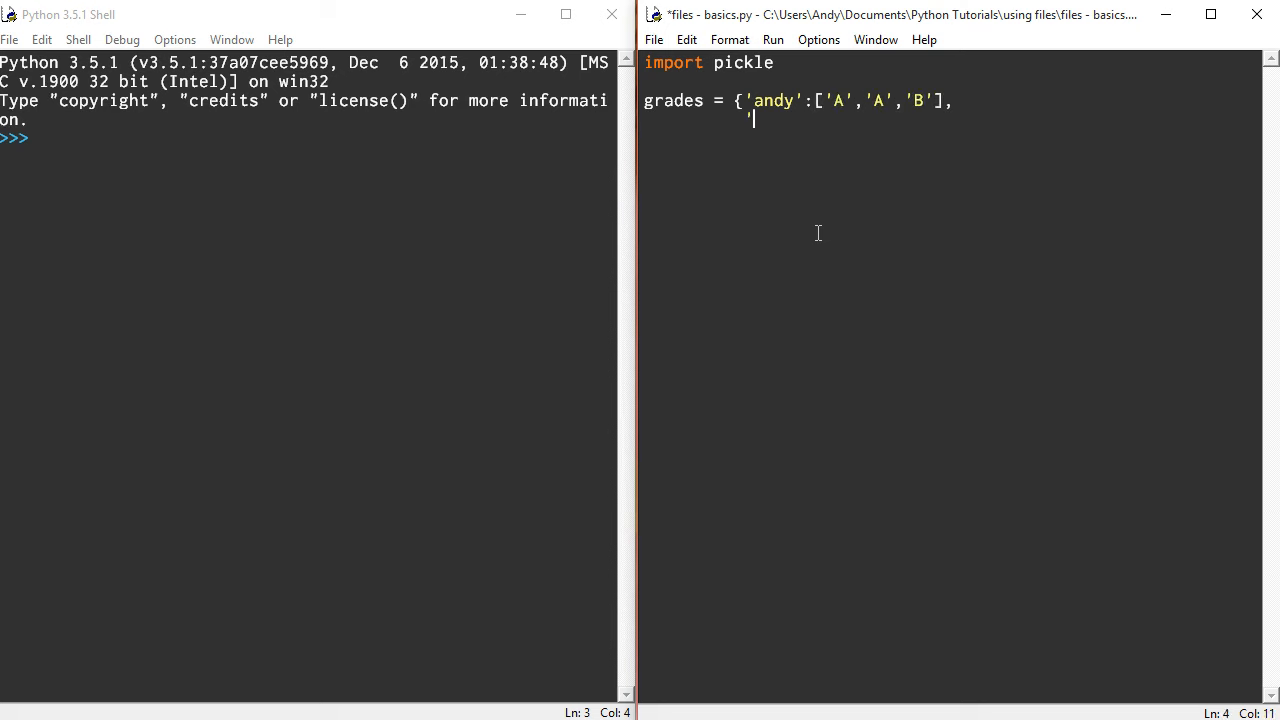
text(laura)
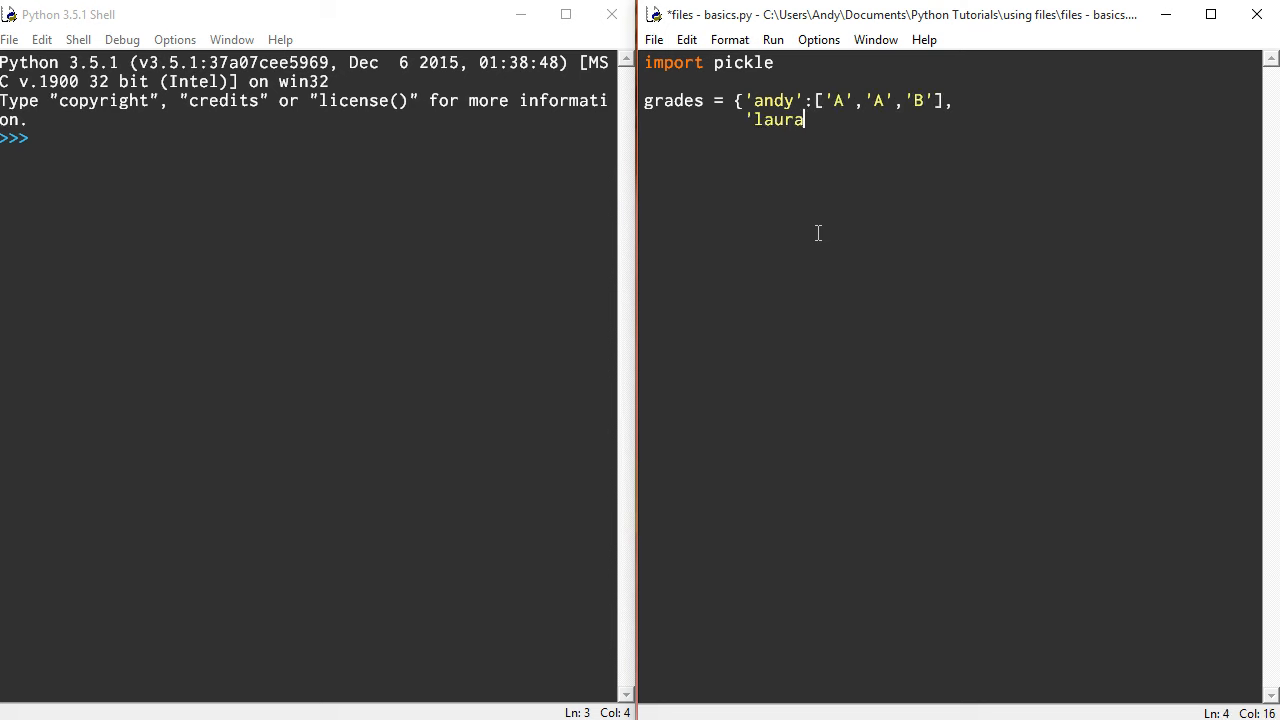
text(':)
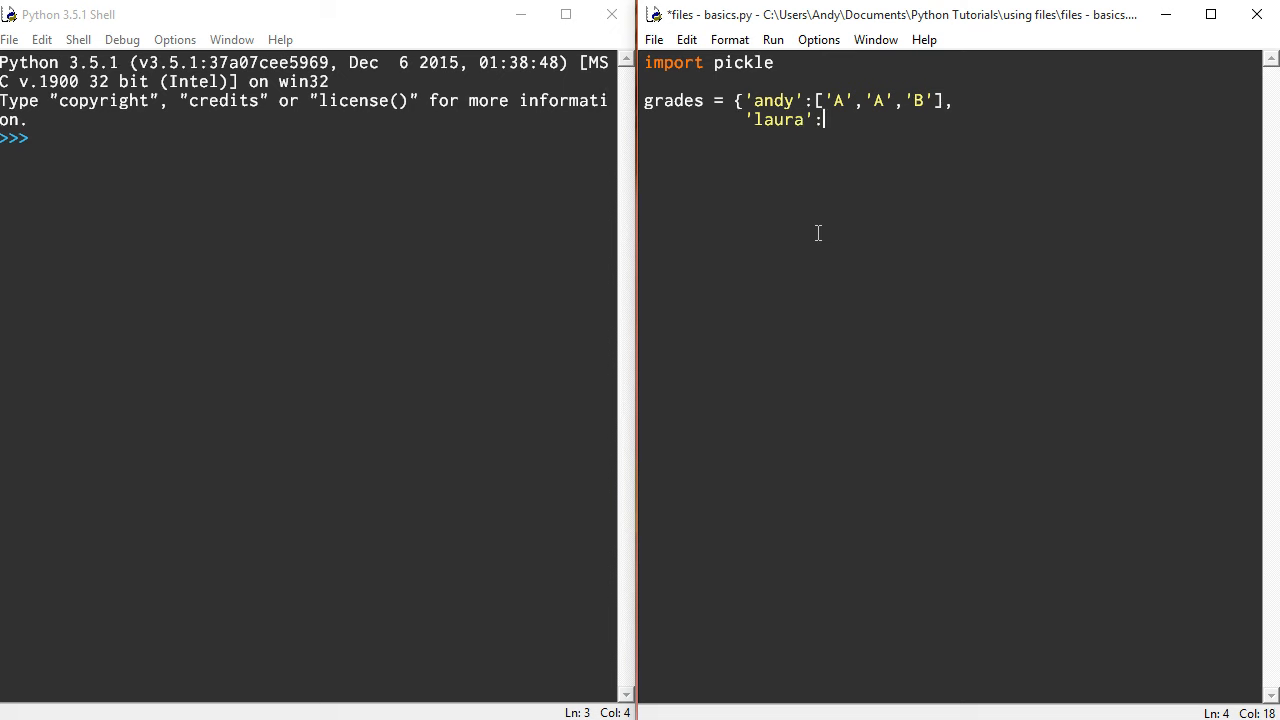
text([')
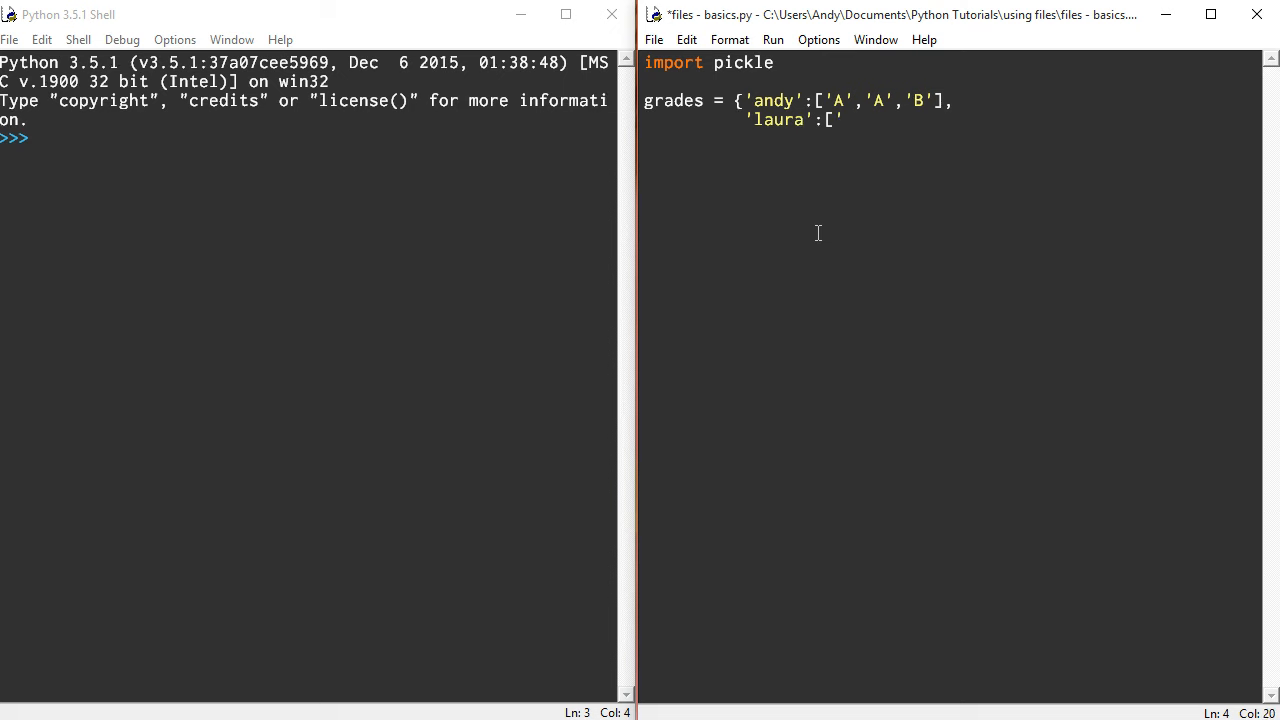
text('b',')
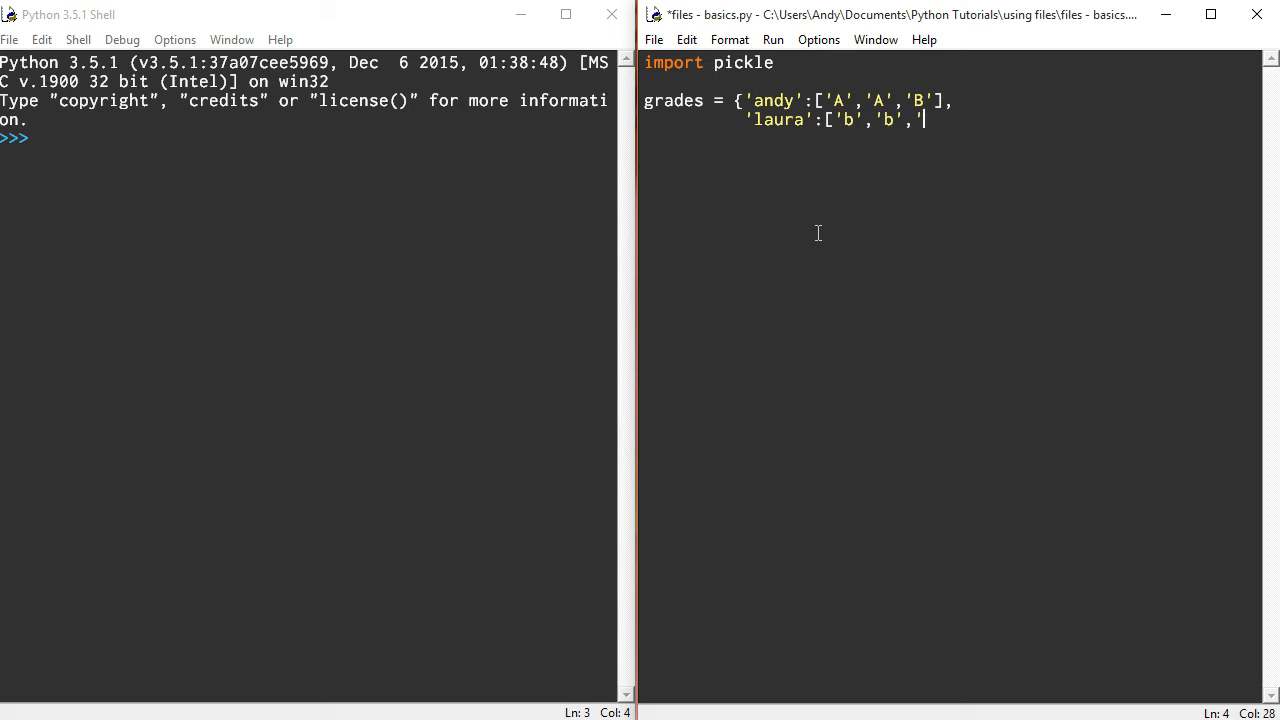
text(a)
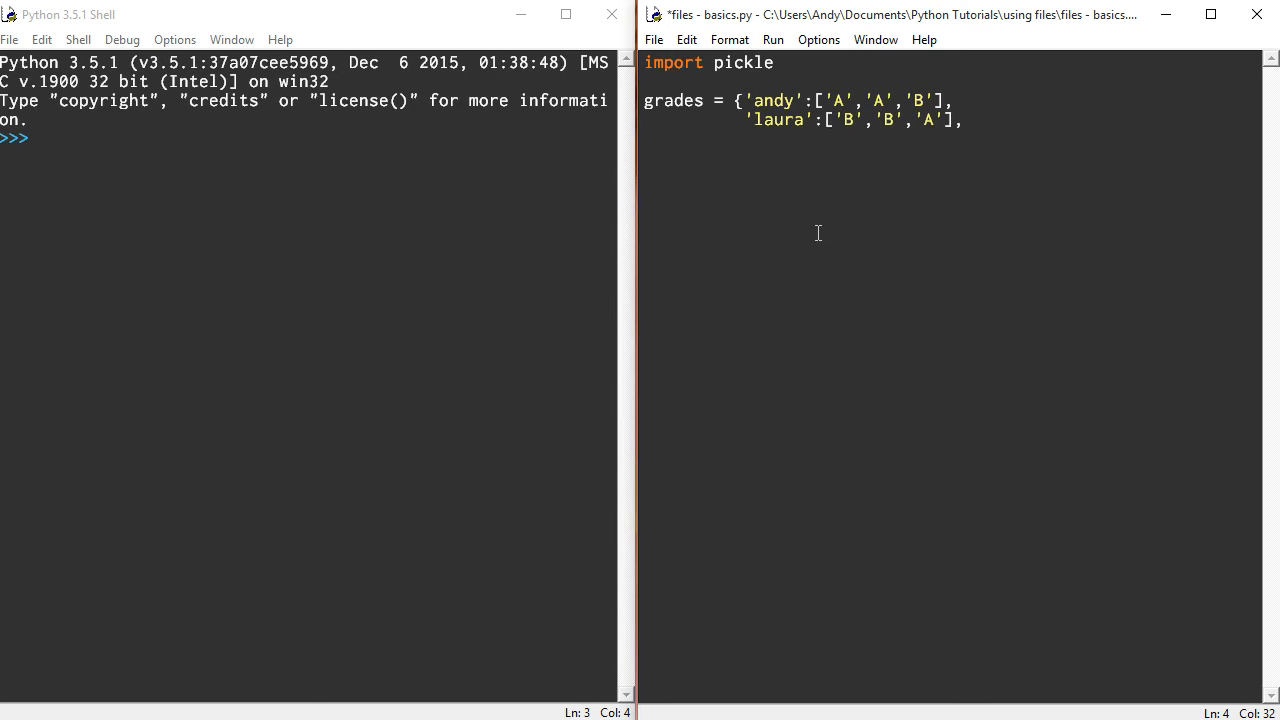
key(enter)
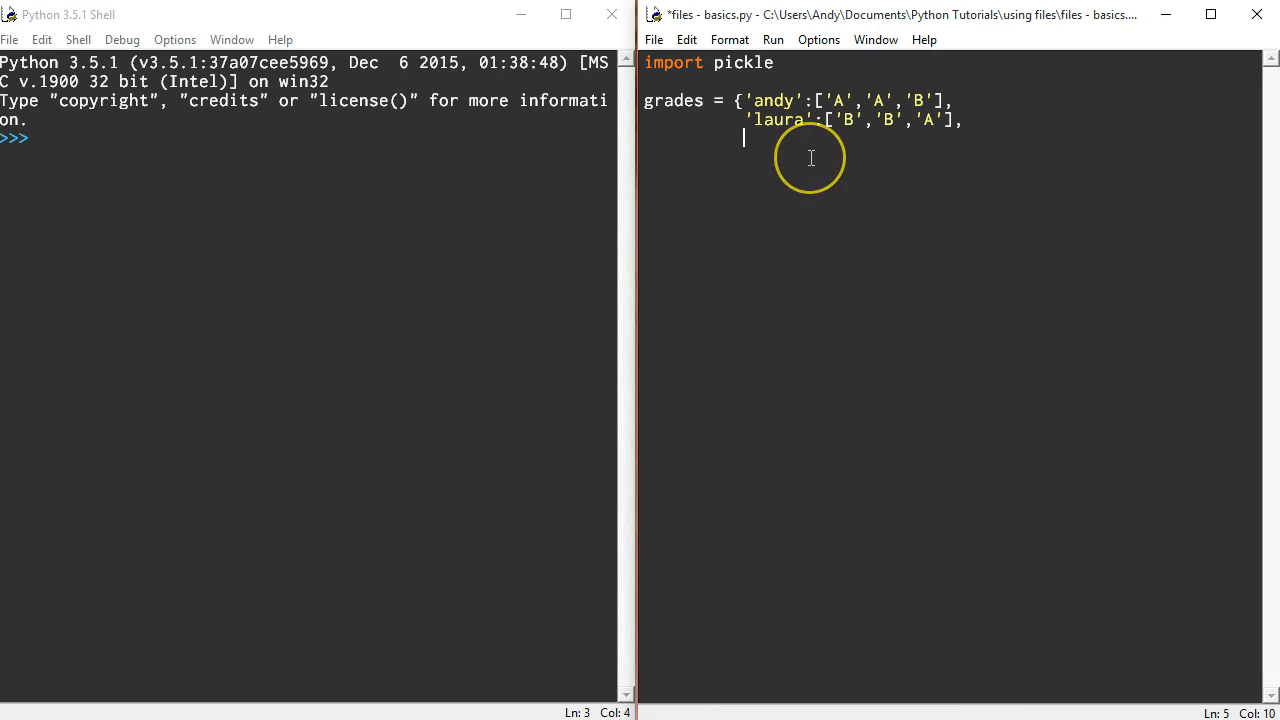
Add 'sam':['A','B','C'] to finish the dictionary, then save and run basics.py
text(')
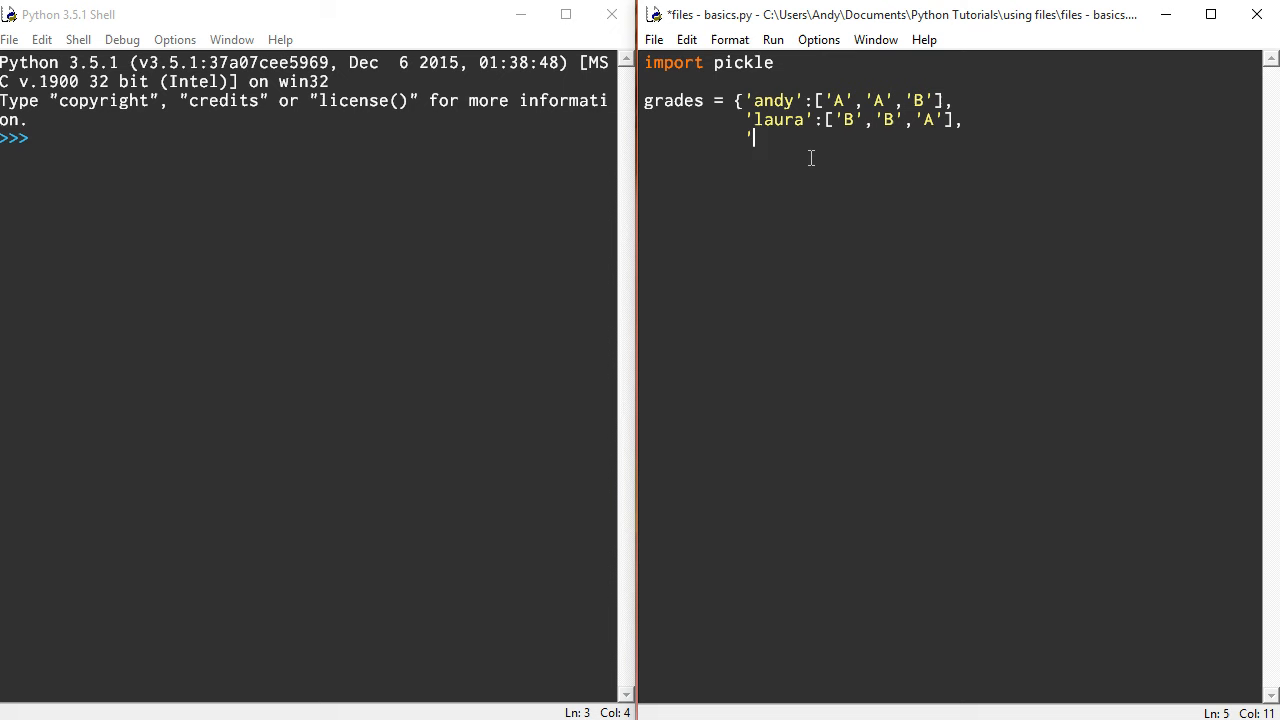
text(sam)
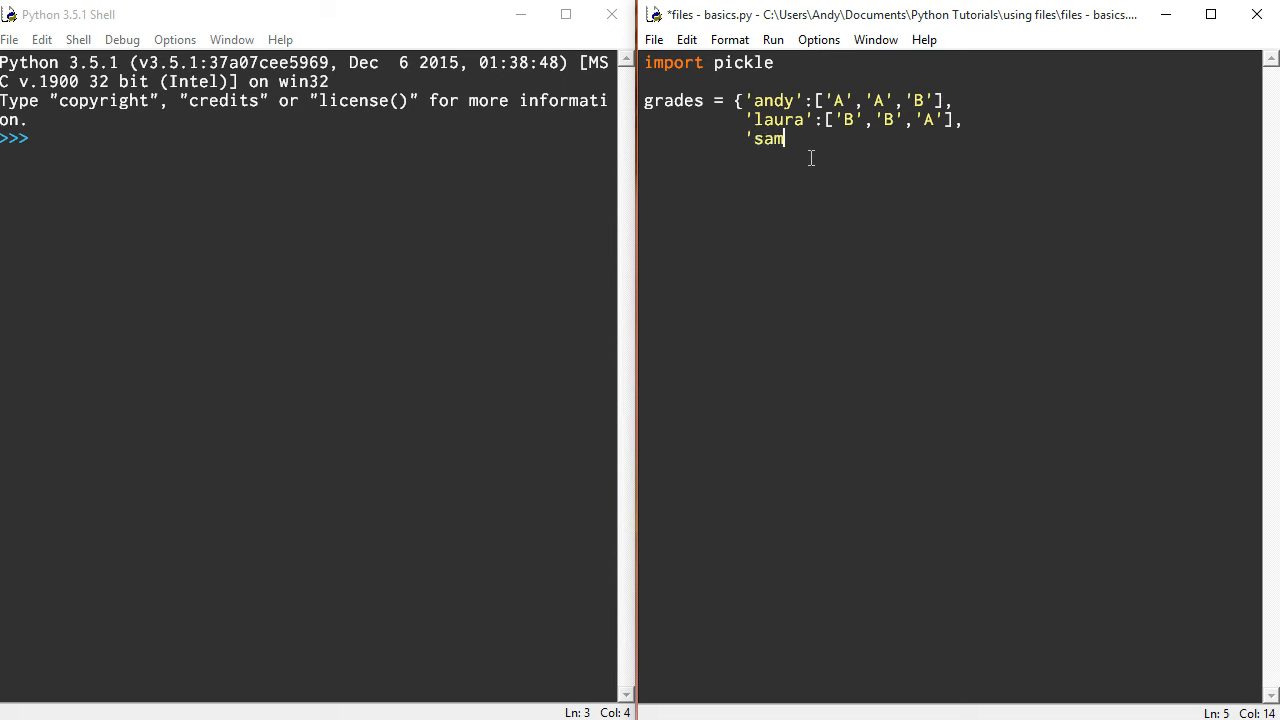
text(':)
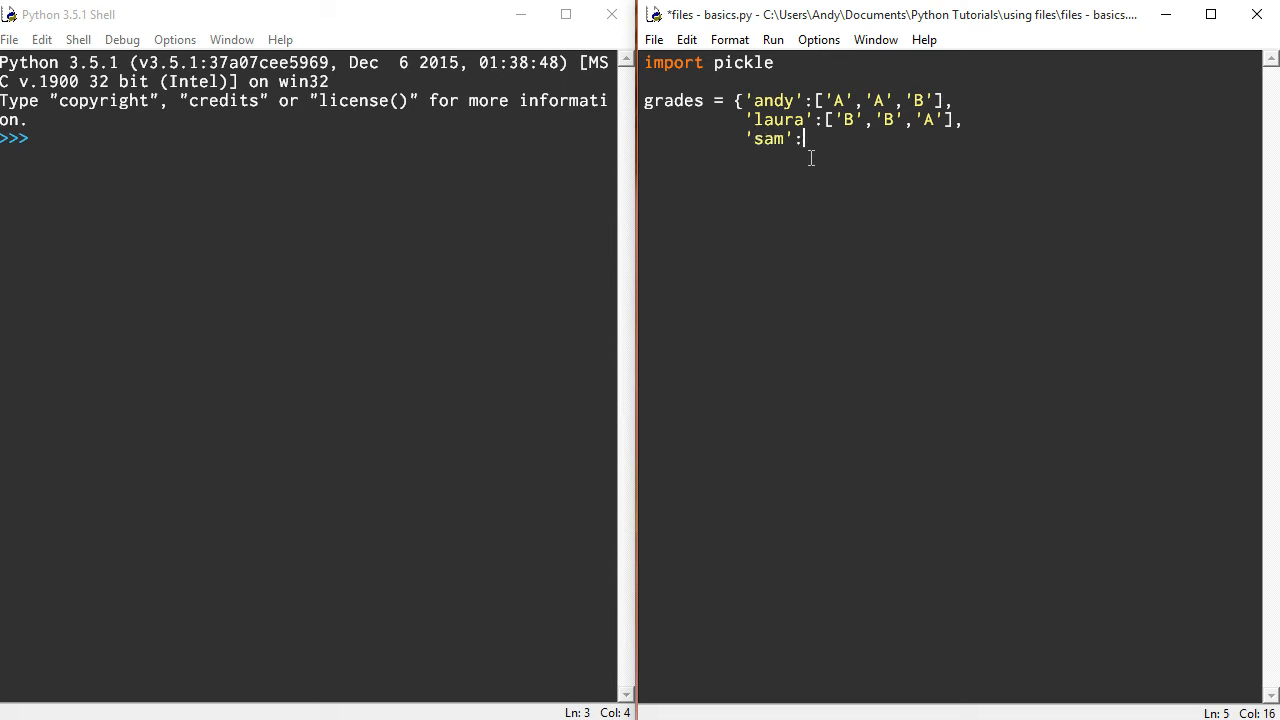
text([')
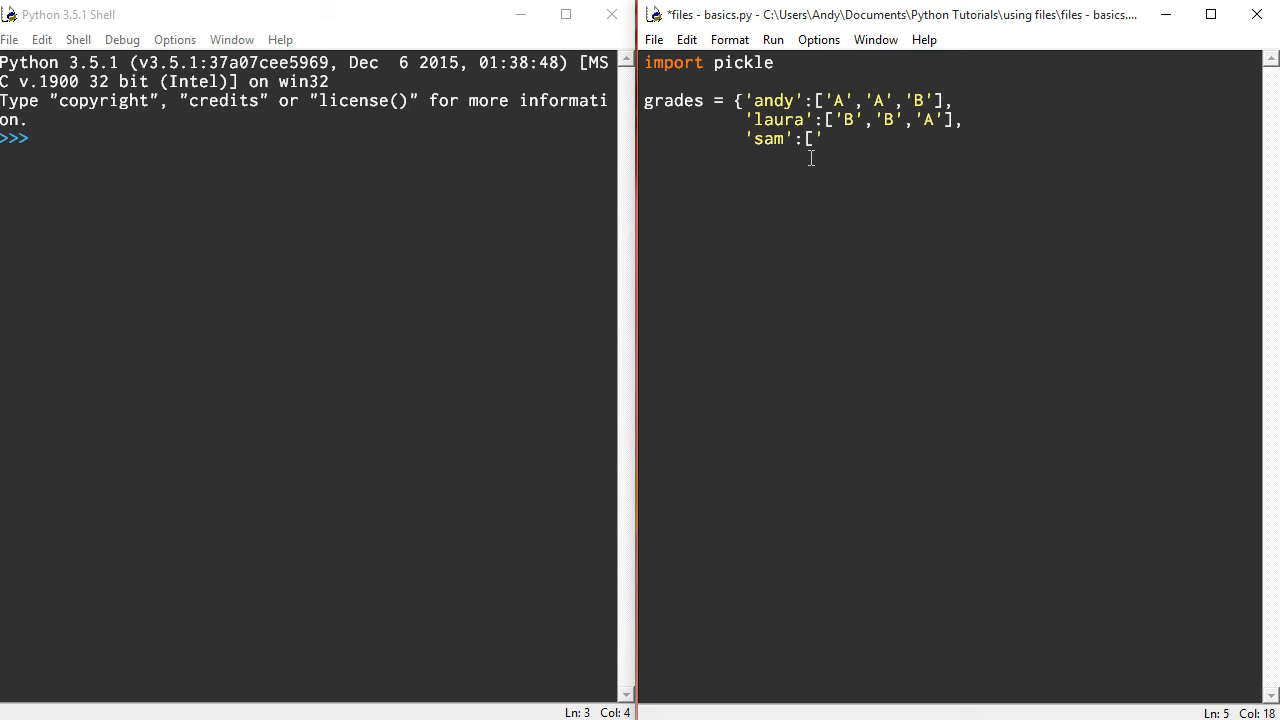
text(A)
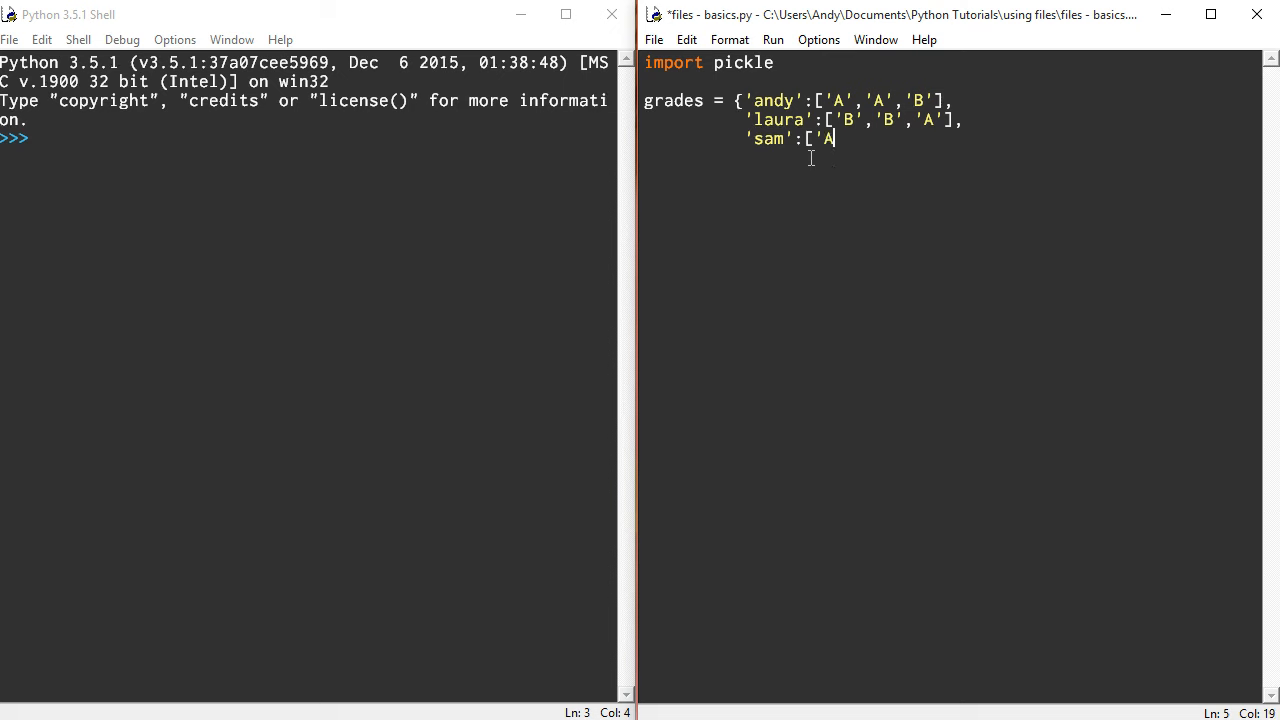
text(','B')
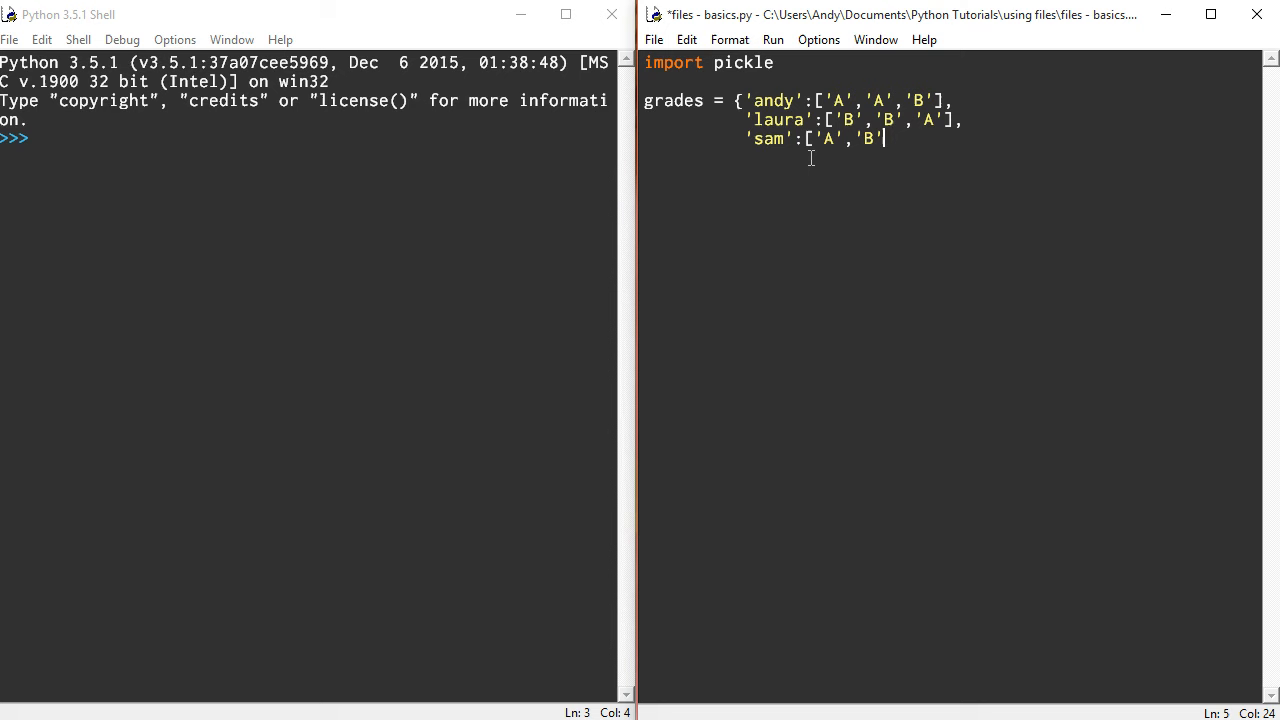
text(,'C',)
text(})
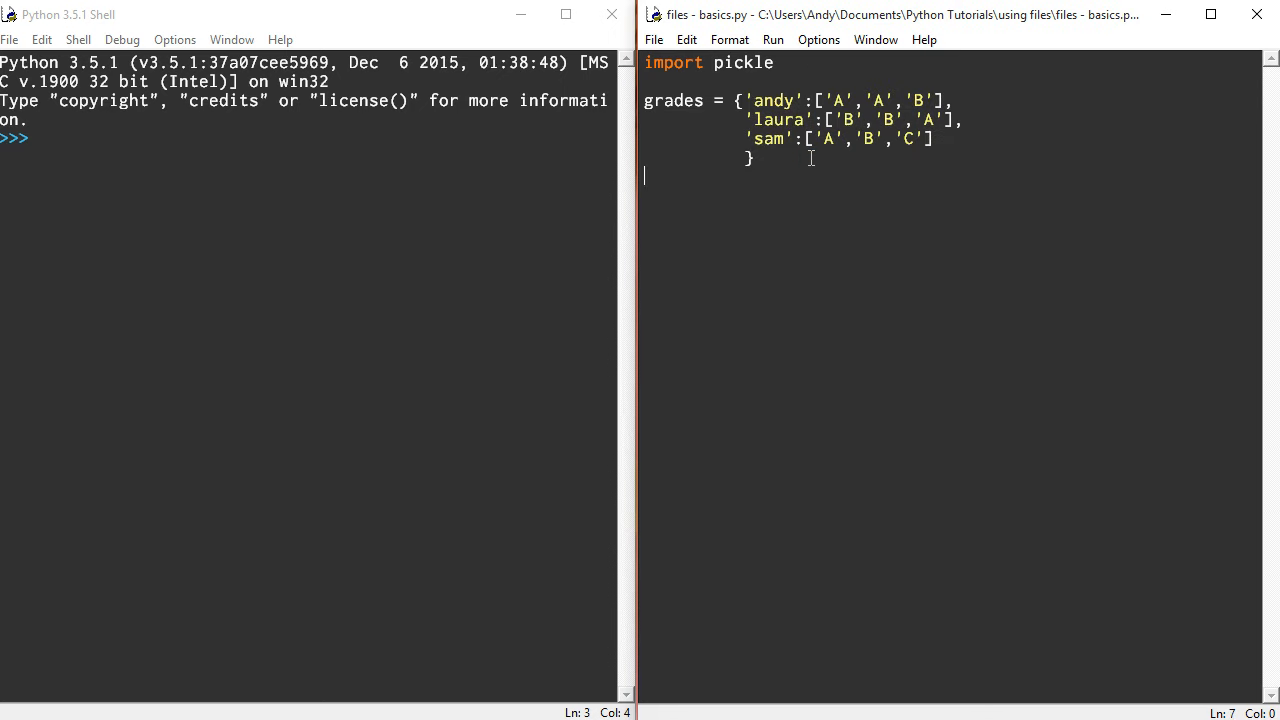
key(F5)
text(grades)
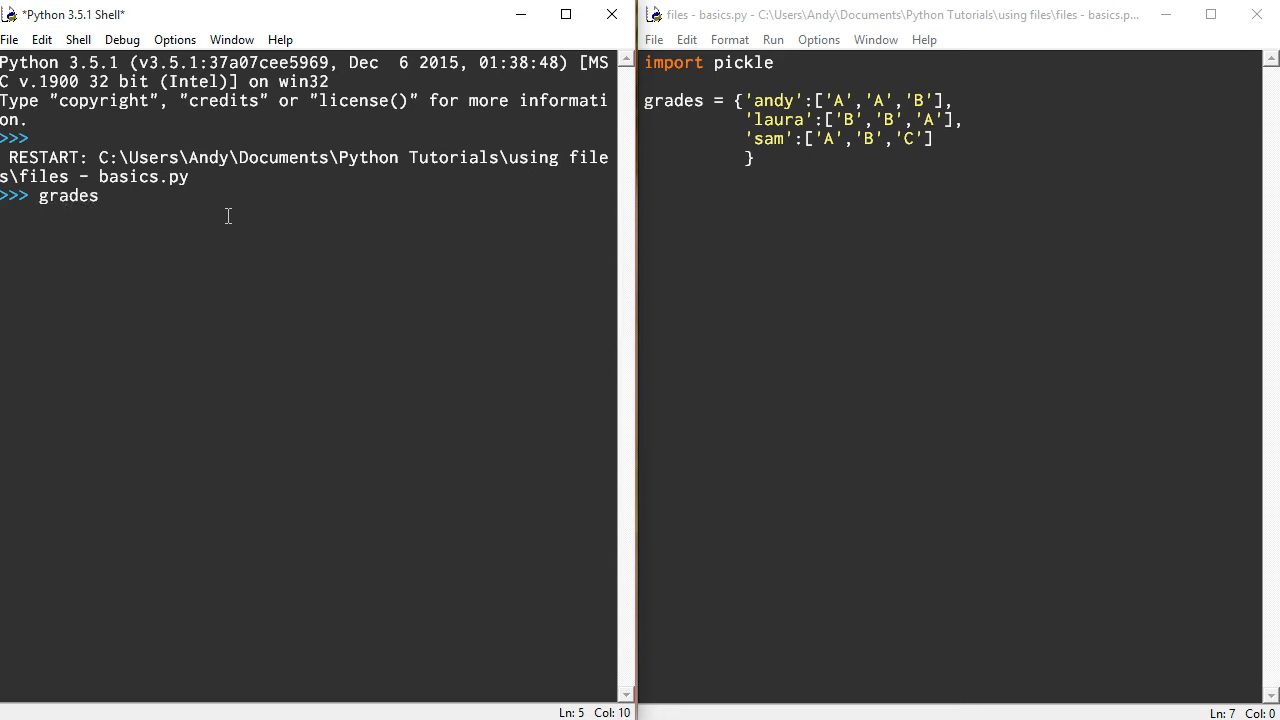
In the shell, try grades('andy'), which raises a TypeError, then show grades['andy']
text(('andy)
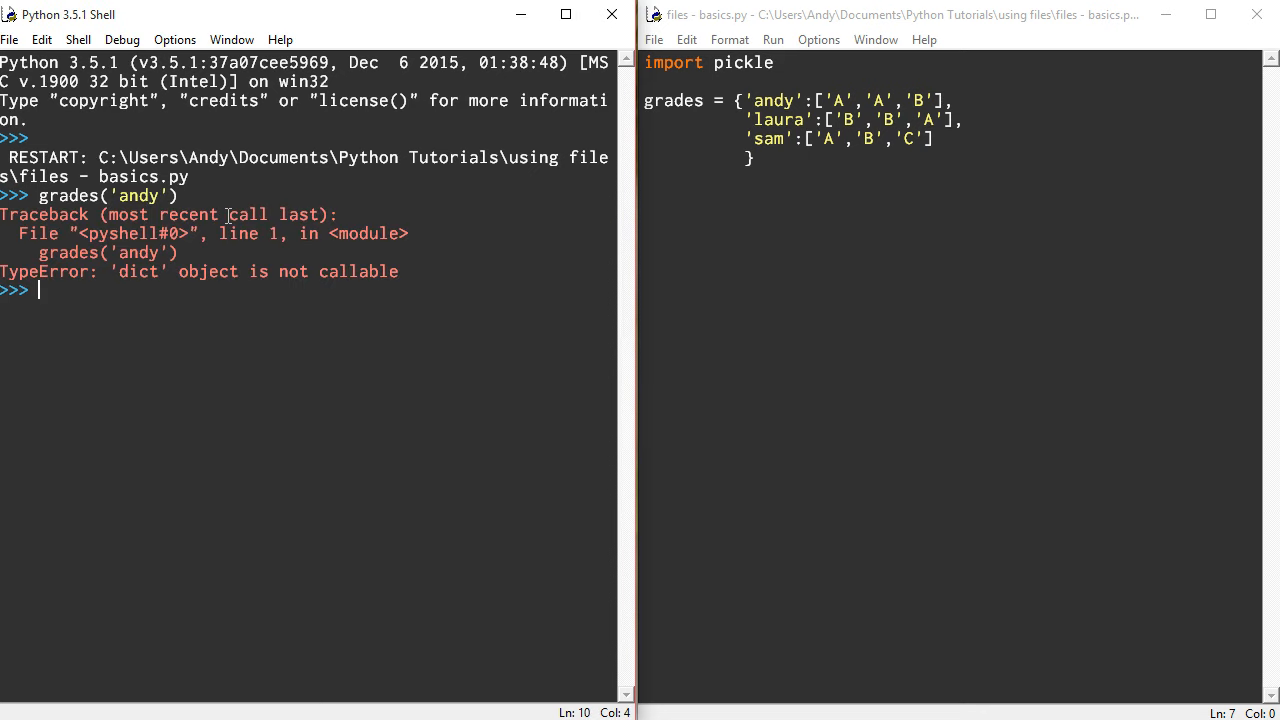
text(andr)
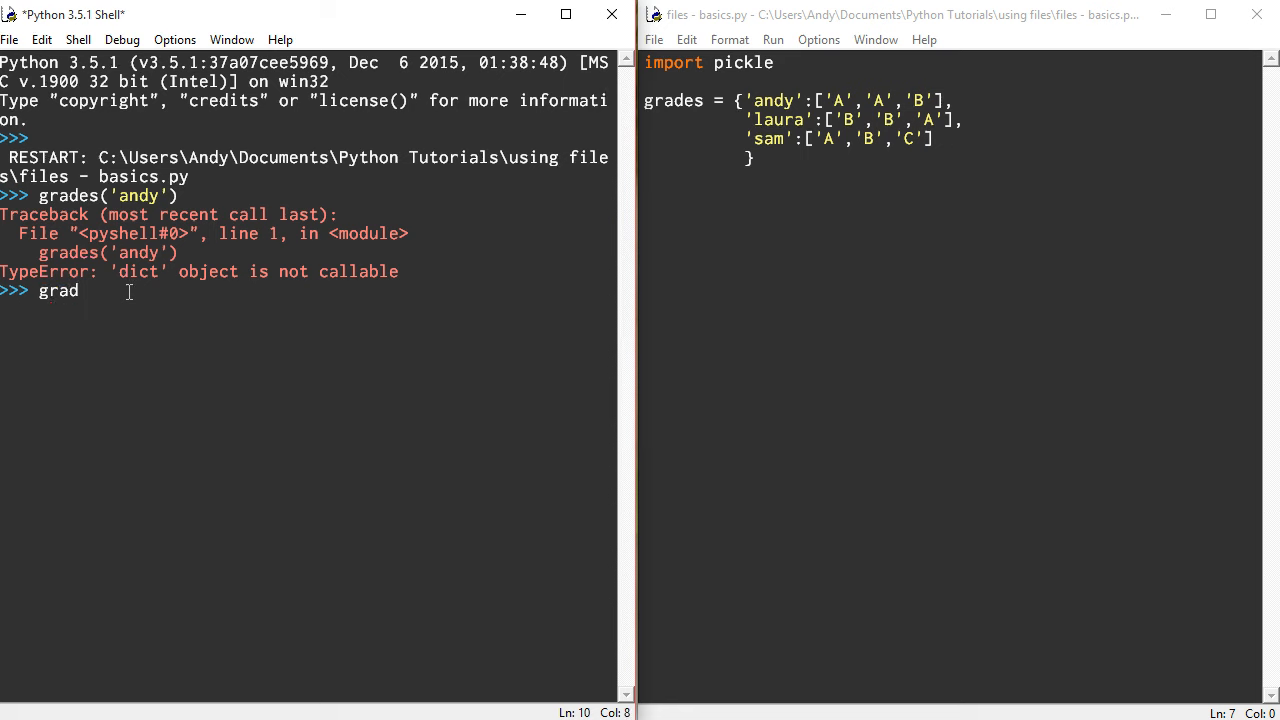
text(es[')
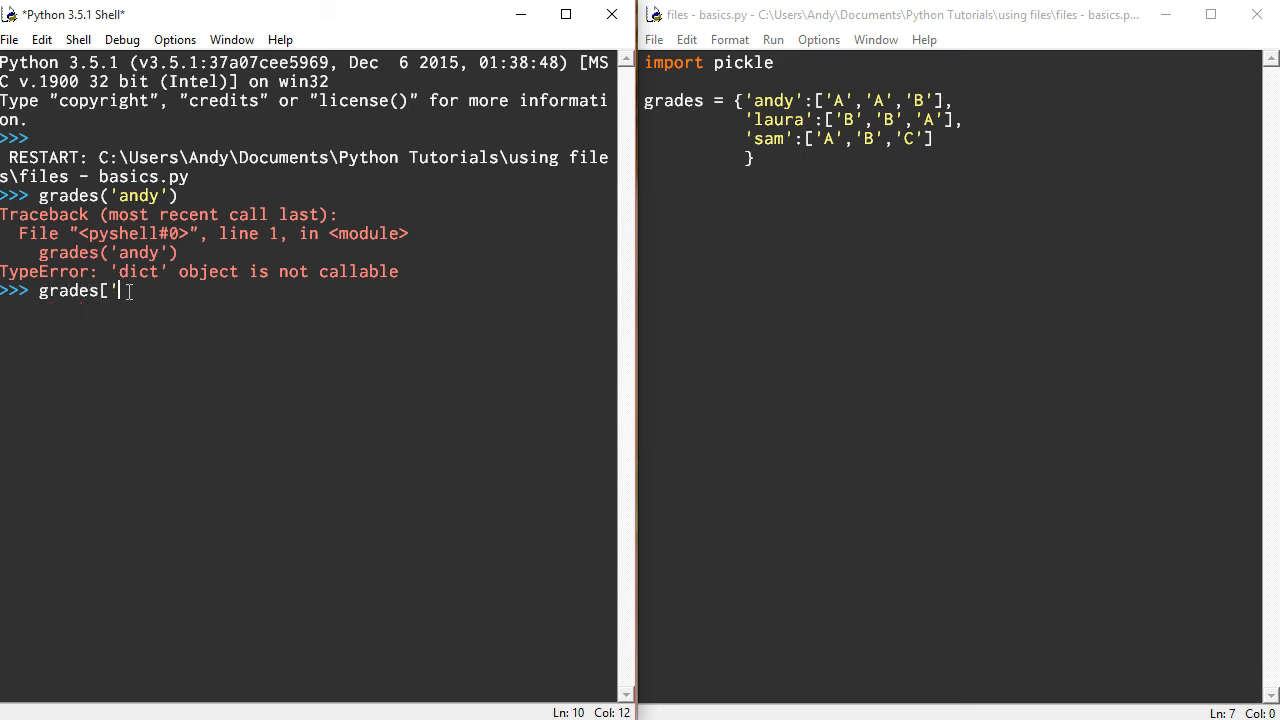
text(andy'])
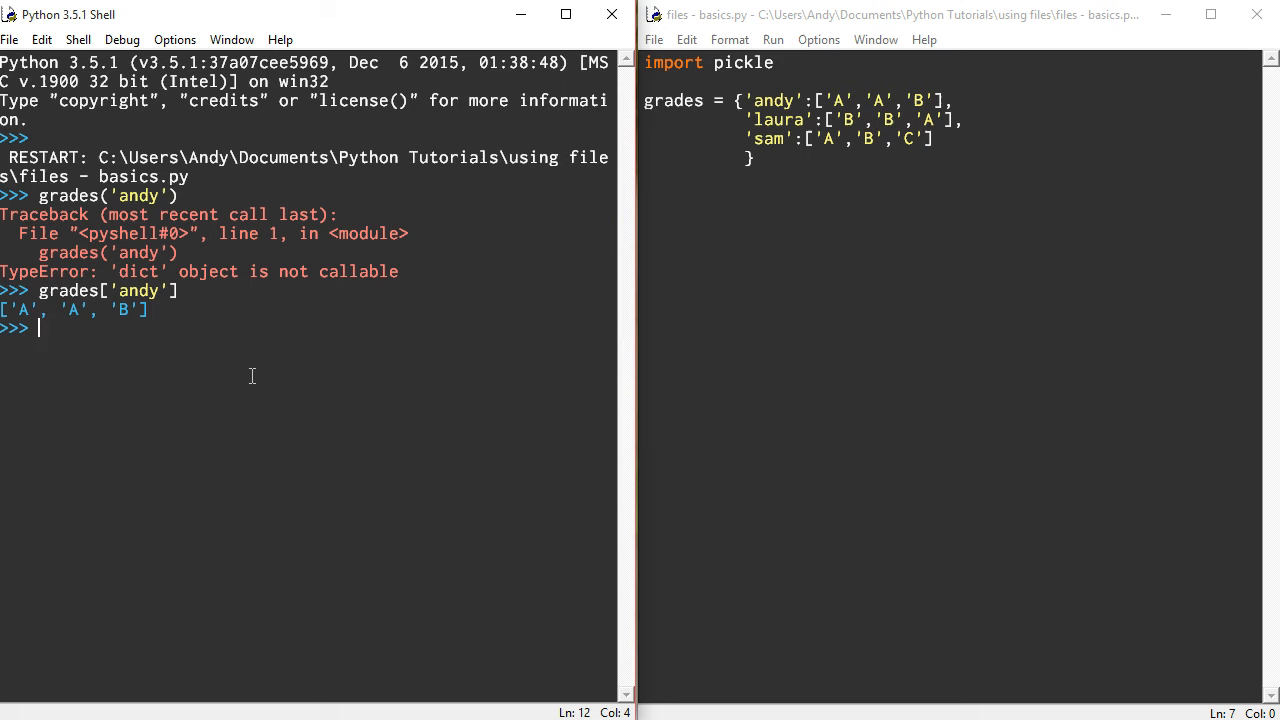
Show Andy's last grade with grades['andy'][-1] and return to the editor
text(grades)
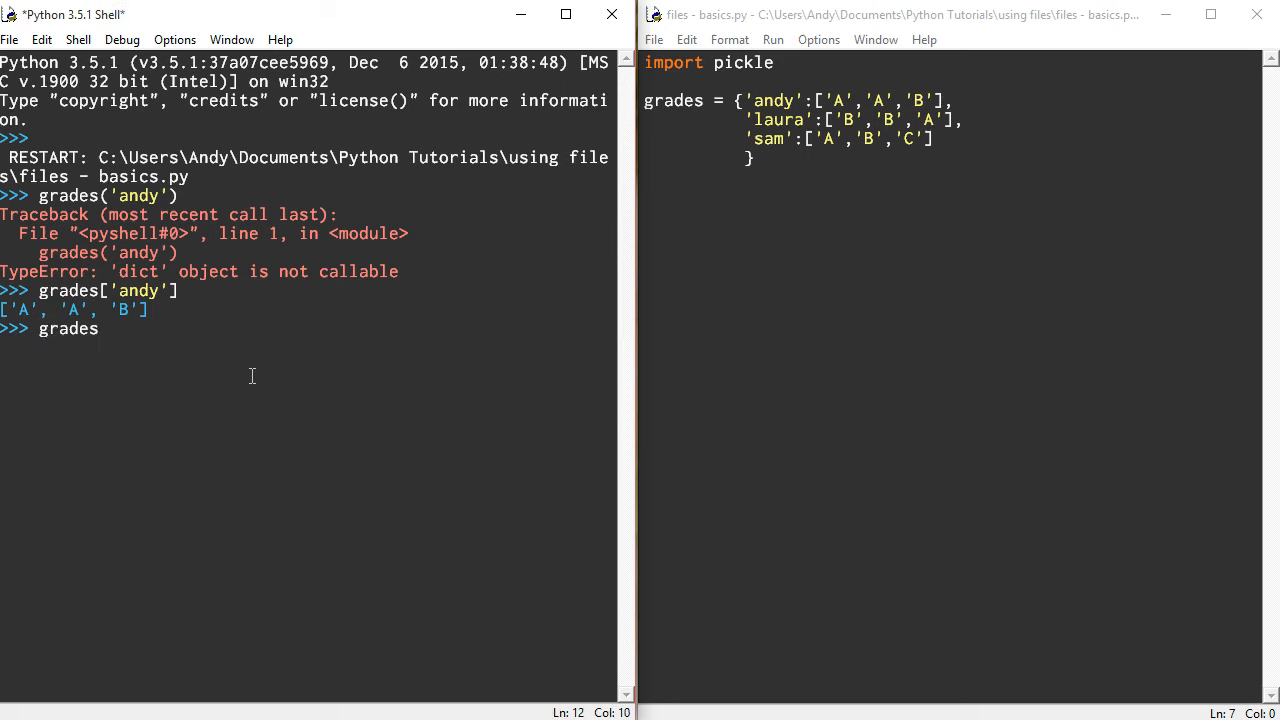
text(['a)
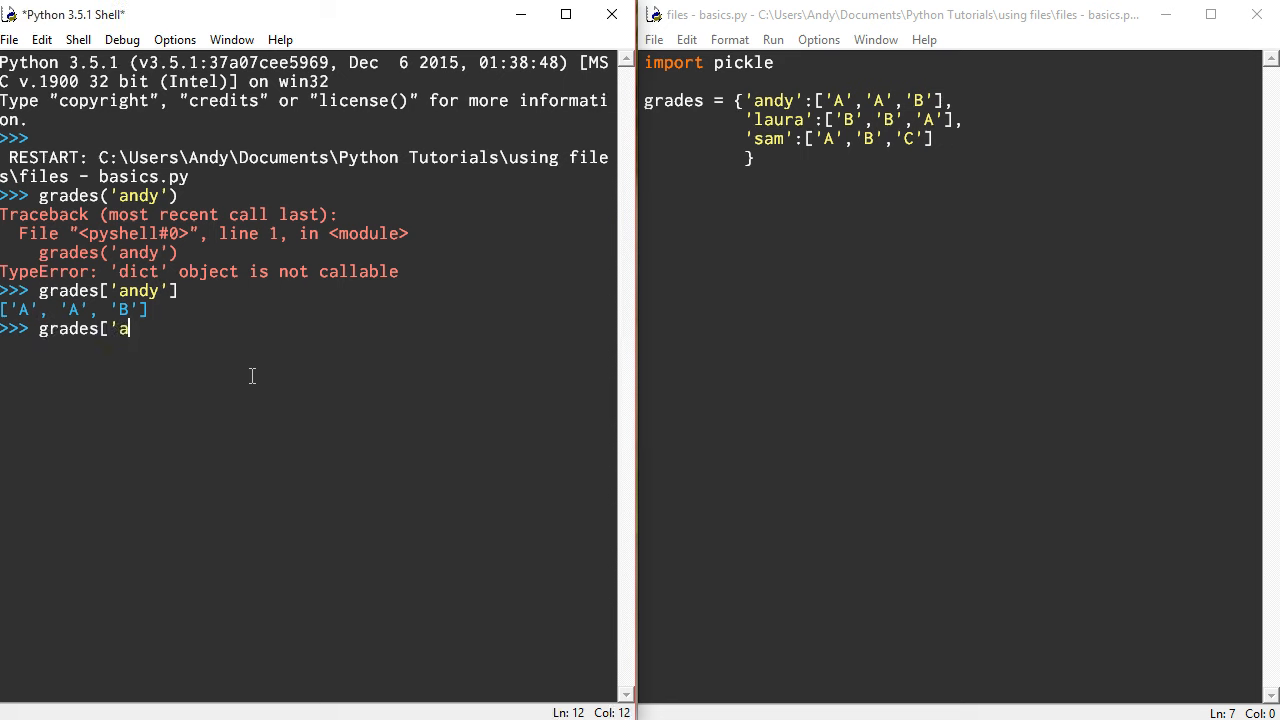
text(ndy')
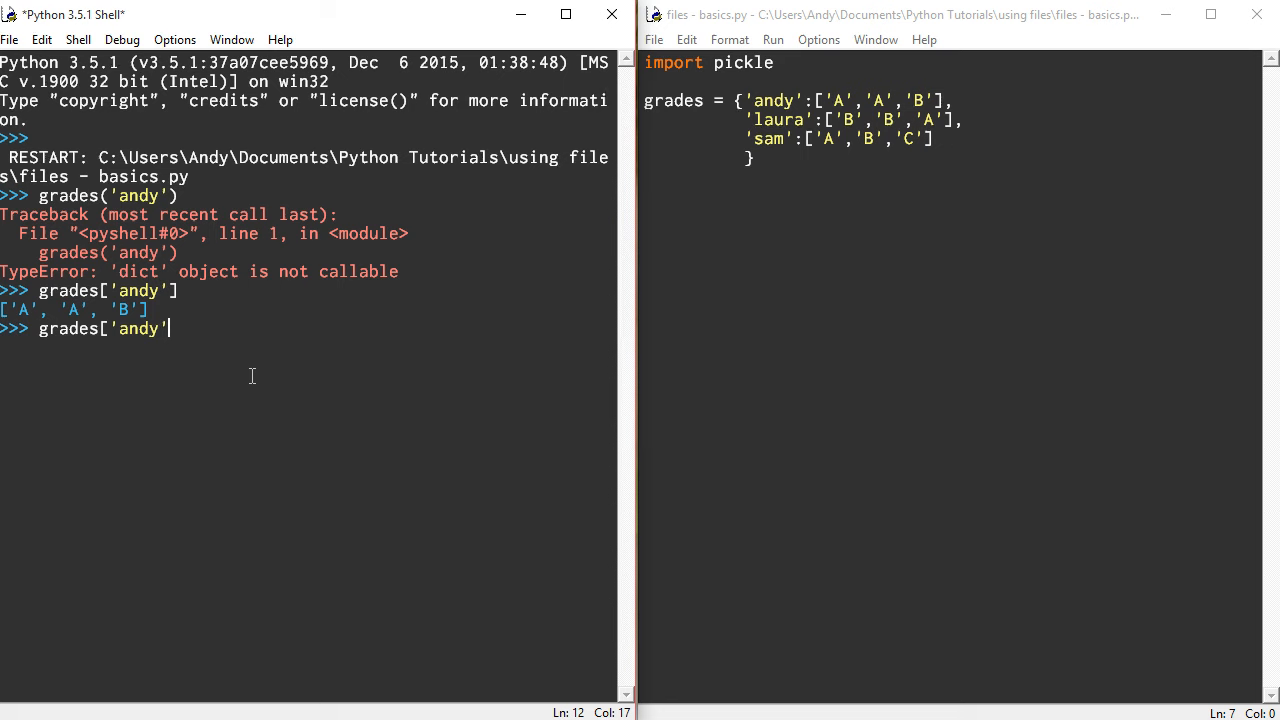
text([)
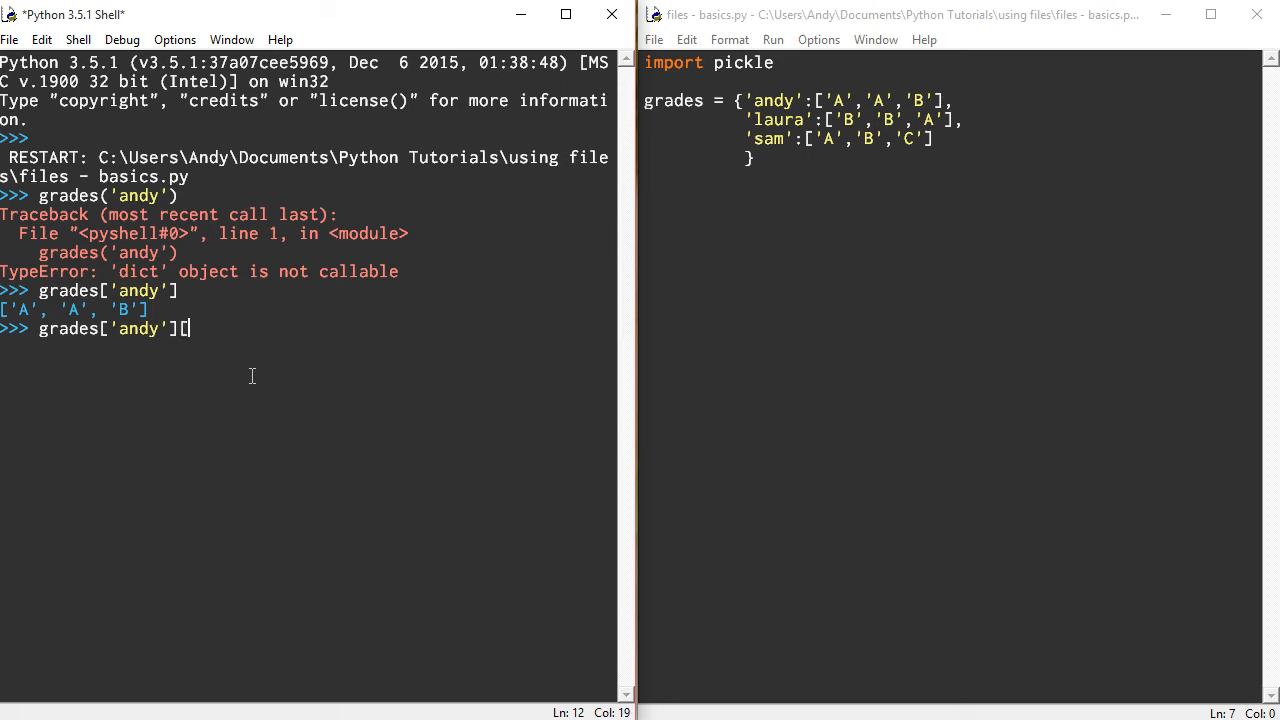
text(2)
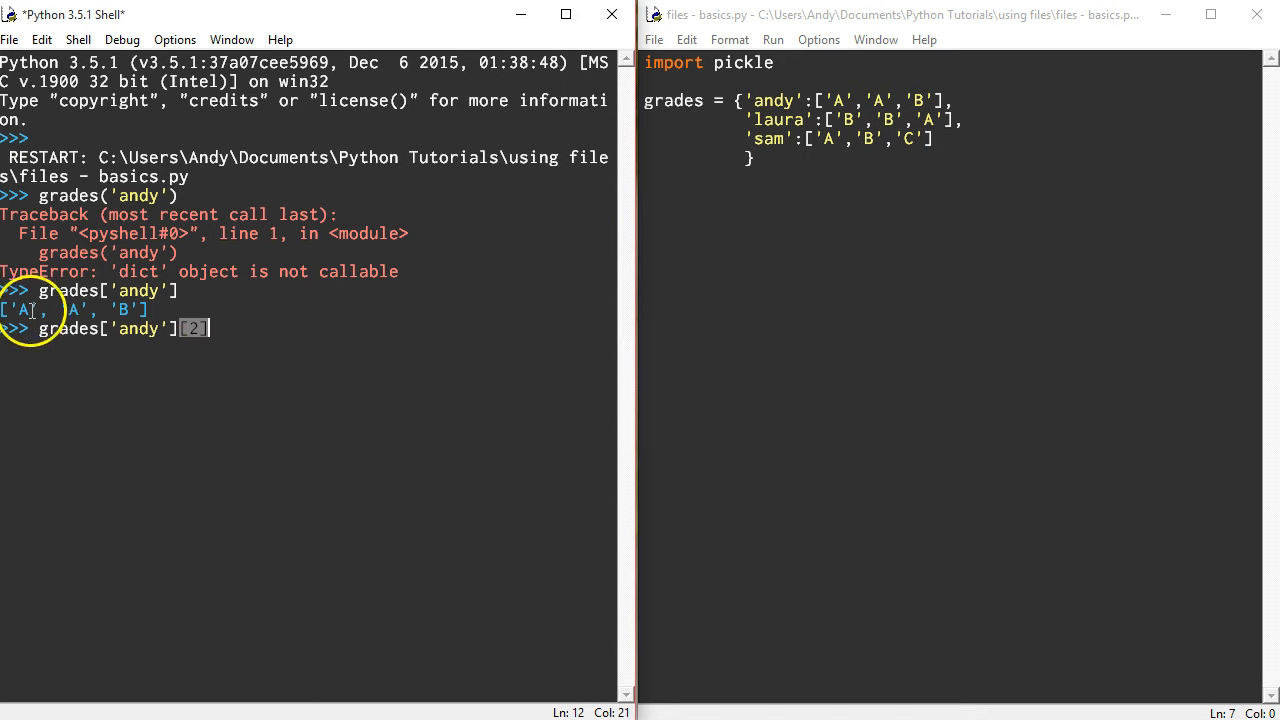
mouse_move(33, 310)
text(-1)
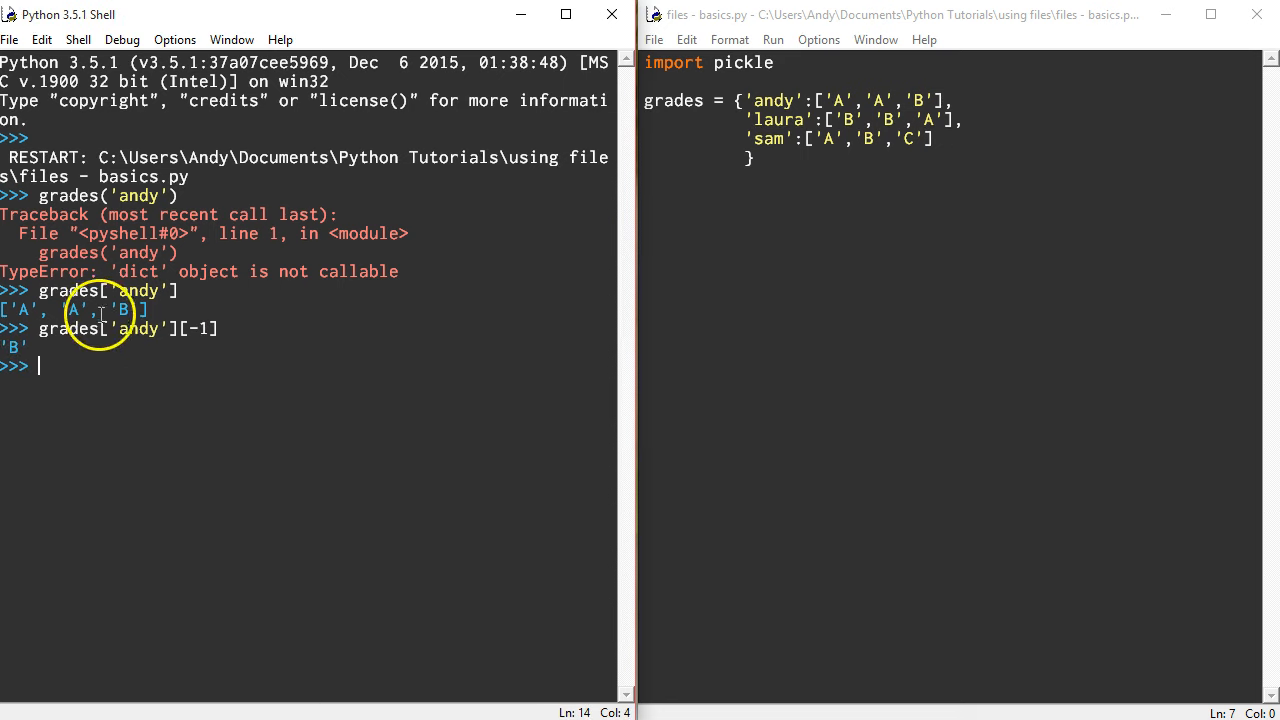
click(812, 179)
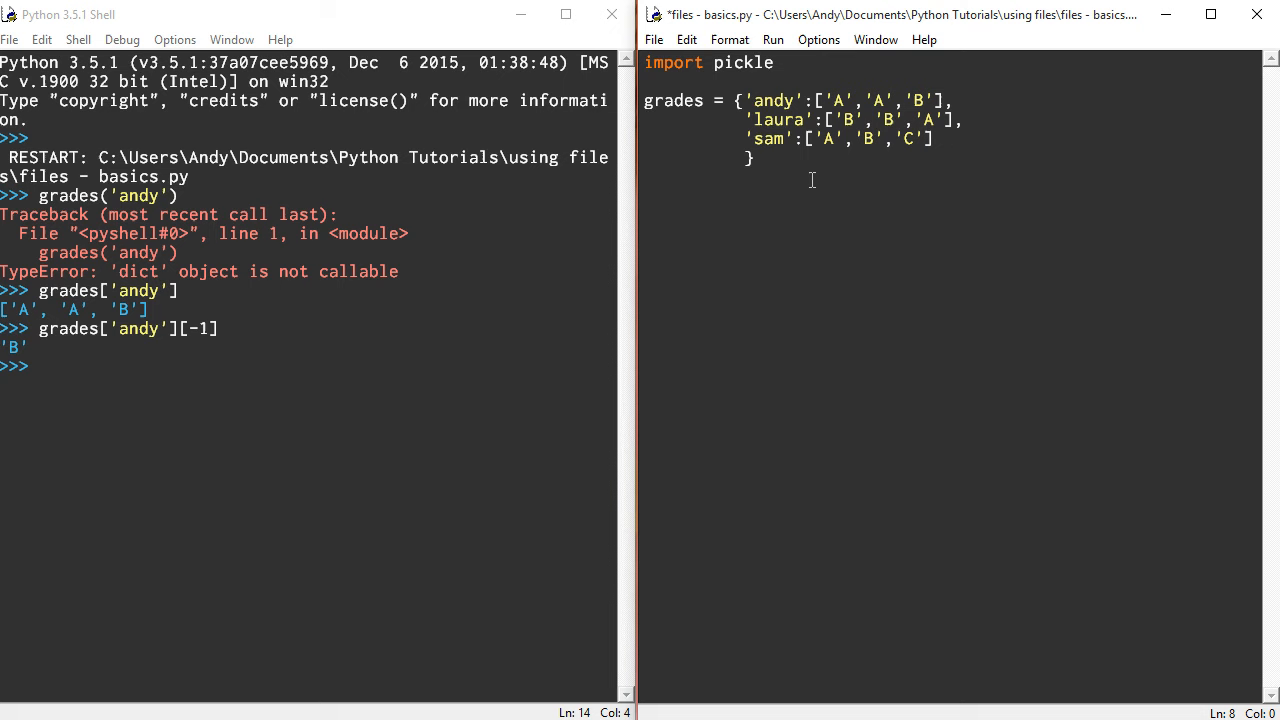
Store the file name with filename = "grades.txt"
text(file =)
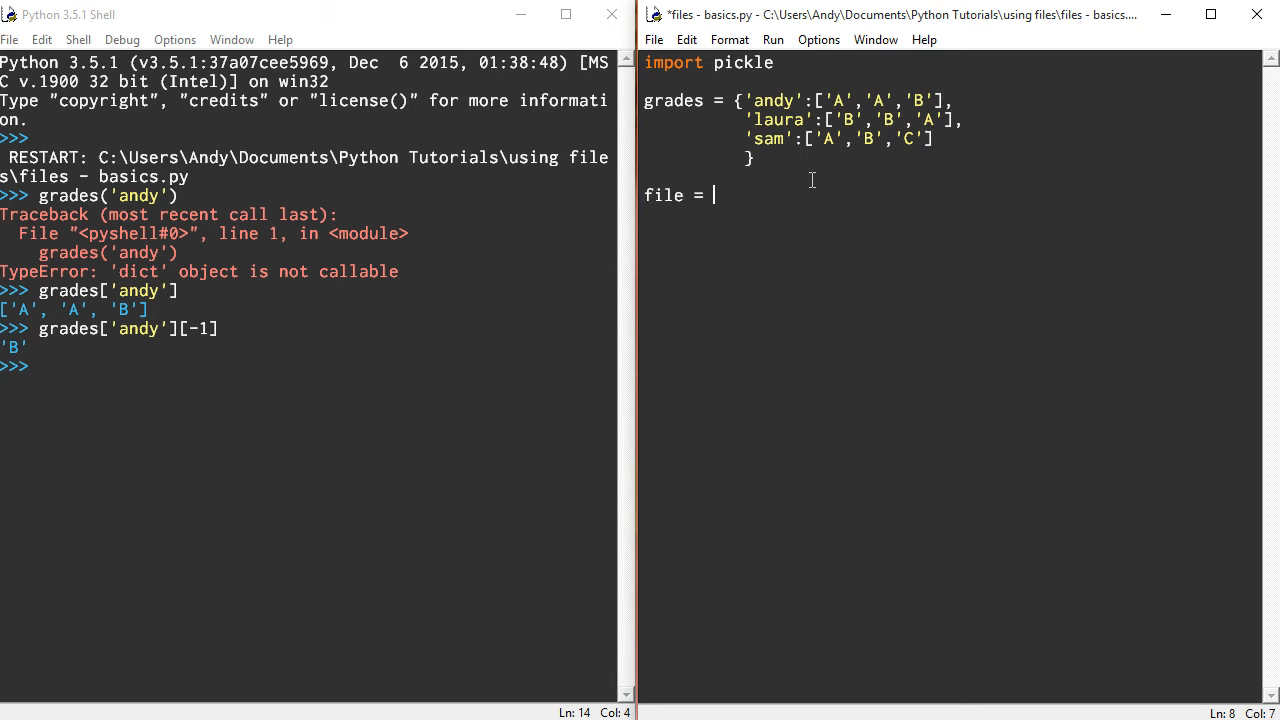
text(open()
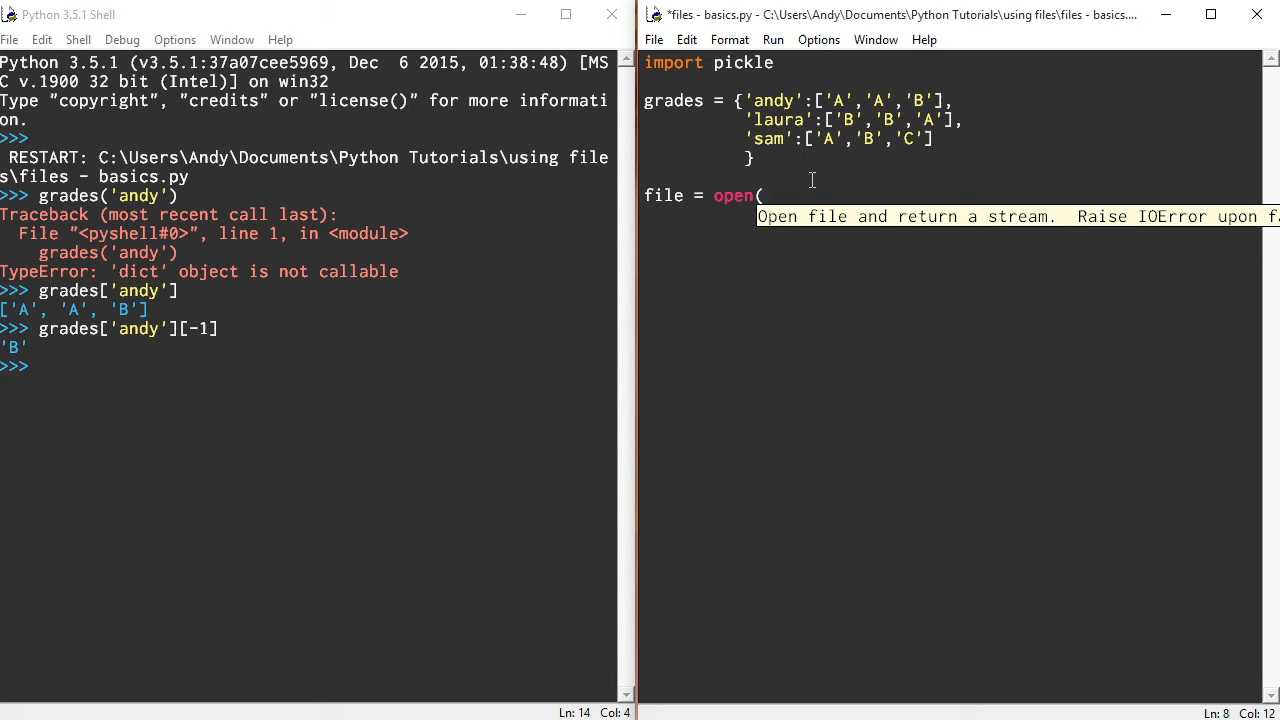
text(grades.)
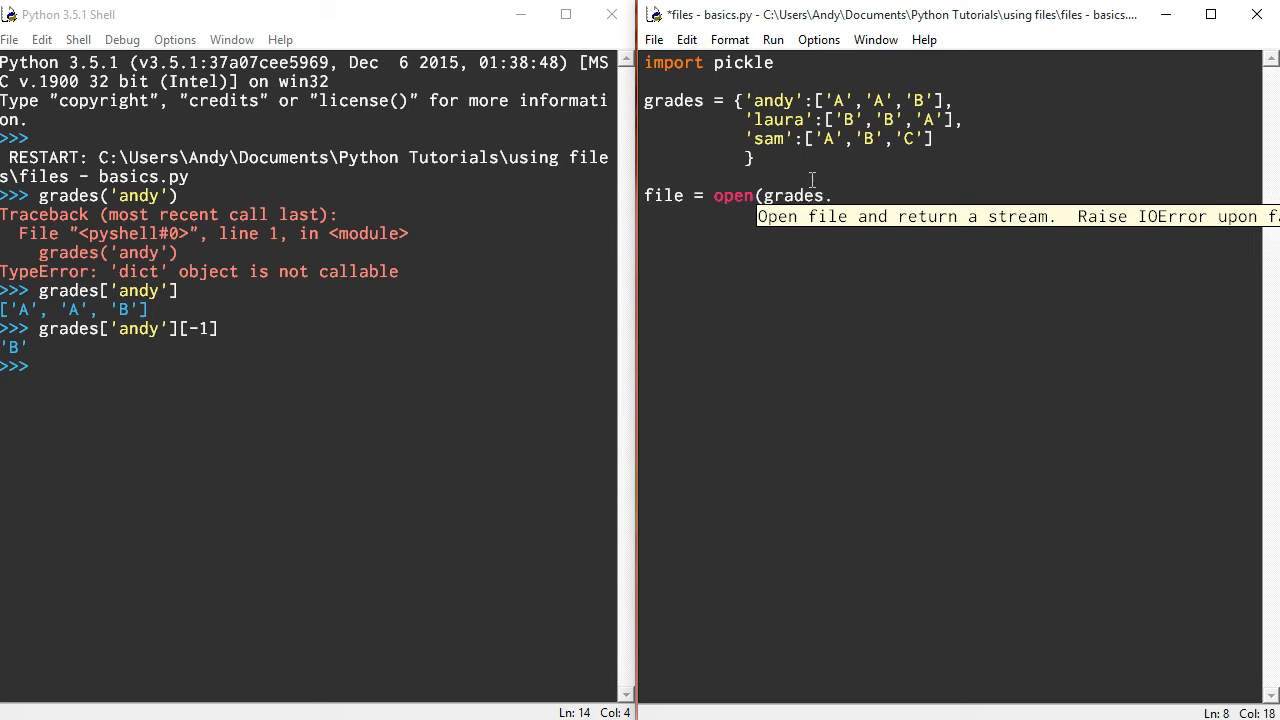
text(txt)
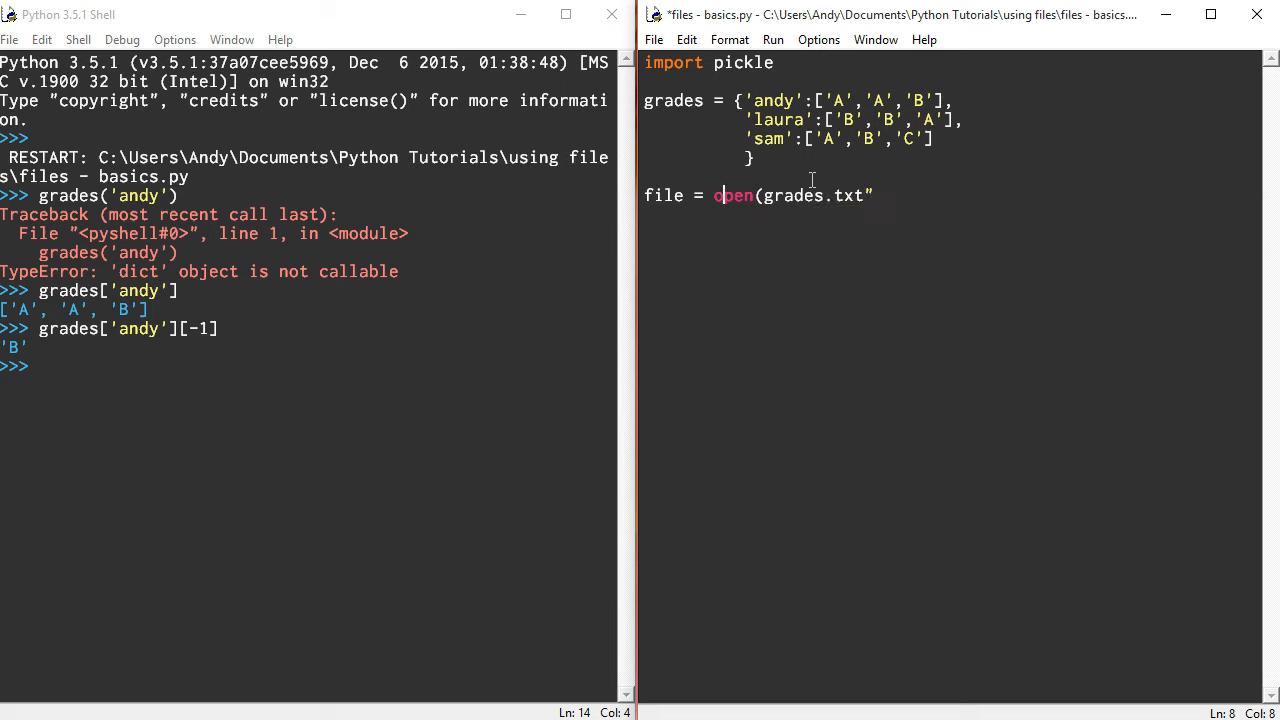
text(")
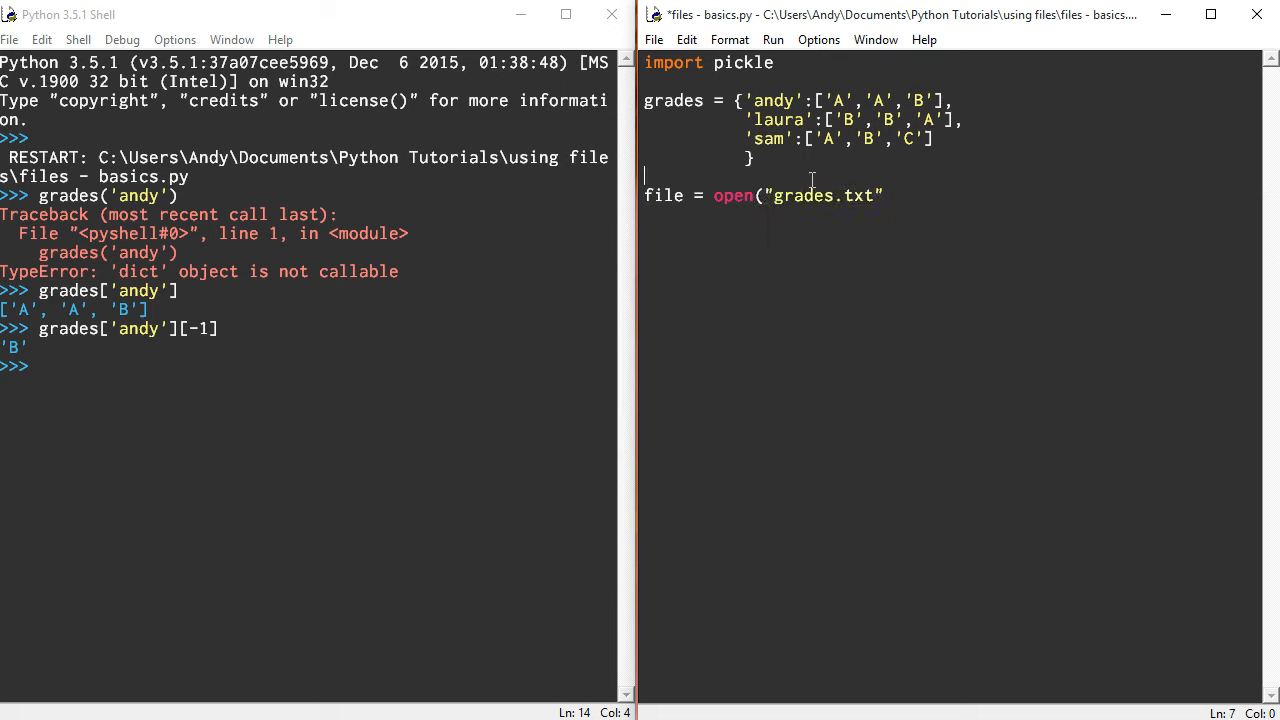
text(filename = o)
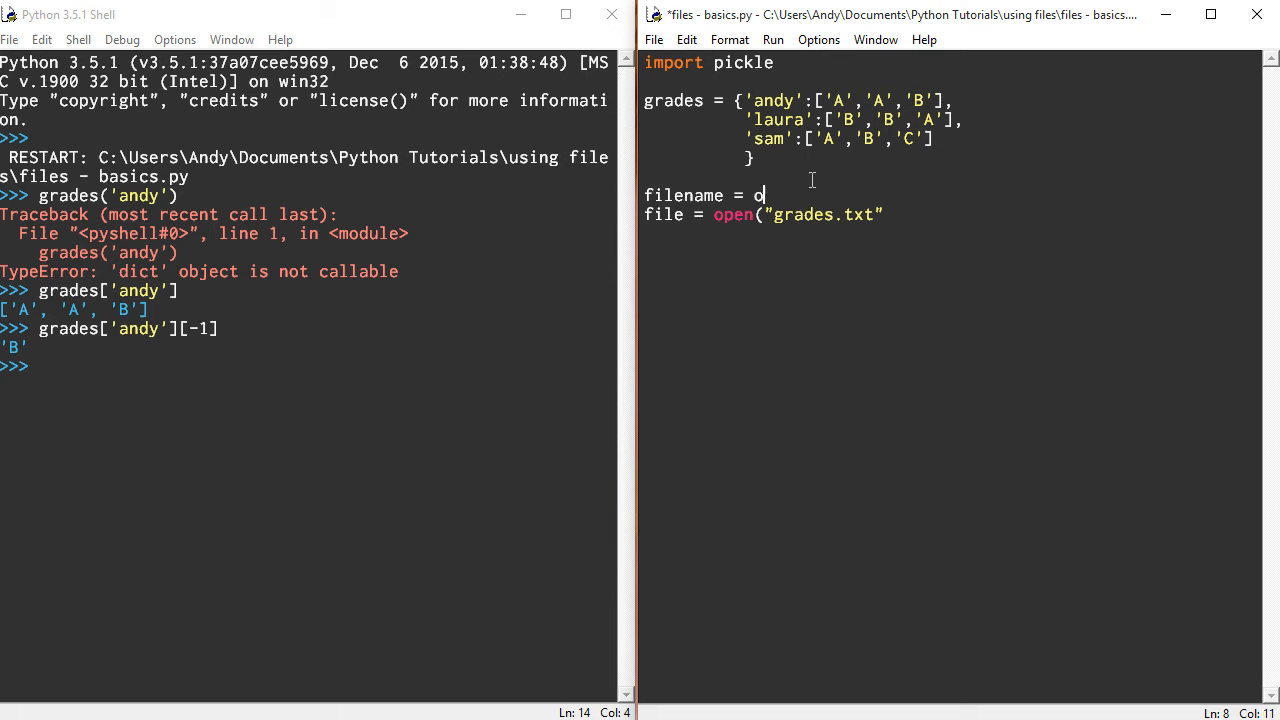
key(Backspace)
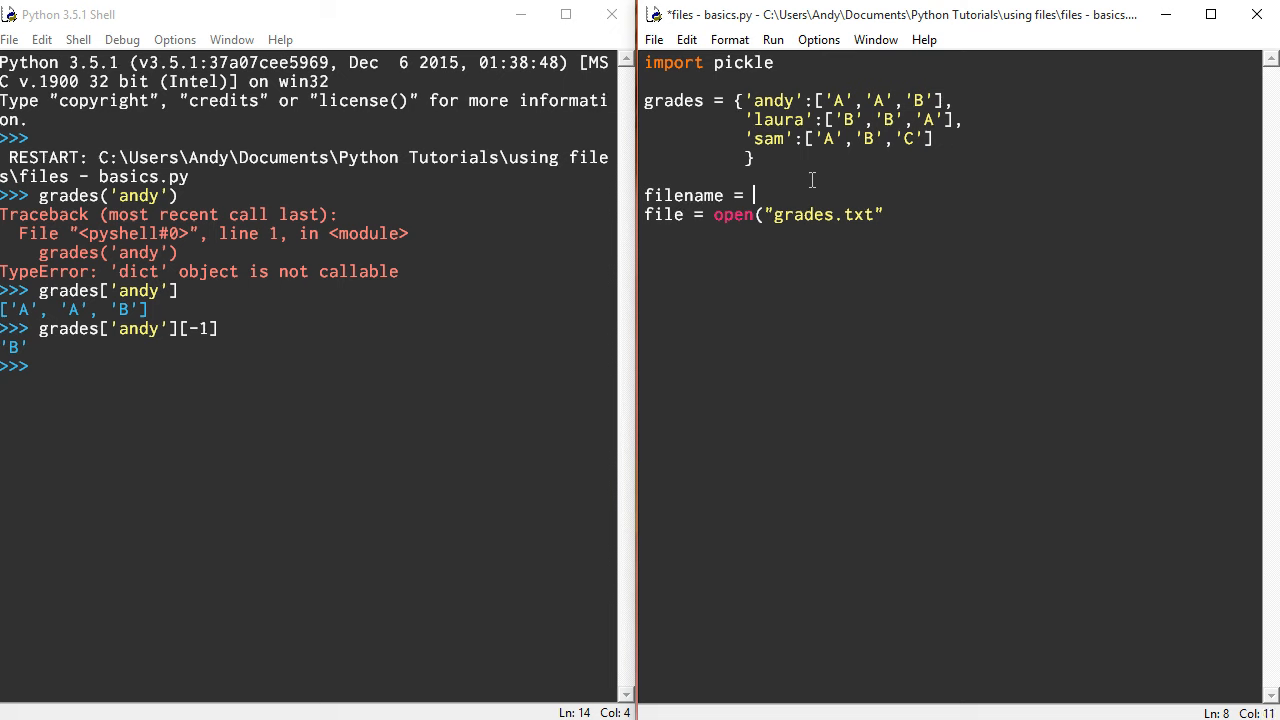
text("grades.txt")
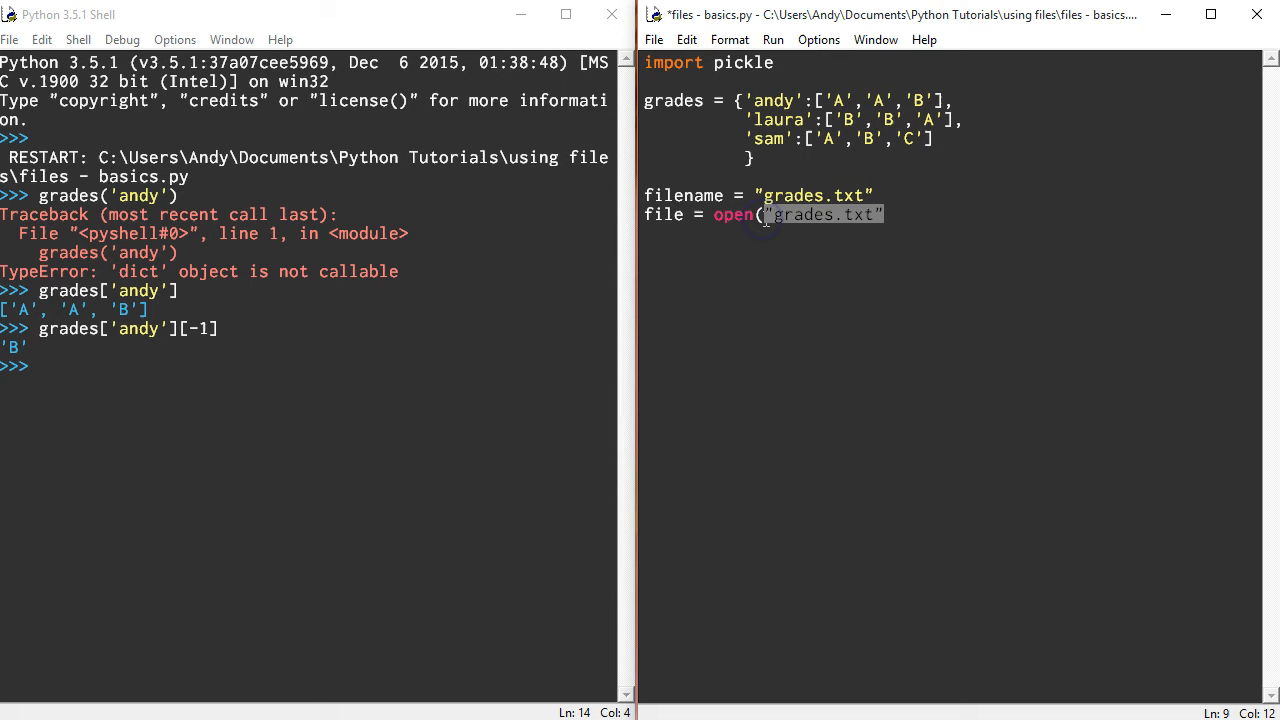
Open the file for binary writing with file = open(filename, 'wb')
text(filename,)
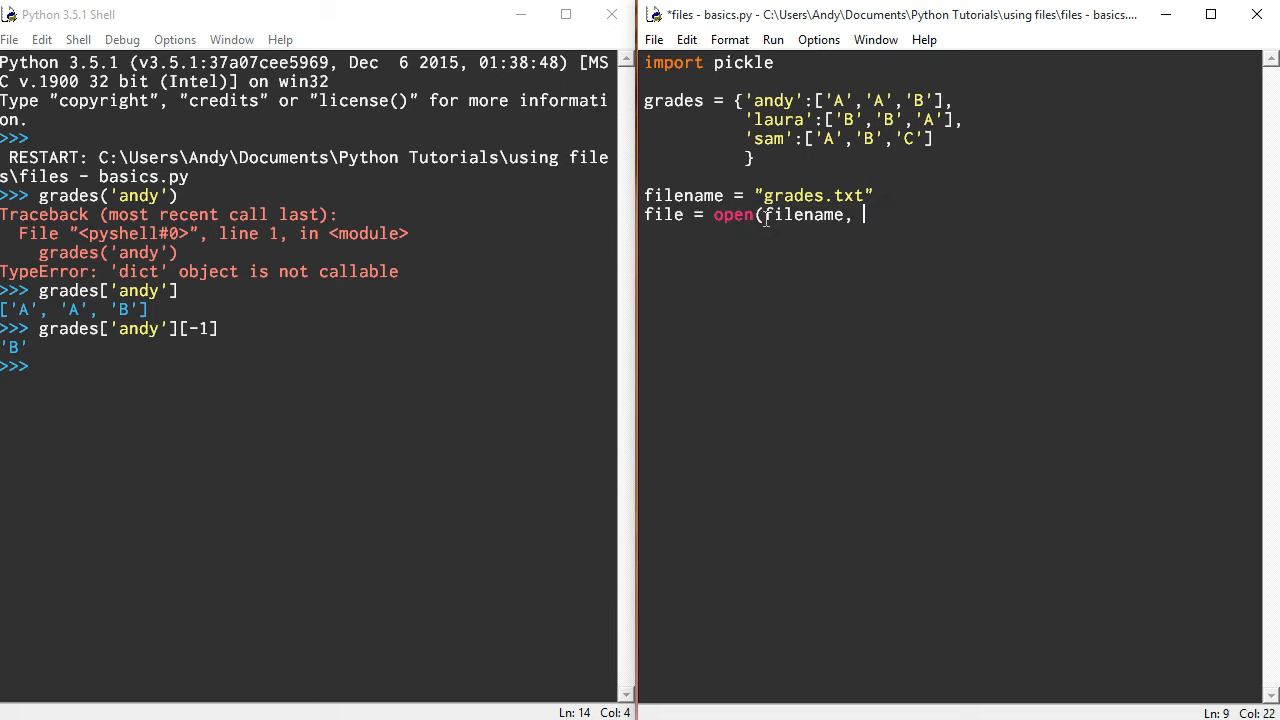
text('rb)
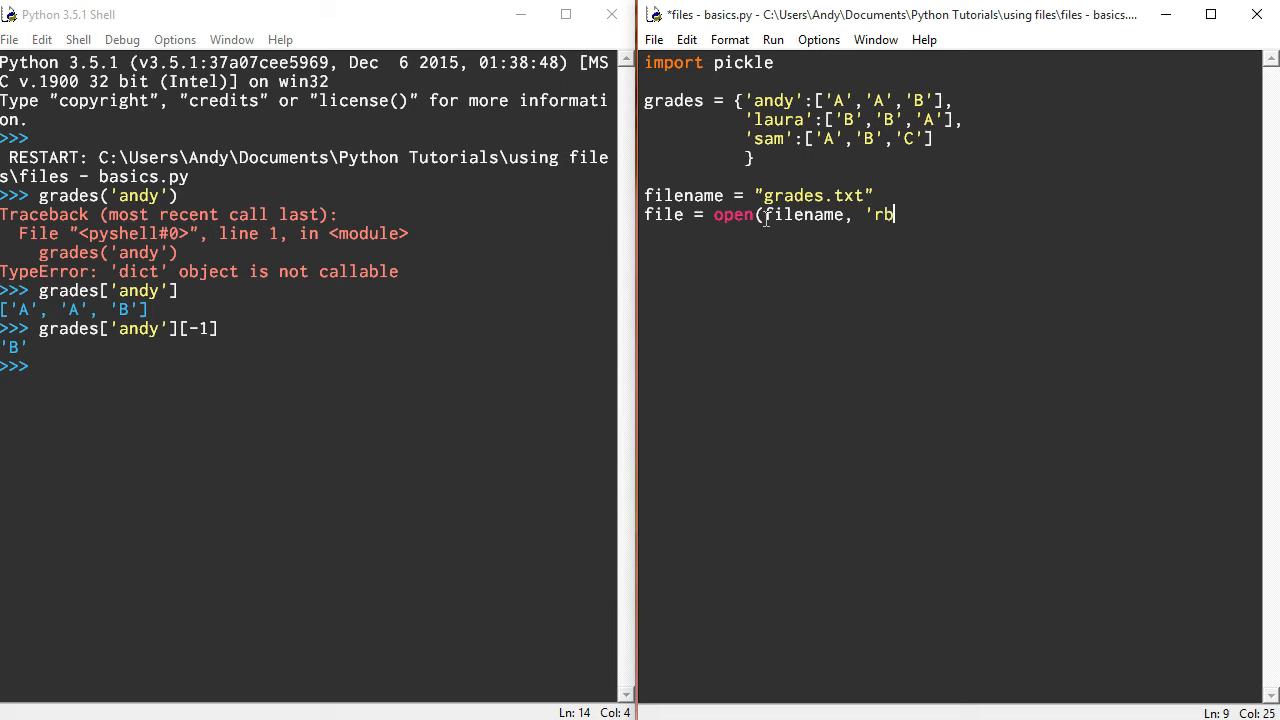
text(')
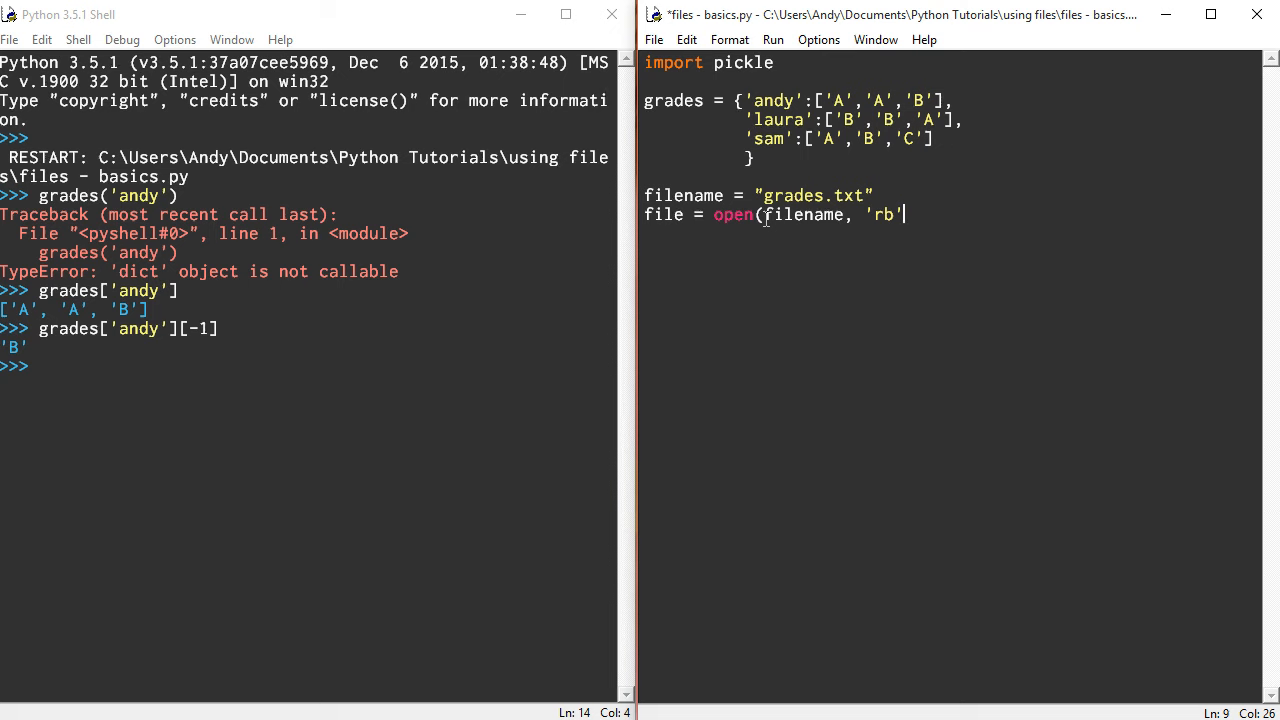
key(BackSpace)
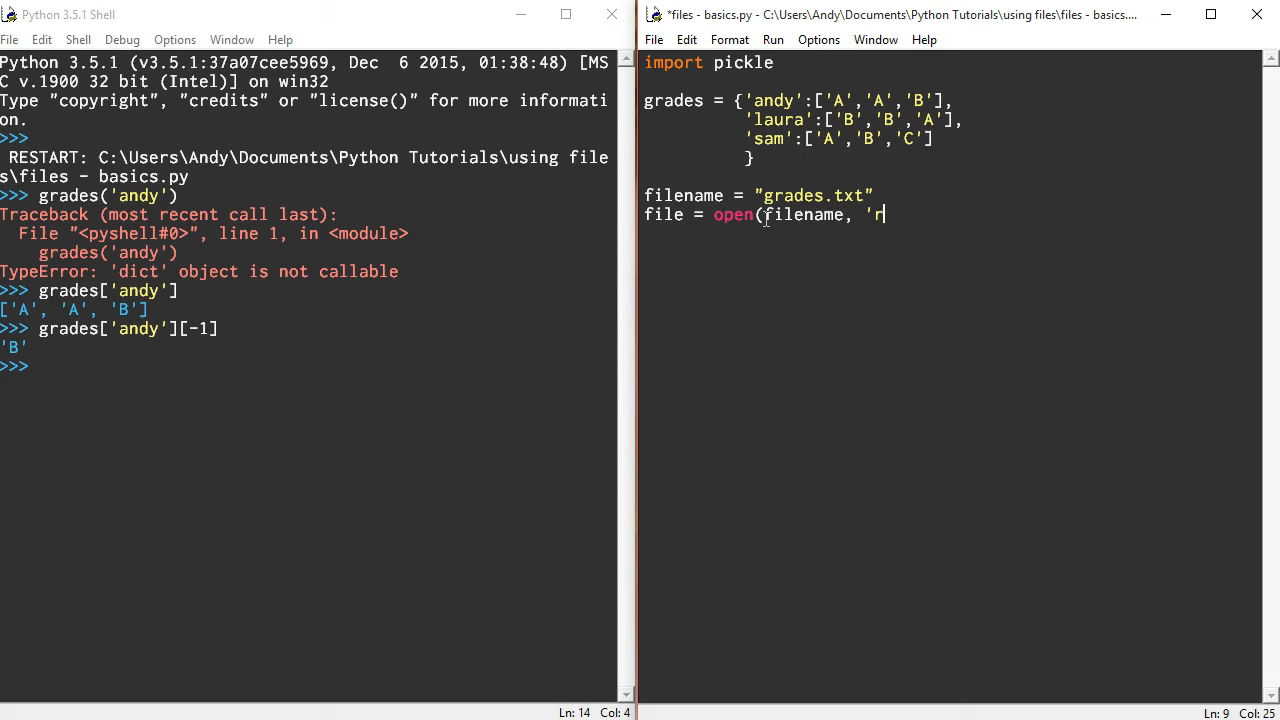
text(wb'))
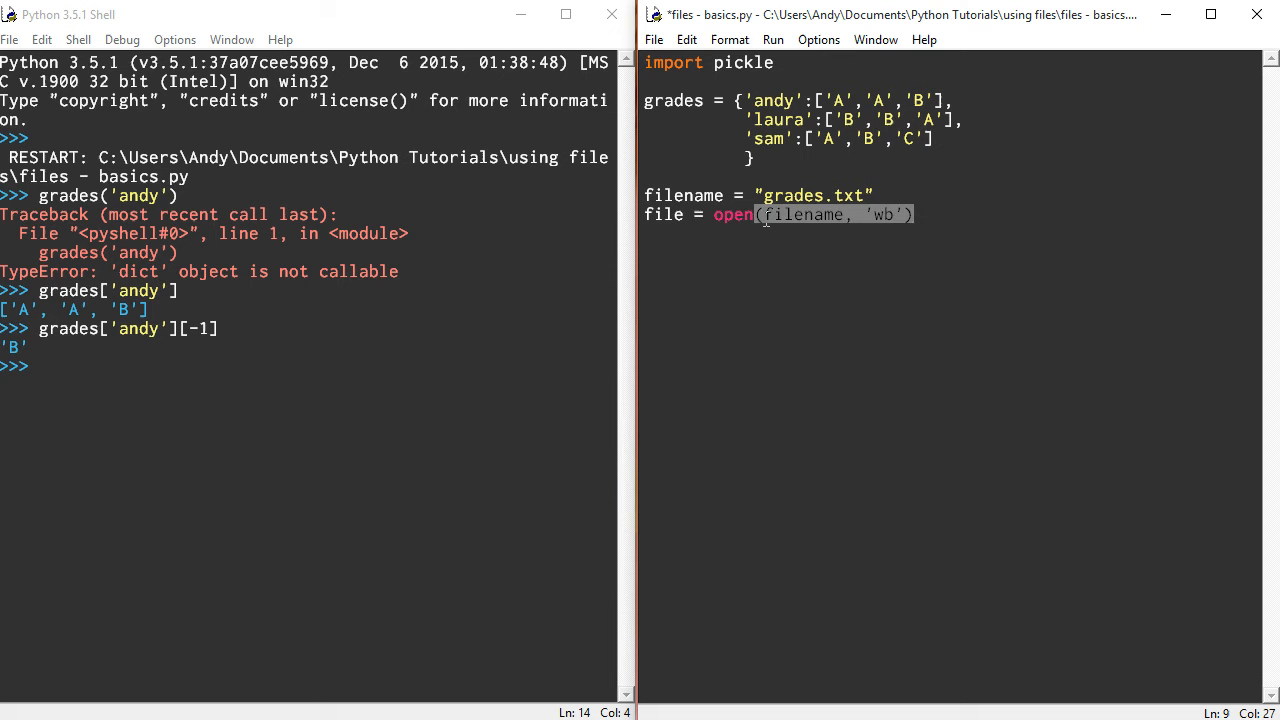
text(pickle)
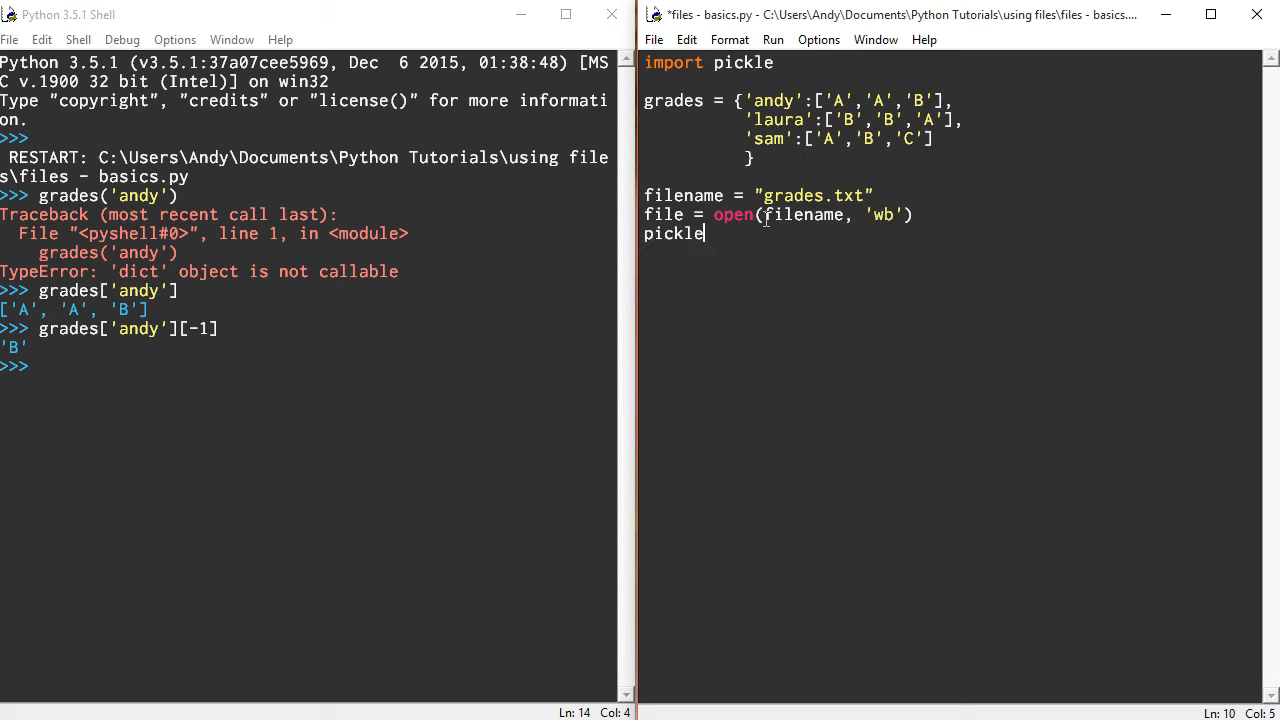
Complete the line pickle.dump(grades, file) and request a run of the module
text(.)
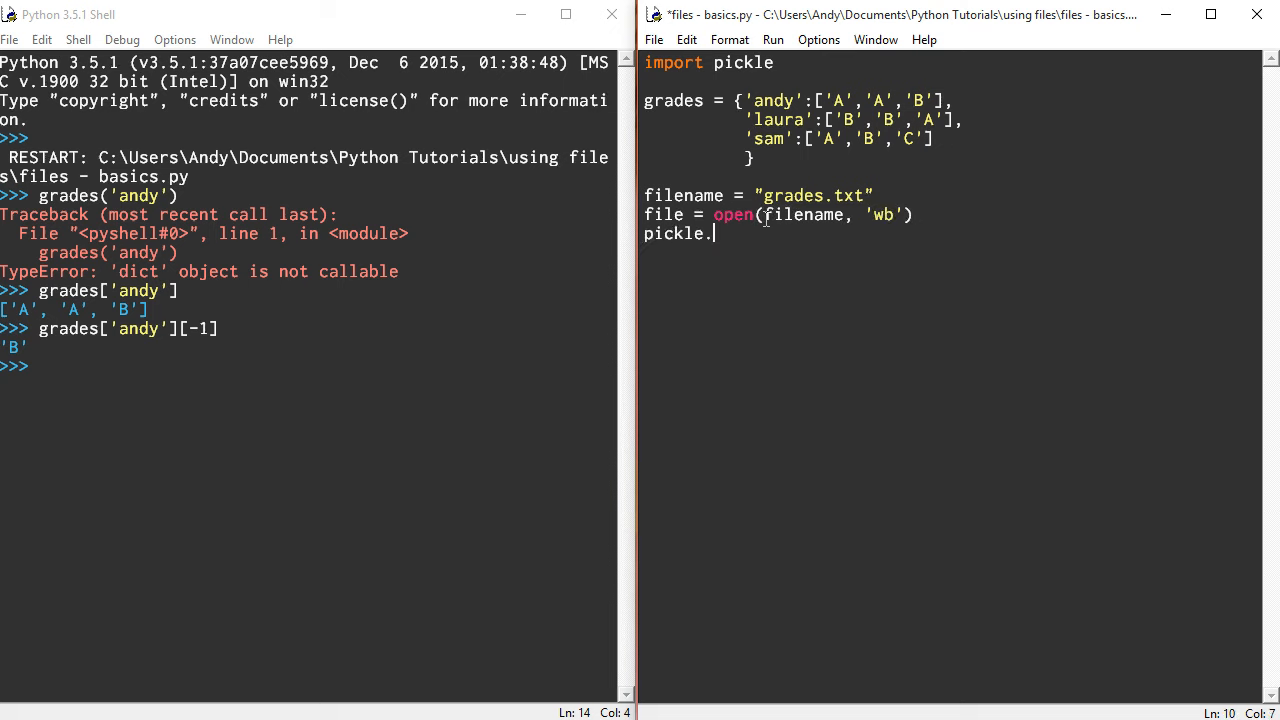
text(dump)
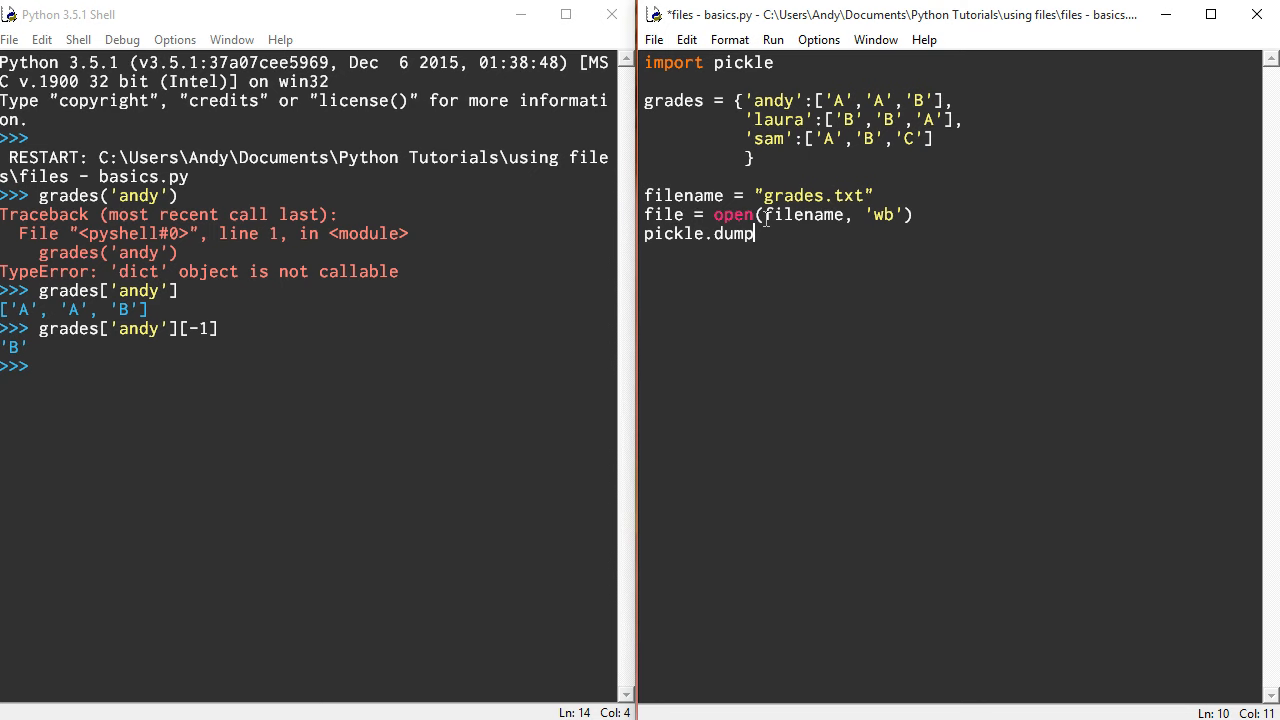
text((grad)
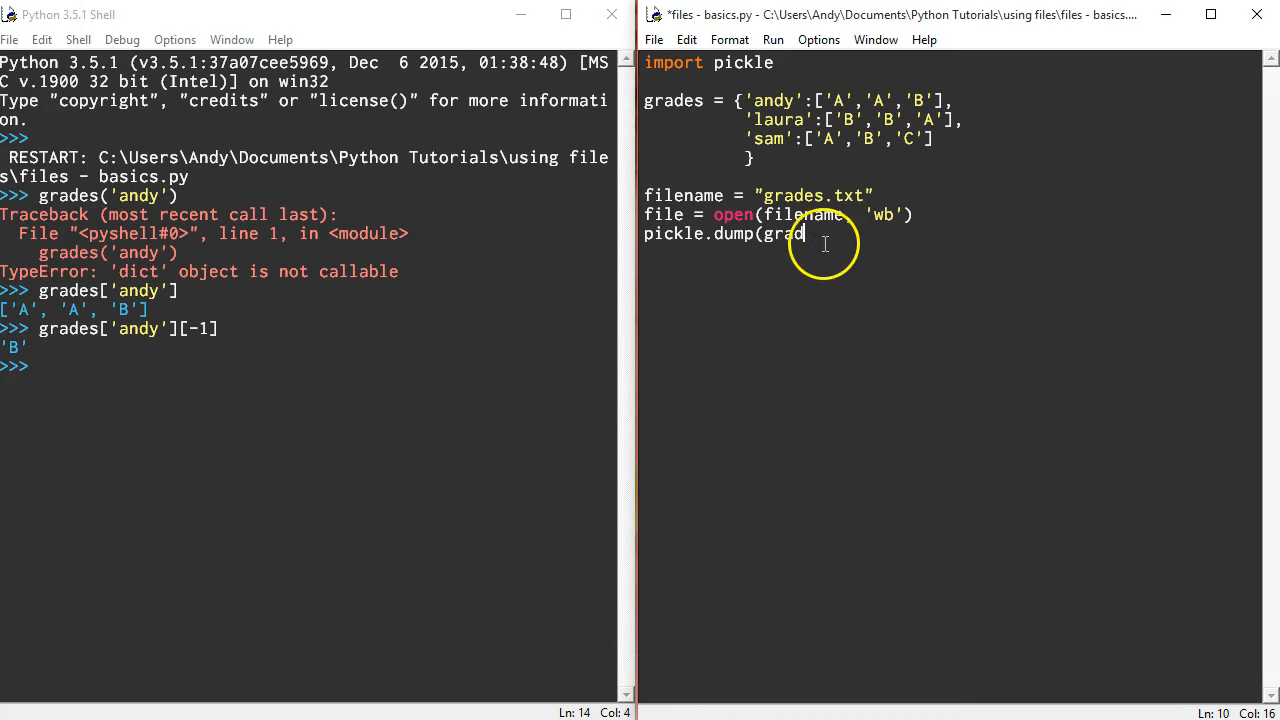
text(es)
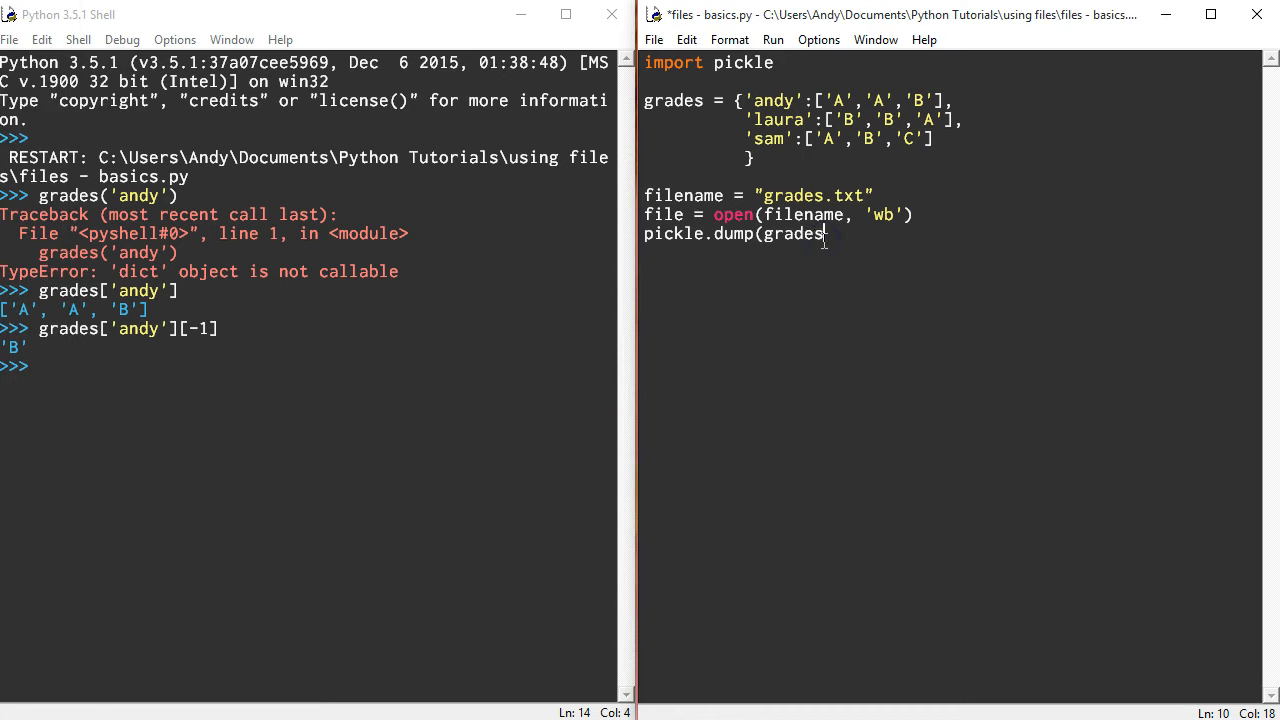
text(, file)
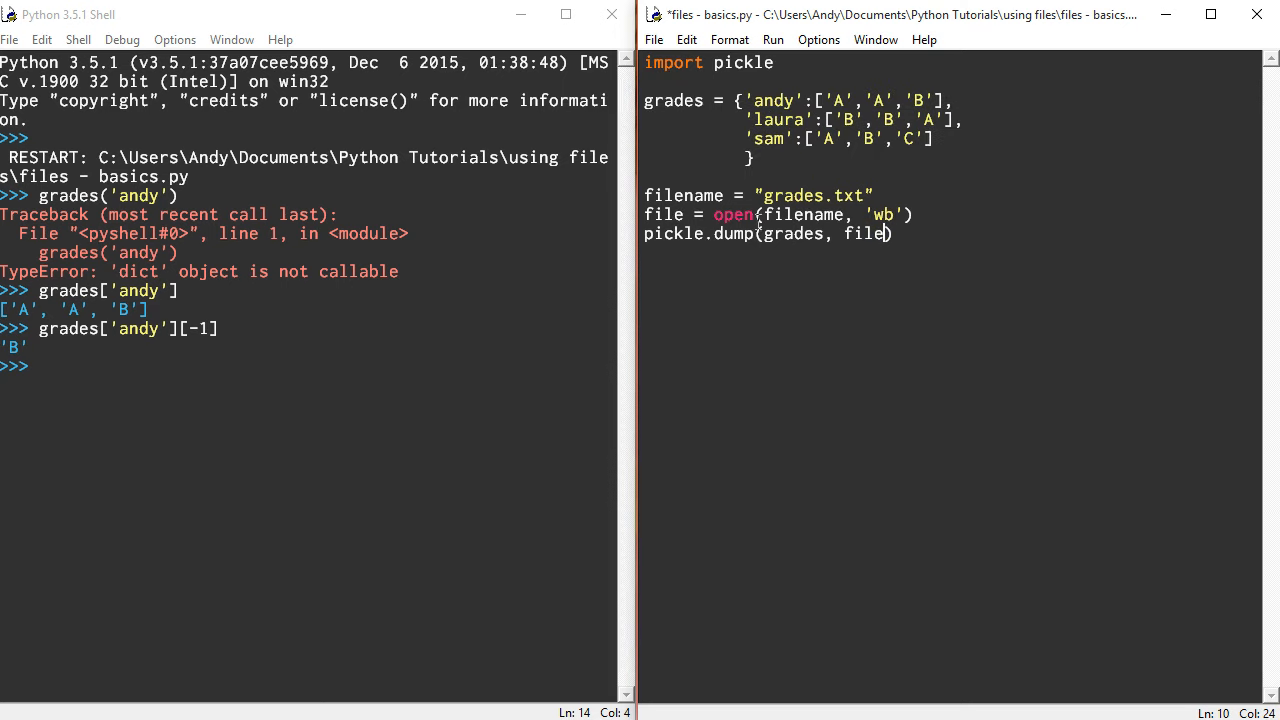
double_click(785, 195)
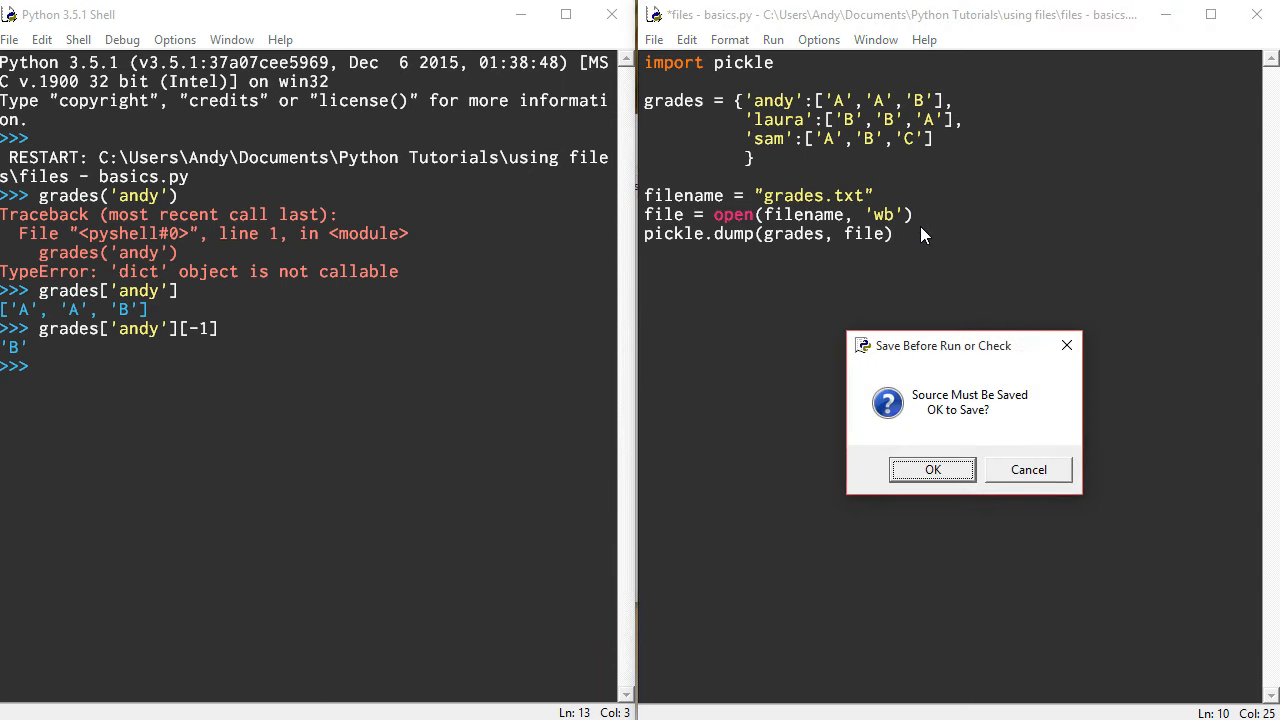
Save and run the script, check grades.txt in the using files folder, and restore 'wb' mode
click(932, 469)
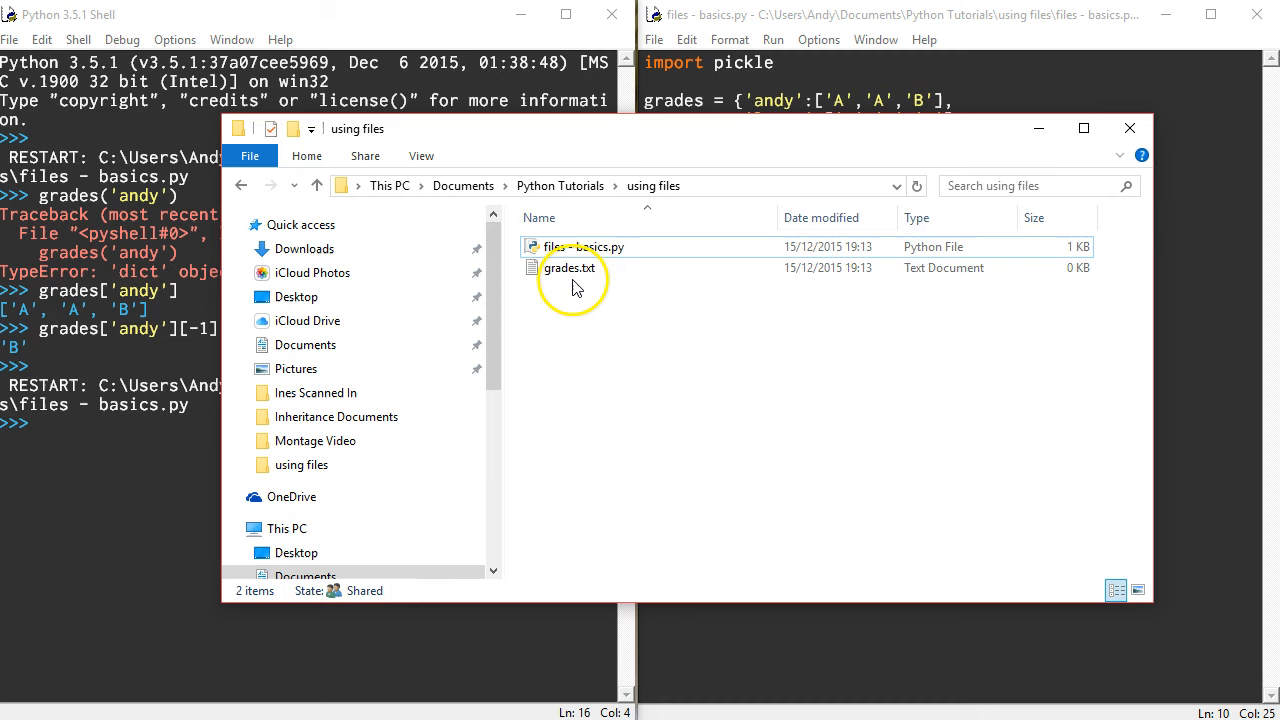
double_click(568, 267)
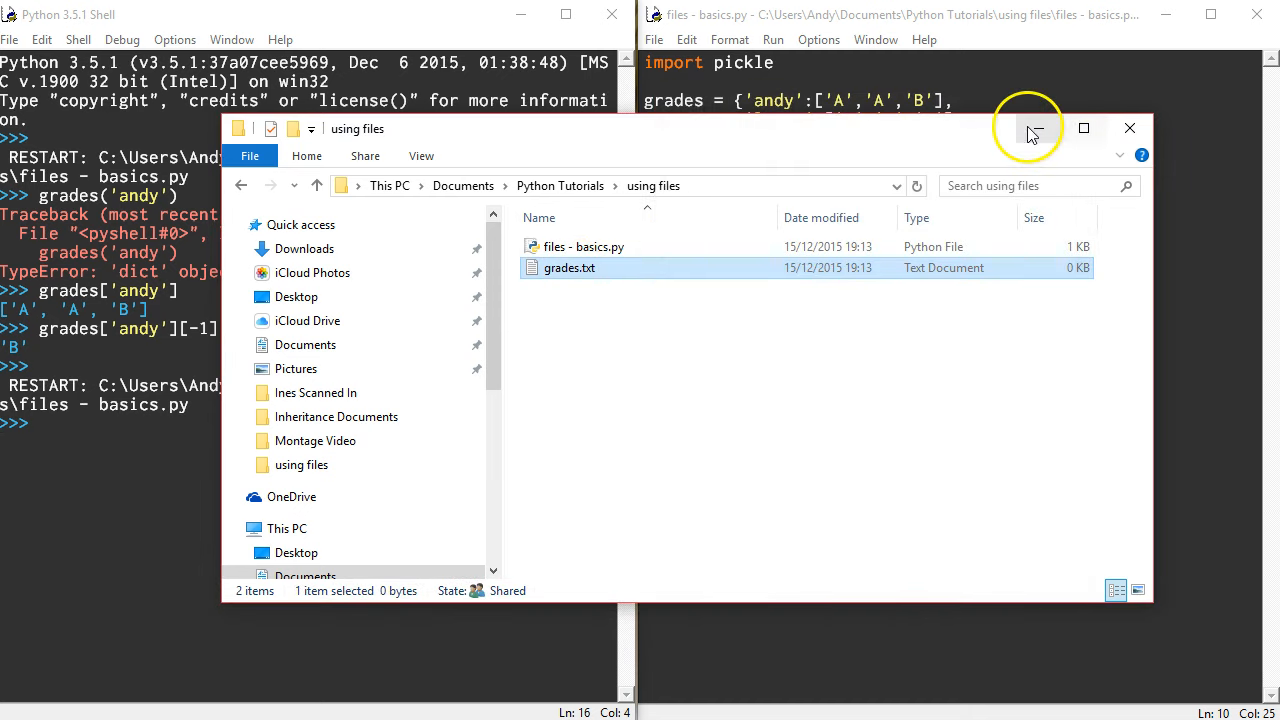
click(1129, 128)
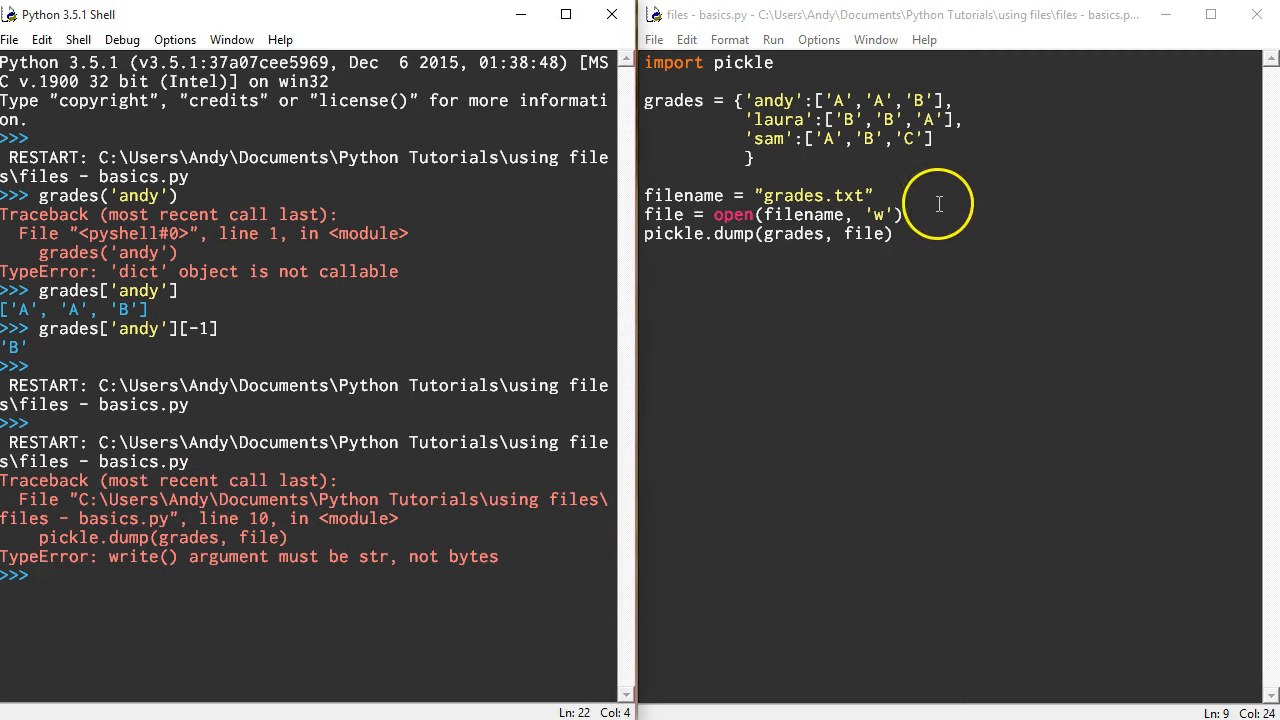
text(b)
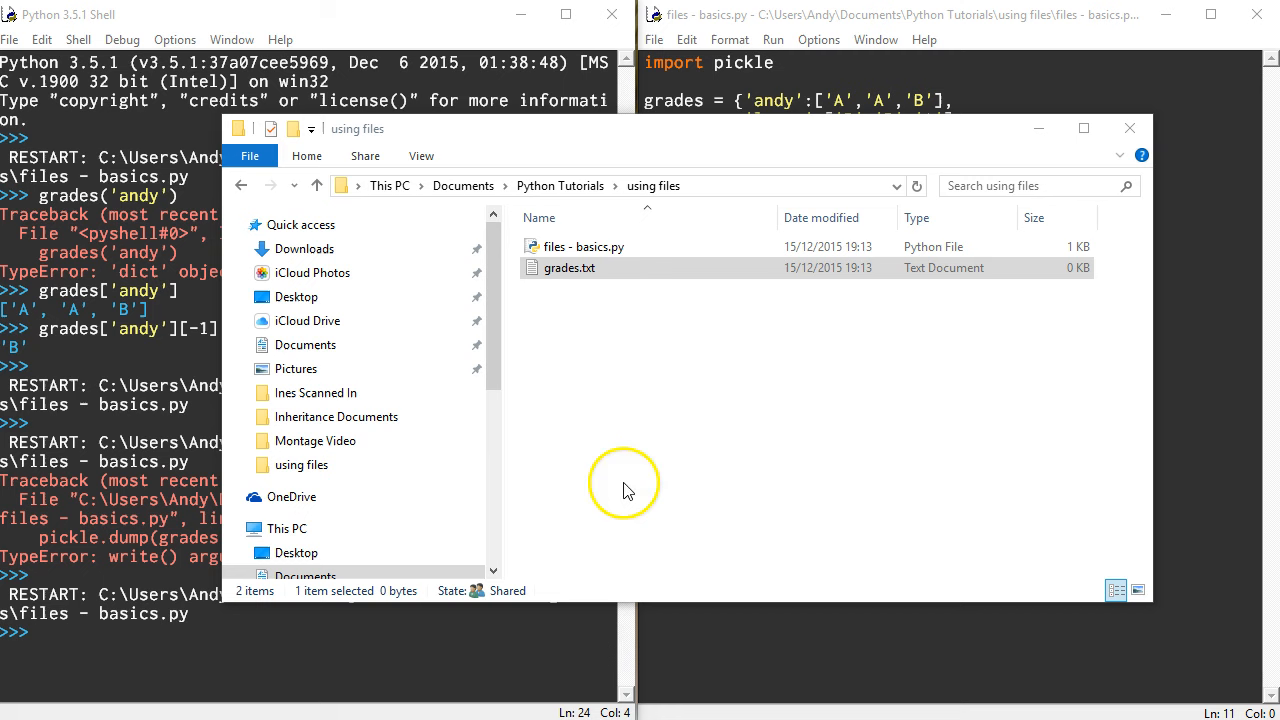
double_click(567, 267)
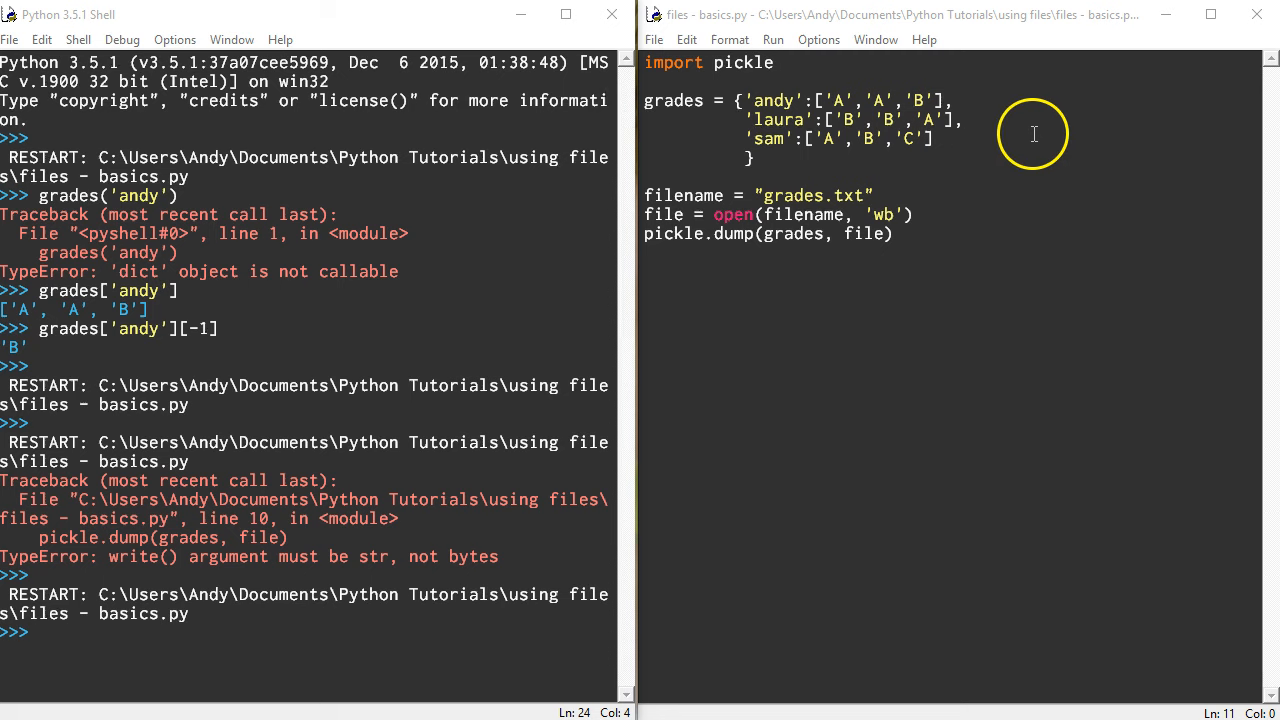
mouse_move(685, 233)
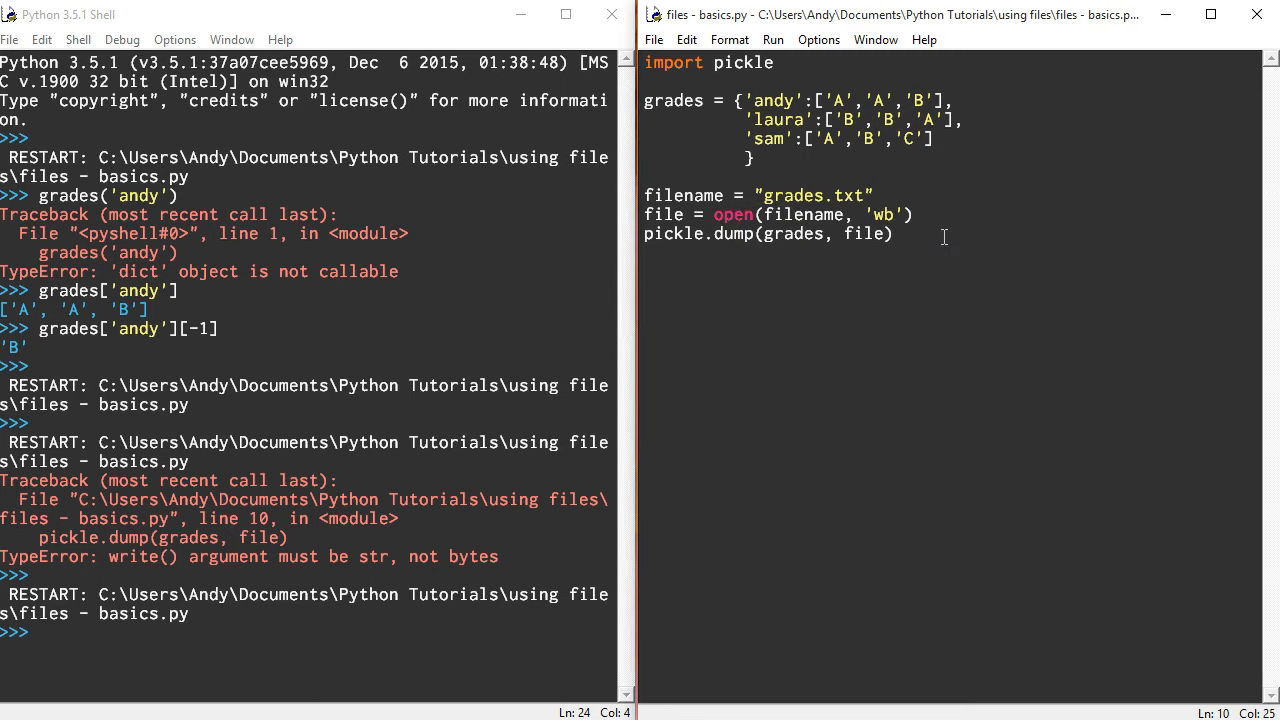
Reopen the file for reading with file = open(filename, 'rb')
text(file =)
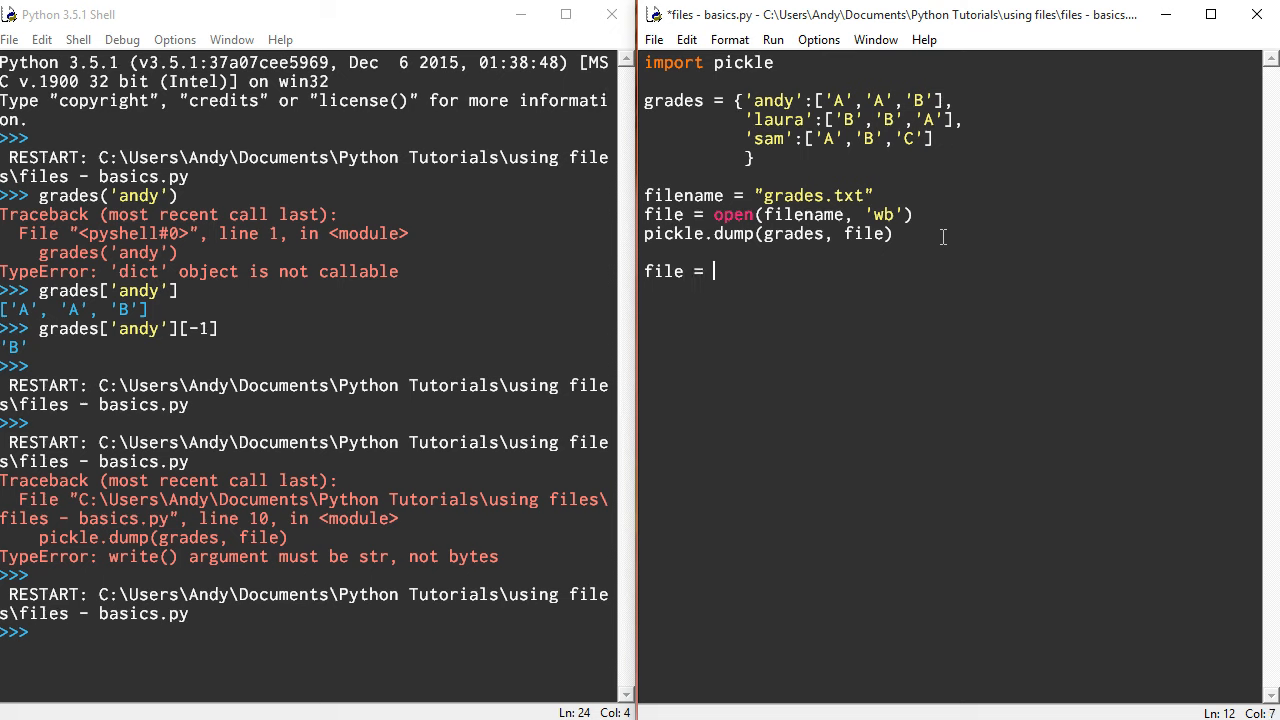
text(open(fil)
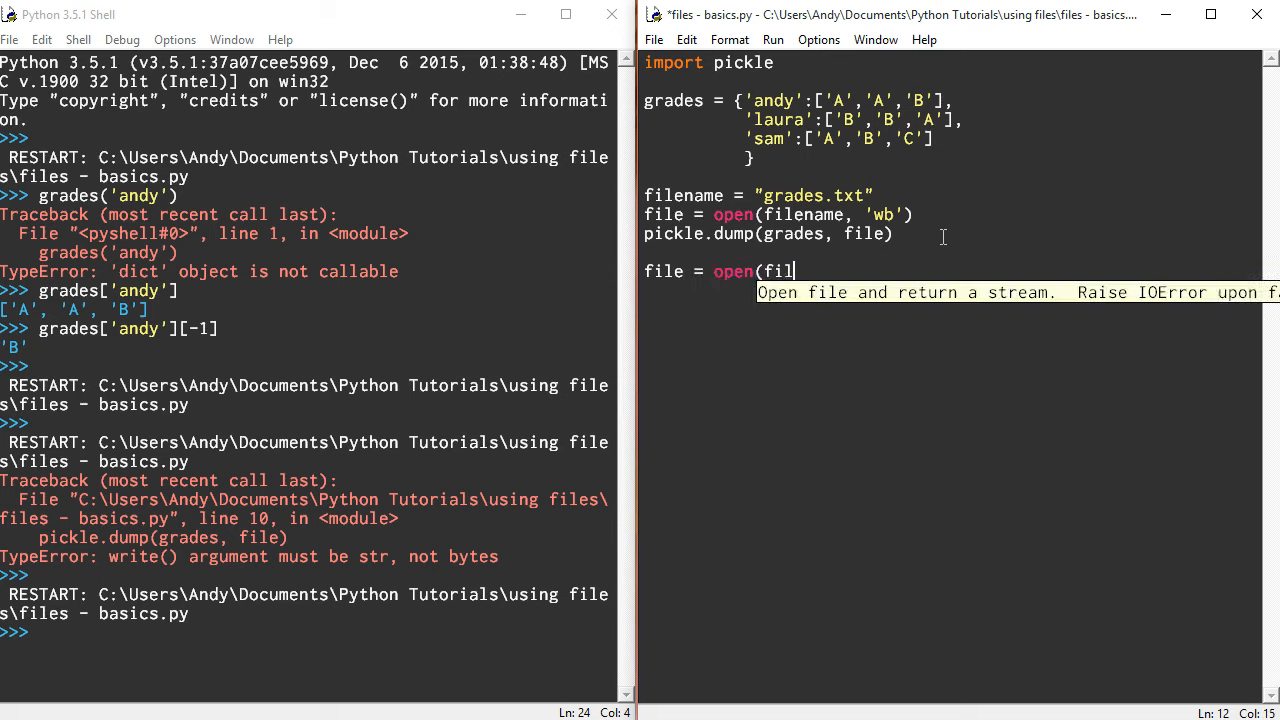
text(ename,)
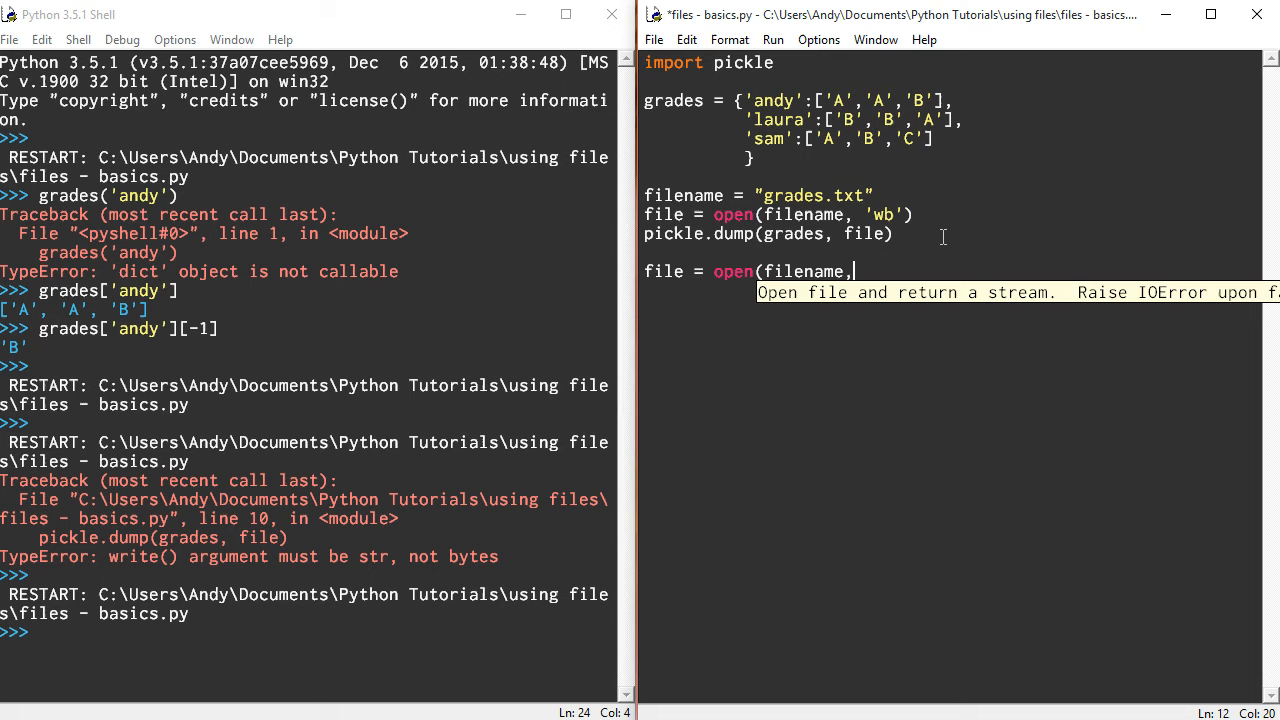
text(')
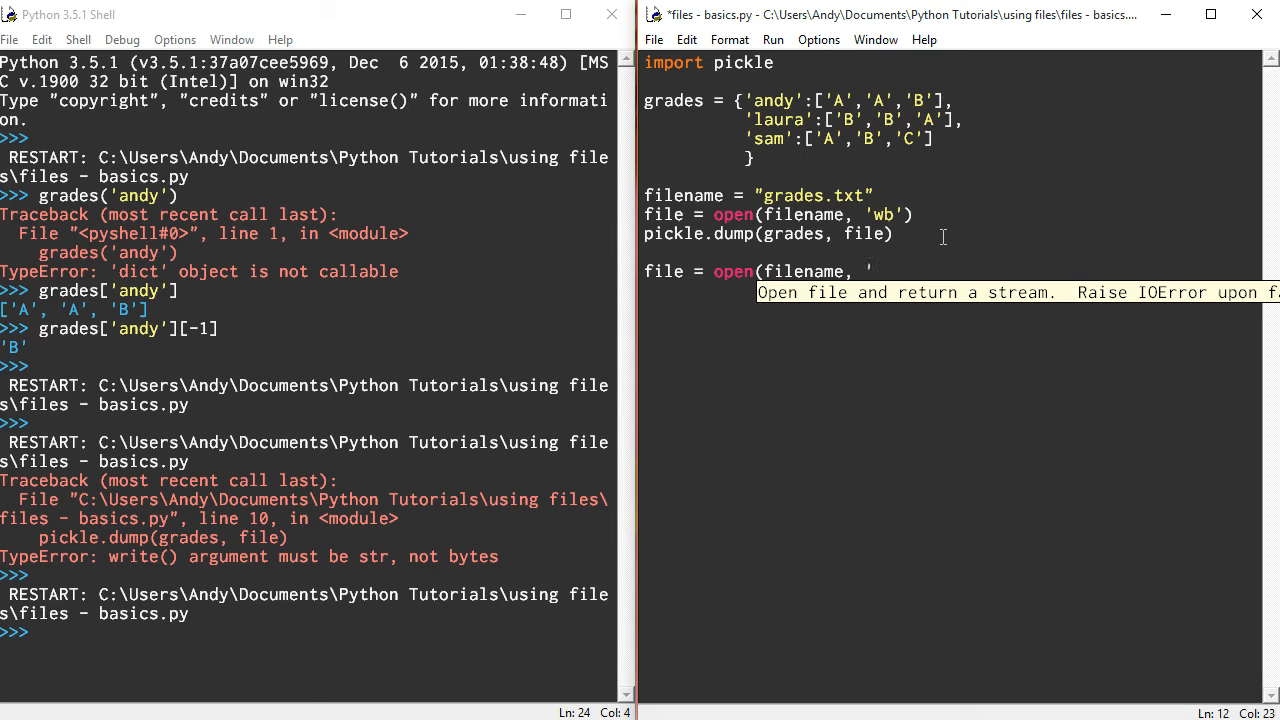
text(rb'))
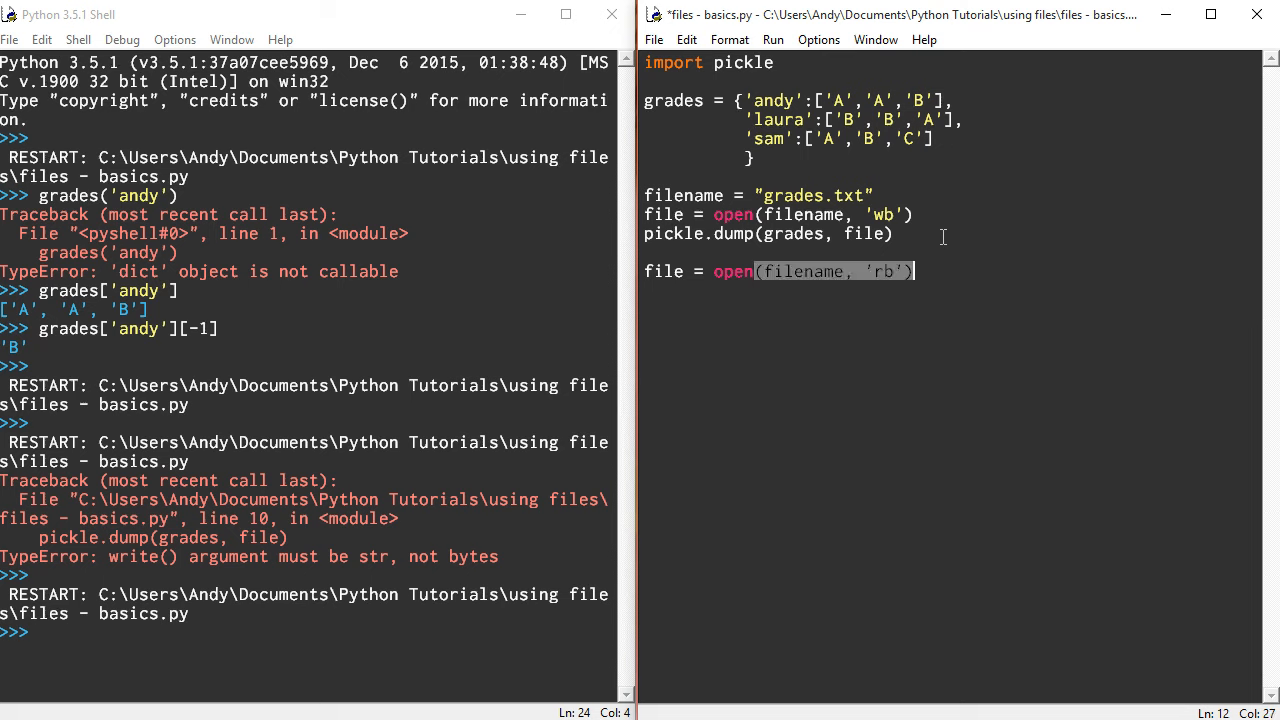
Load the data with new_grades = pickle.load(file) and print(new_grades)
text(new_)
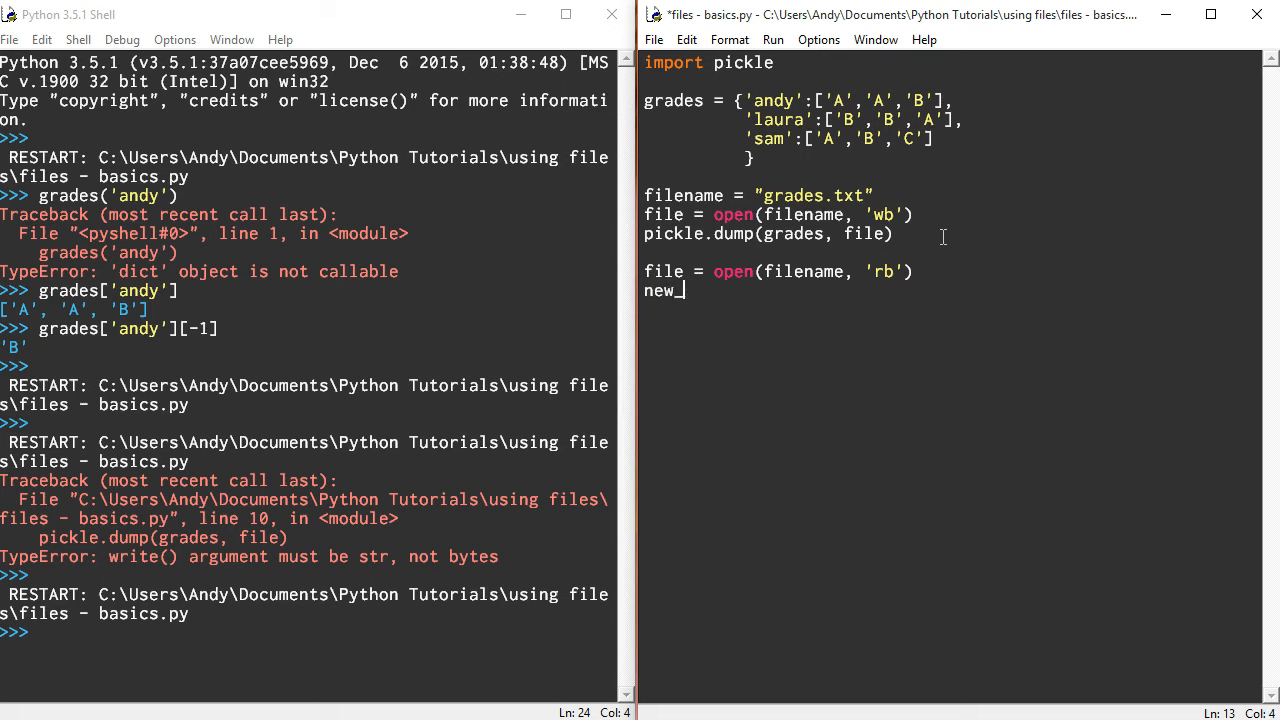
text(grades)
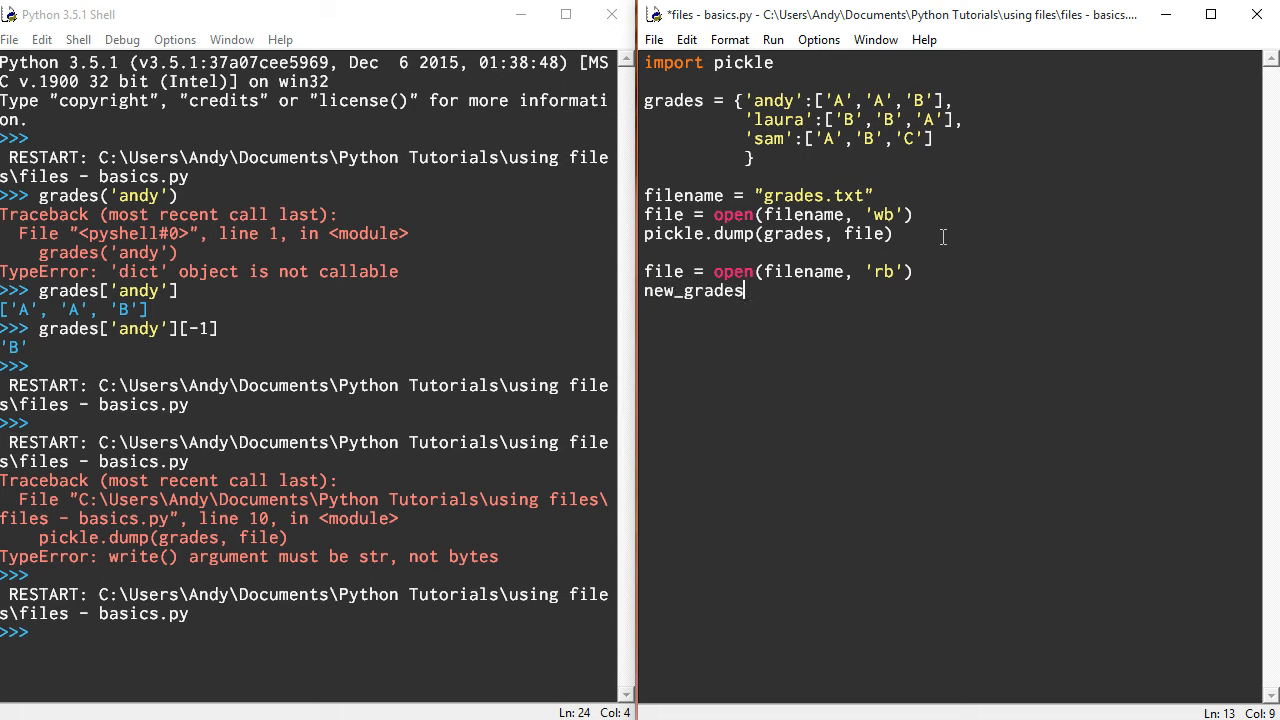
text(= pic)
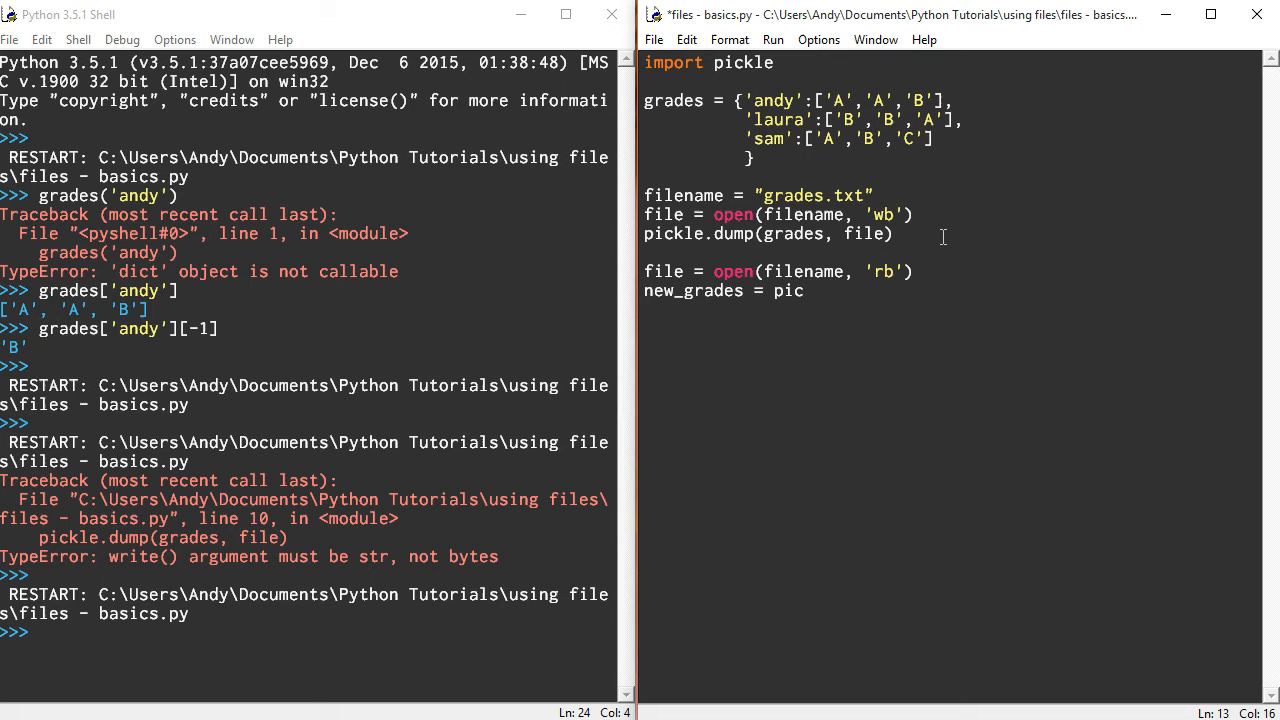
text(kle.load)
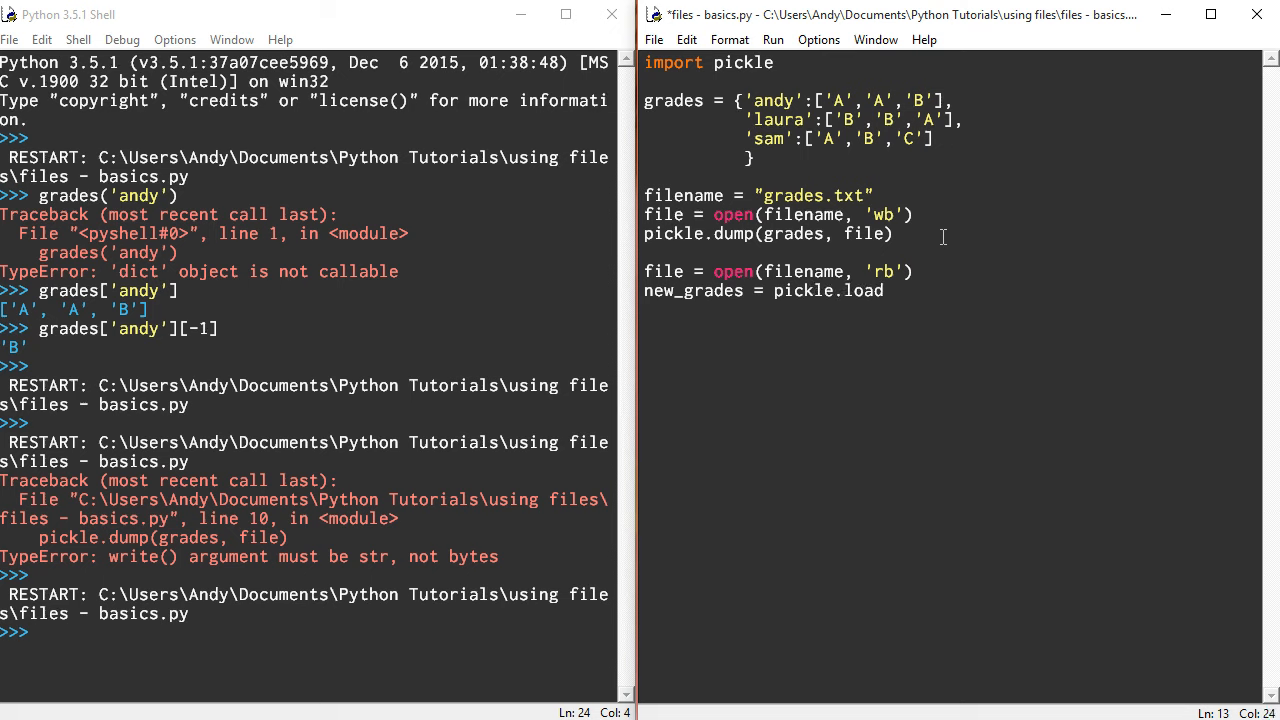
text((file))
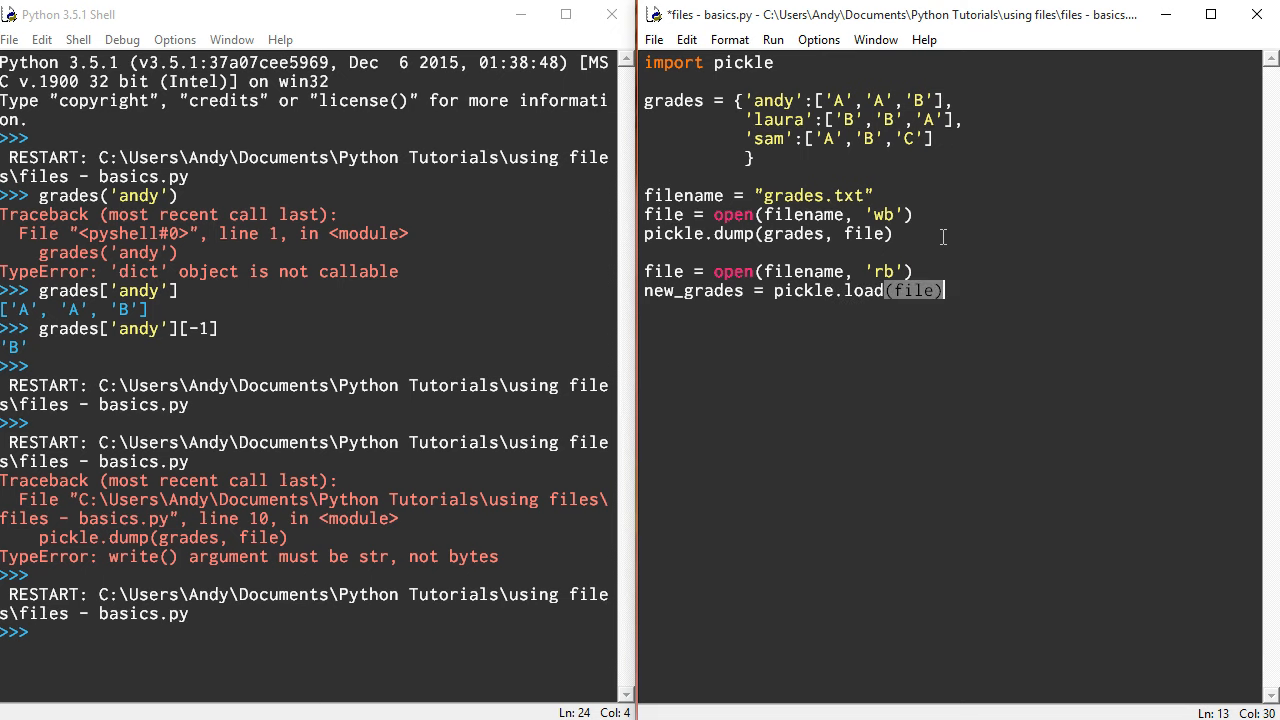
text(p)
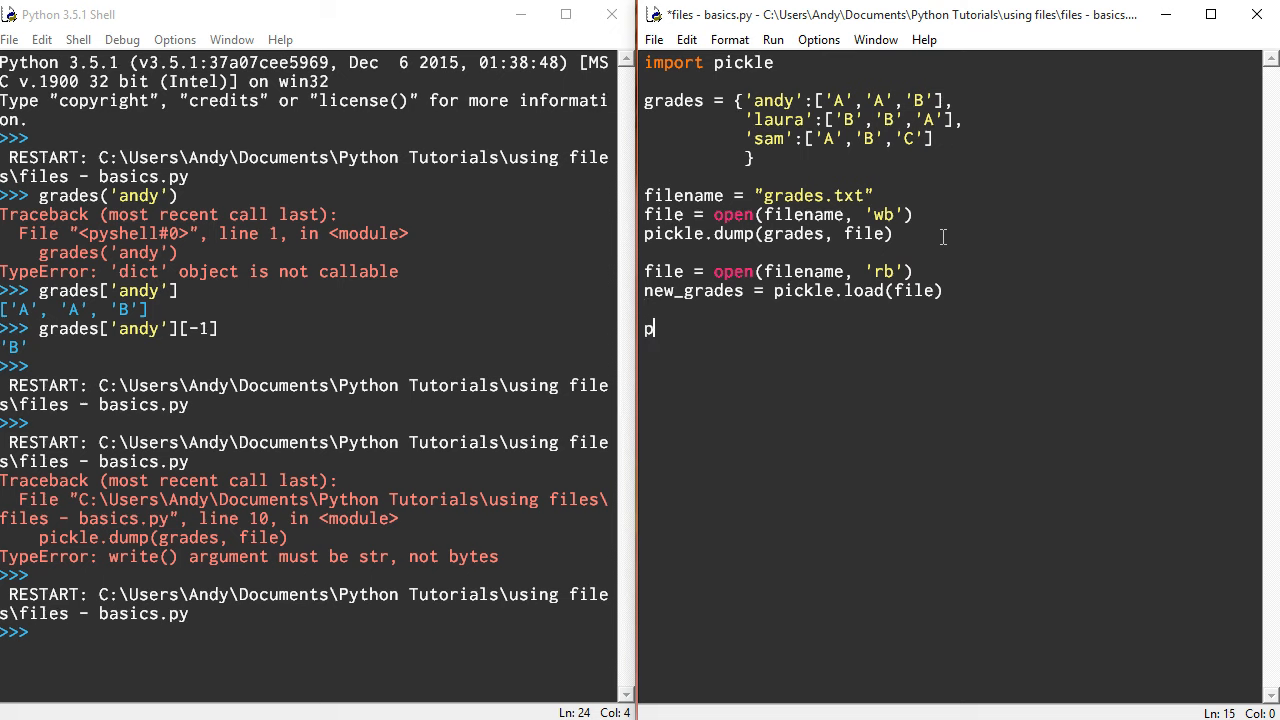
text(rint(new_)
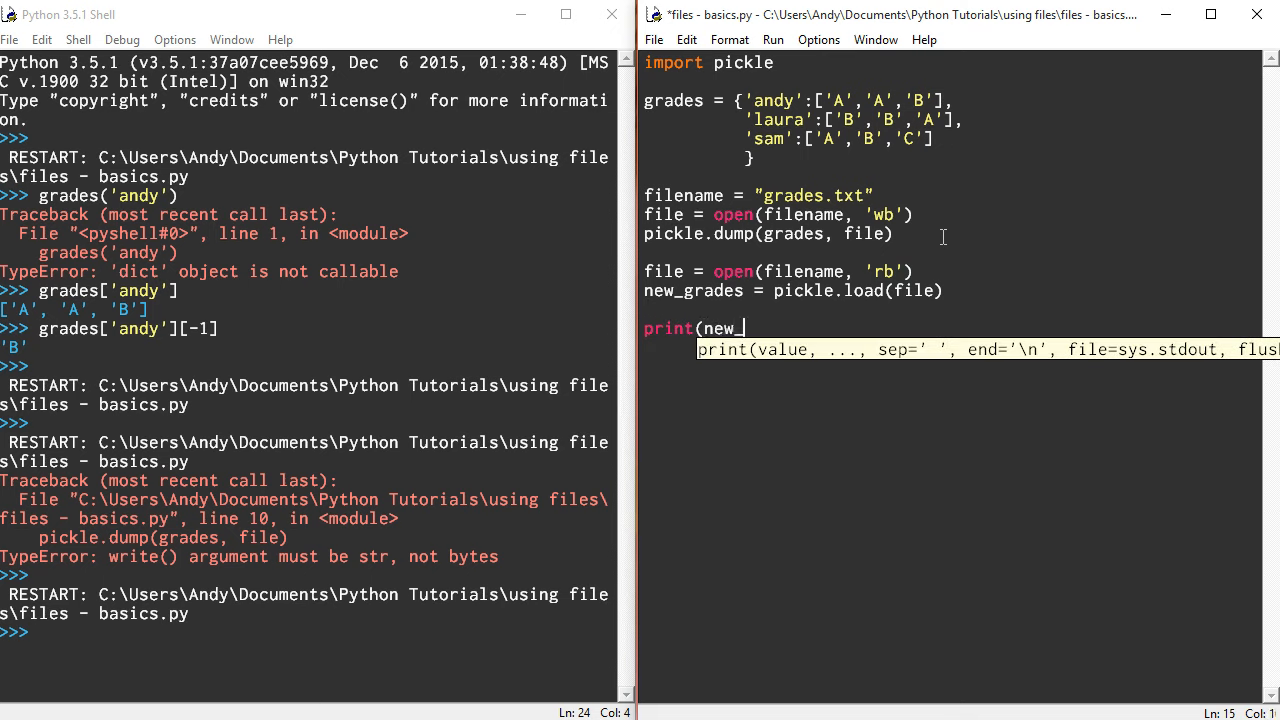
text(grades))
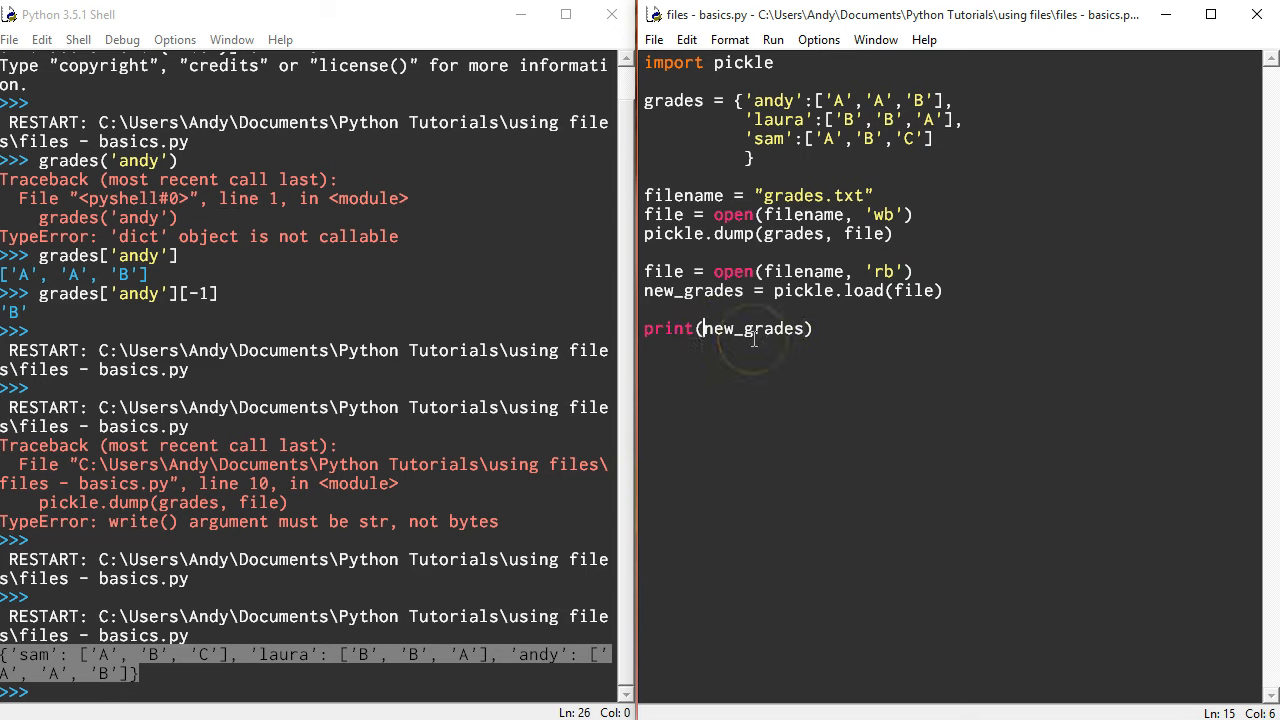
Change the print line to print("Andy's grades: ", new_grades['andy'])
text("Andy)
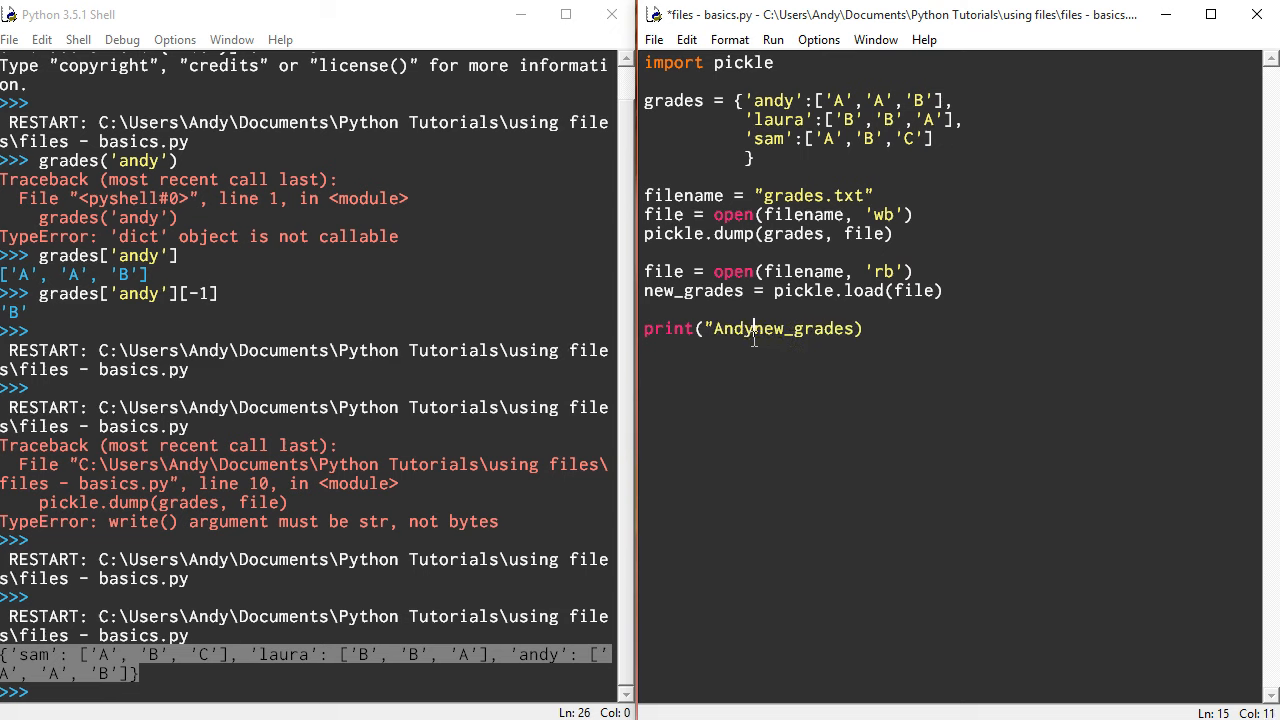
text('s grades",)
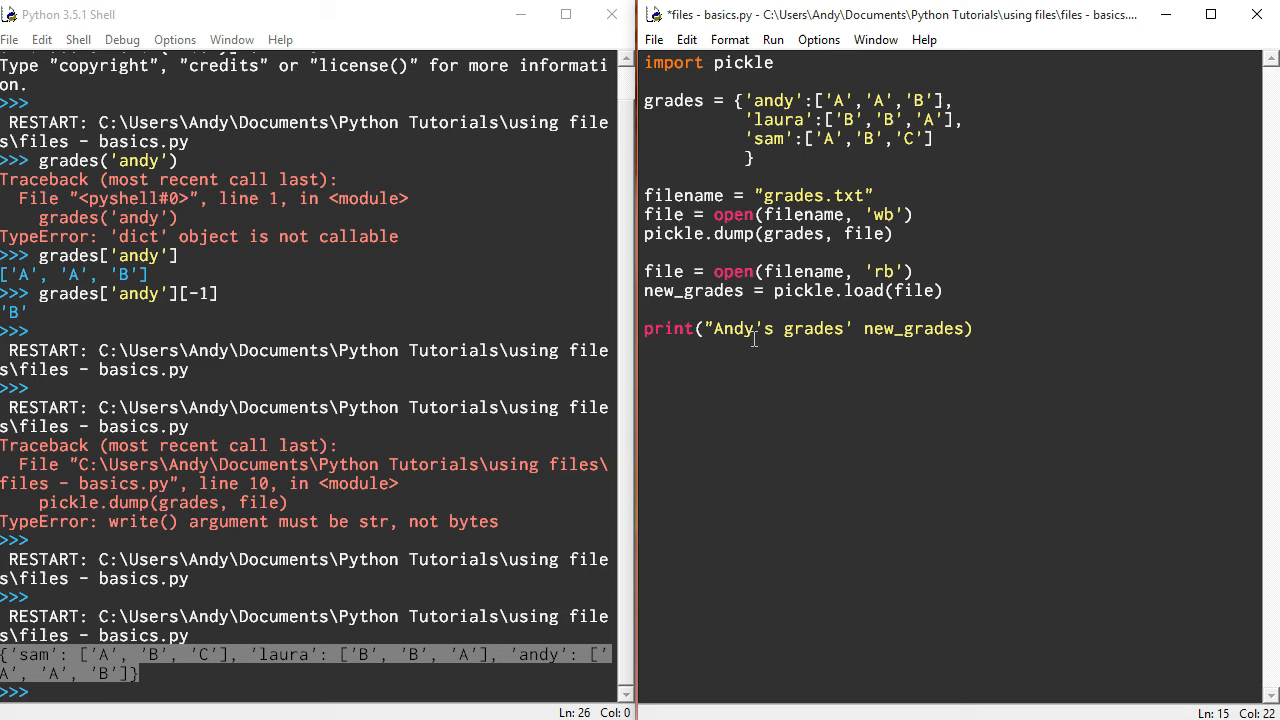
key(BackSpace)
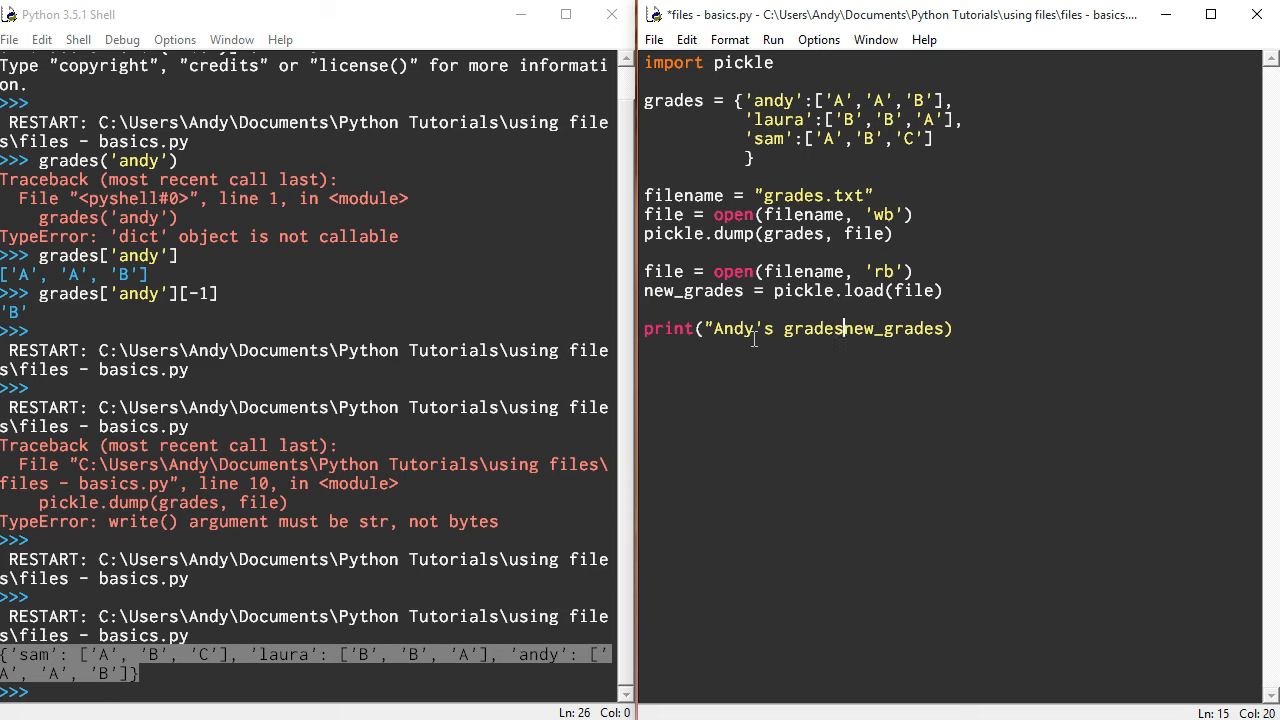
text(:)
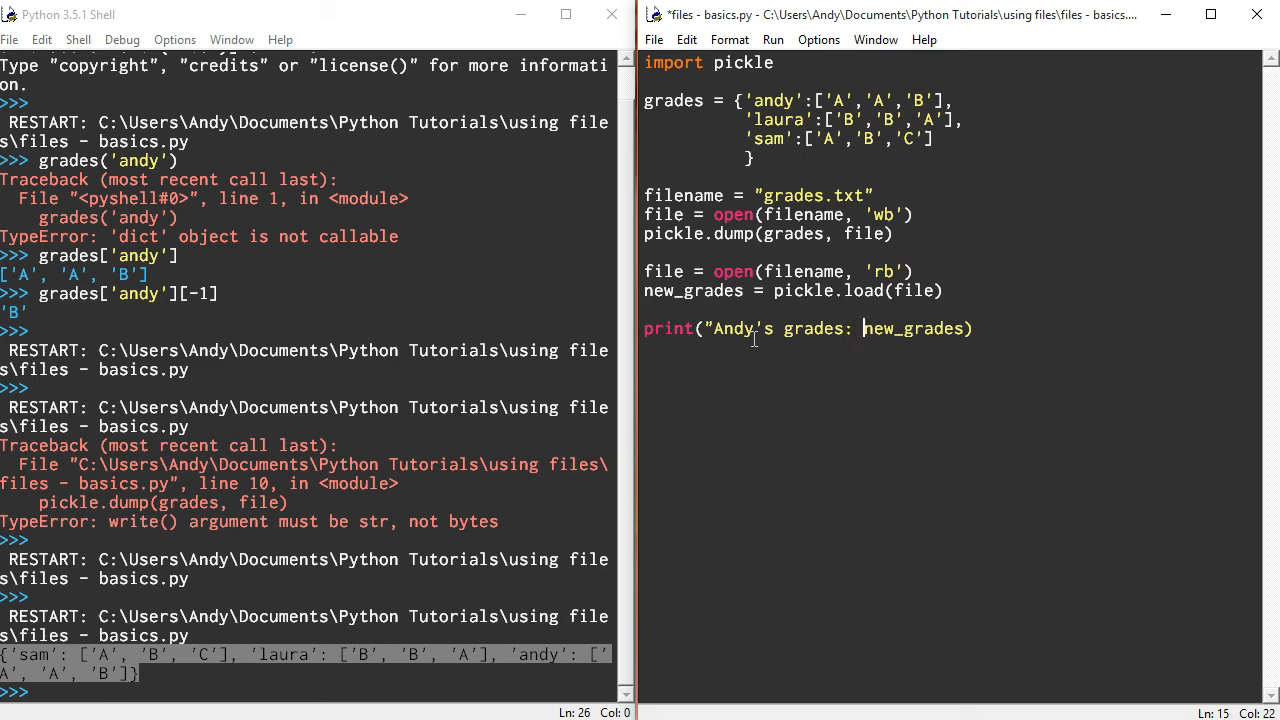
text(",)
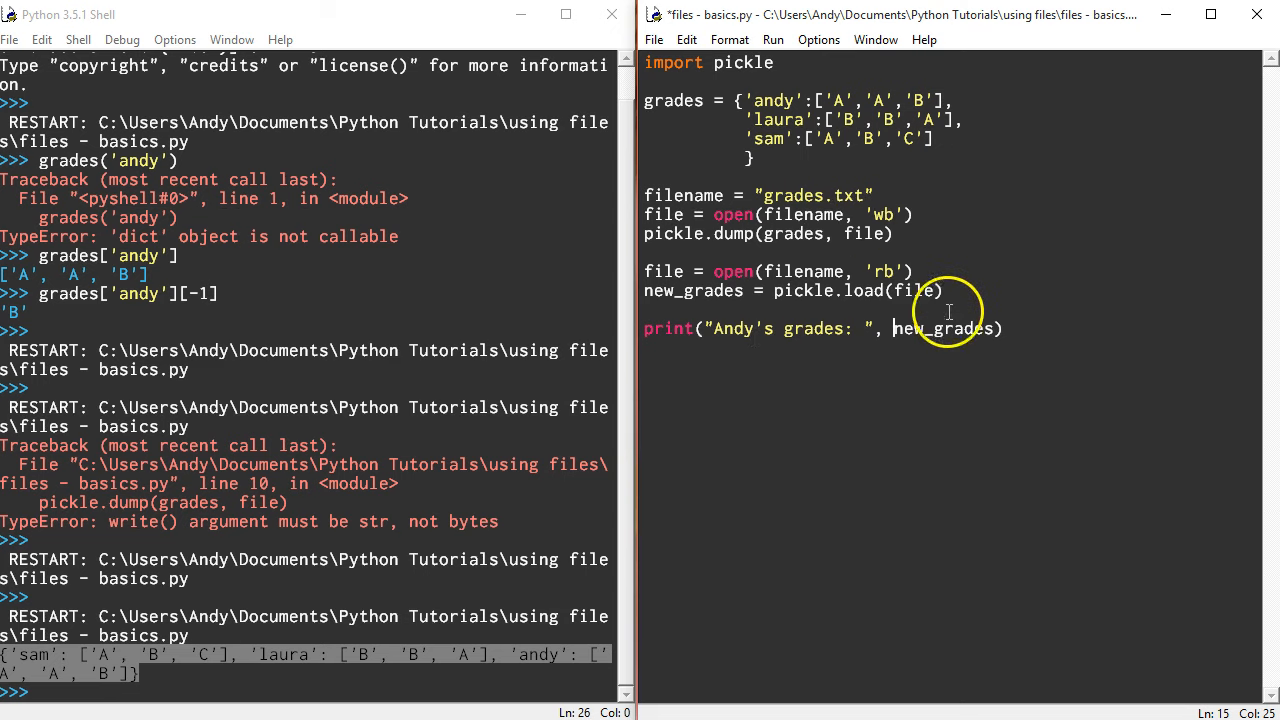
click(1030, 328)
text([)
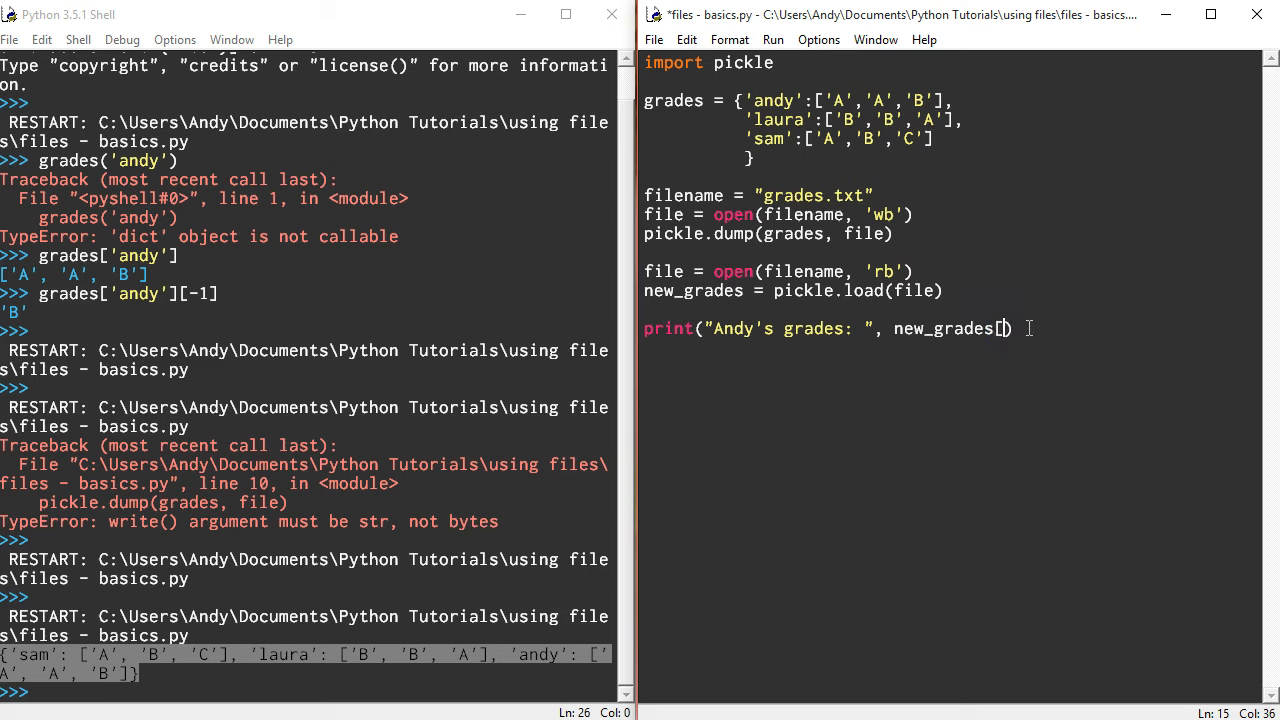
text('andy')
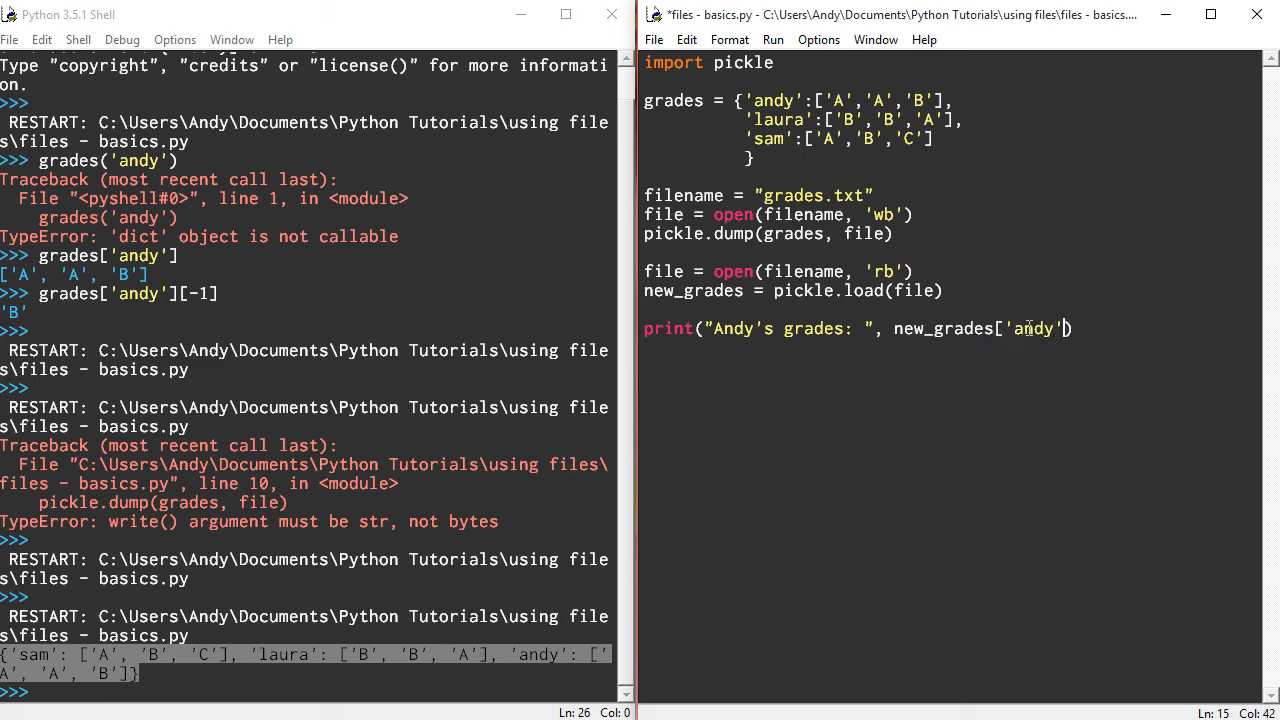
text())
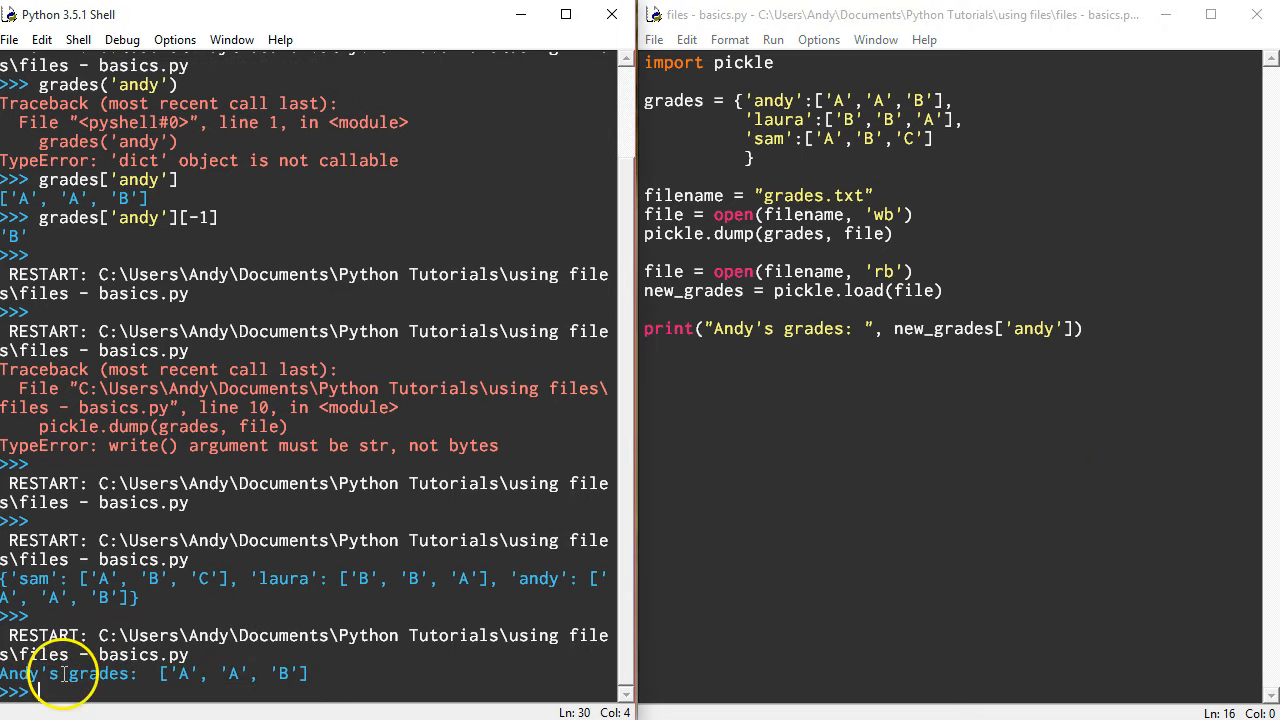
mouse_move(1014, 365)
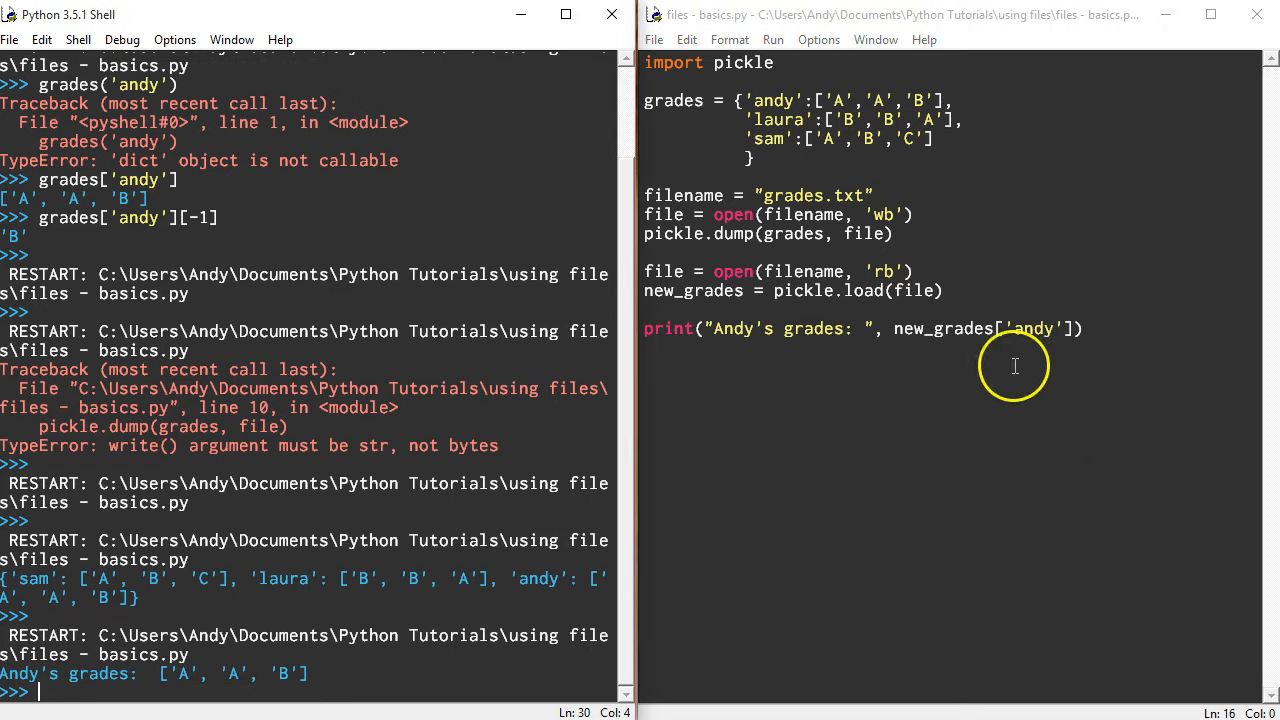
Index the printed grades with [-2] and add blank lines between script sections
click(1072, 328)
text([-2])
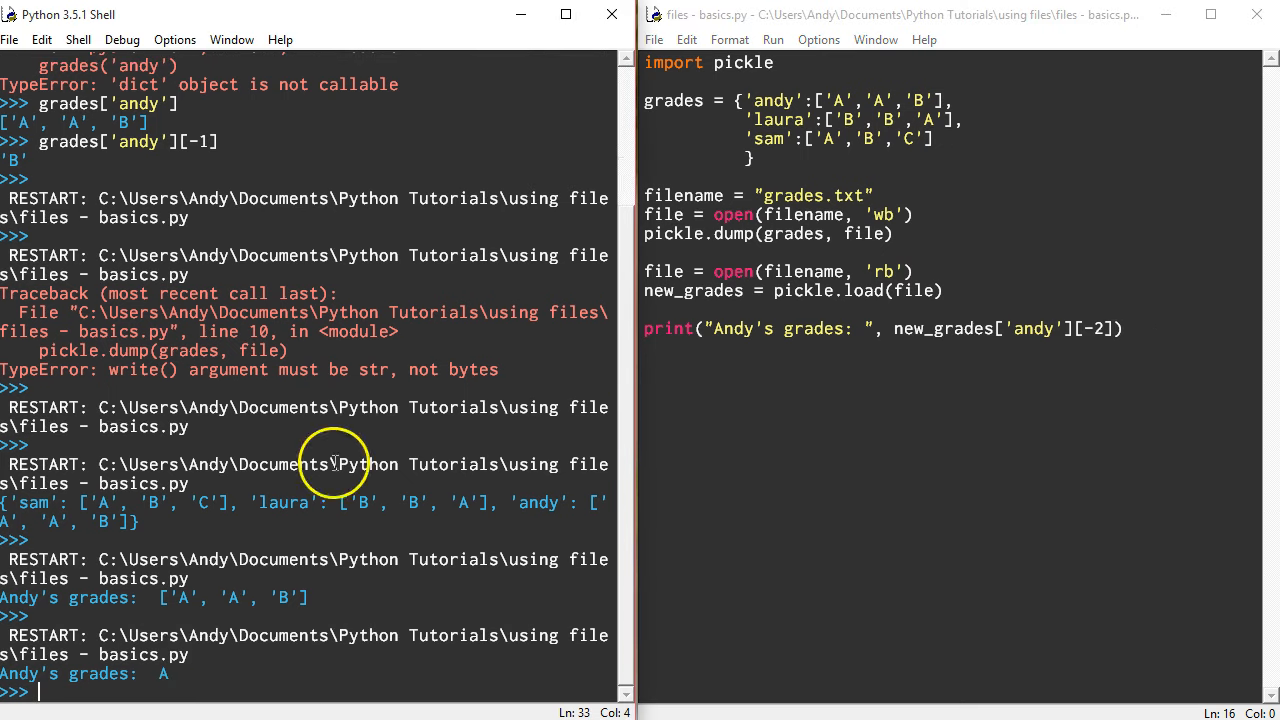
mouse_move(145, 677)
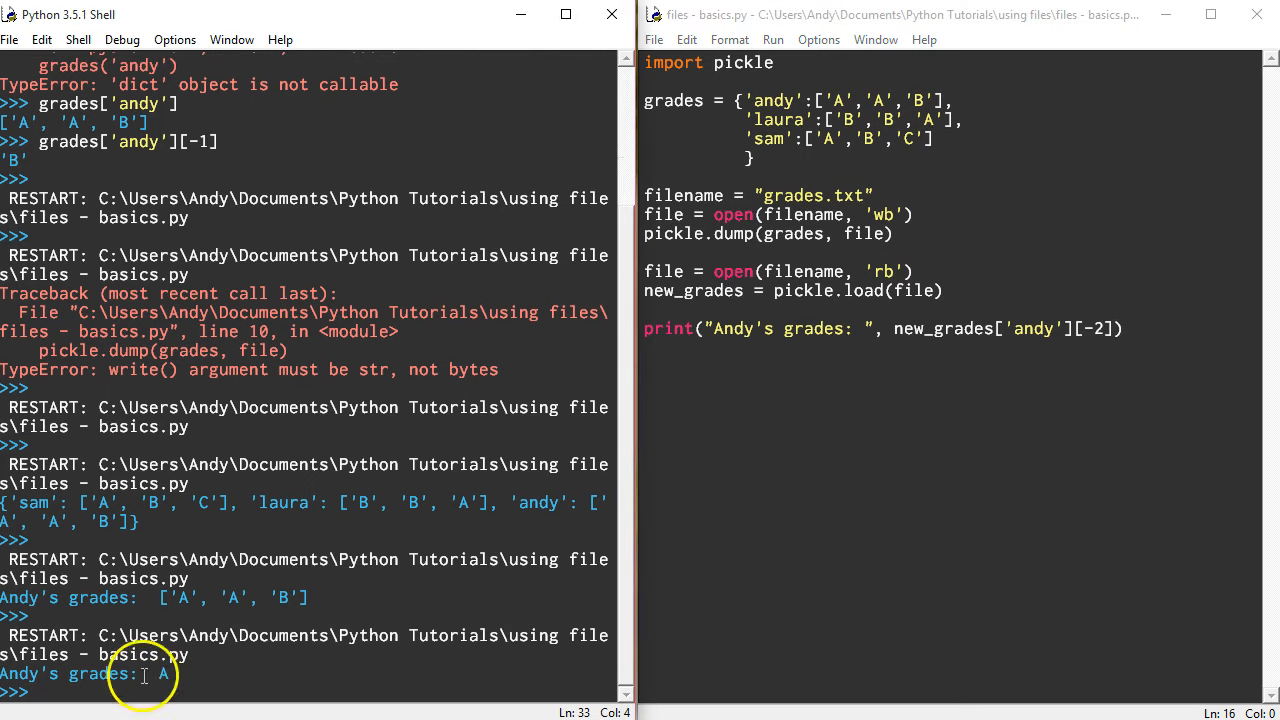
mouse_move(1097, 244)
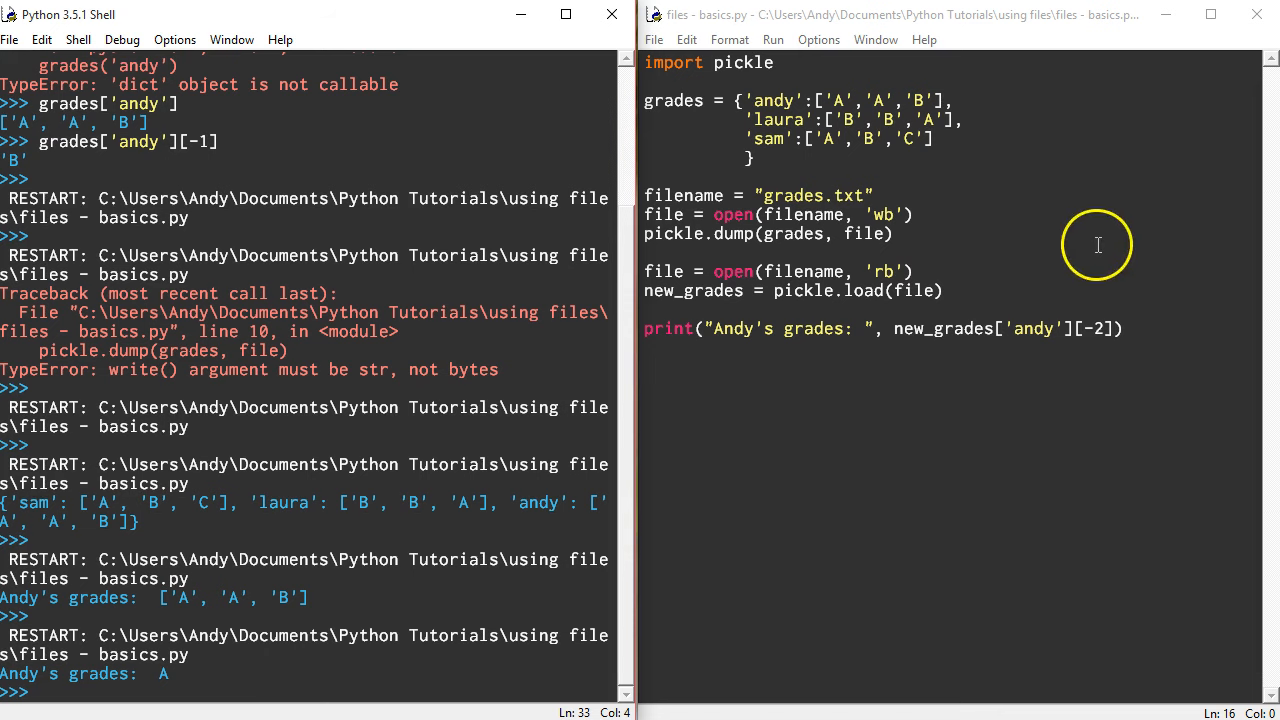
drag(645, 100, 755, 158)
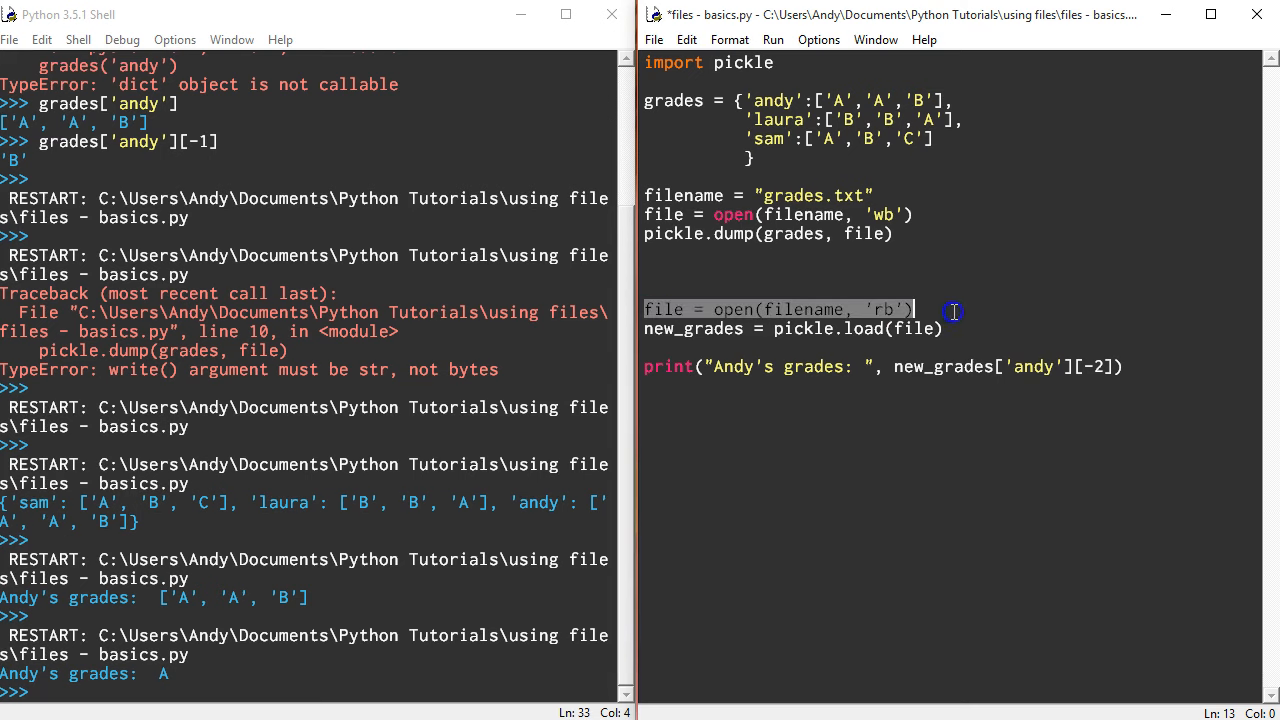
click(952, 328)
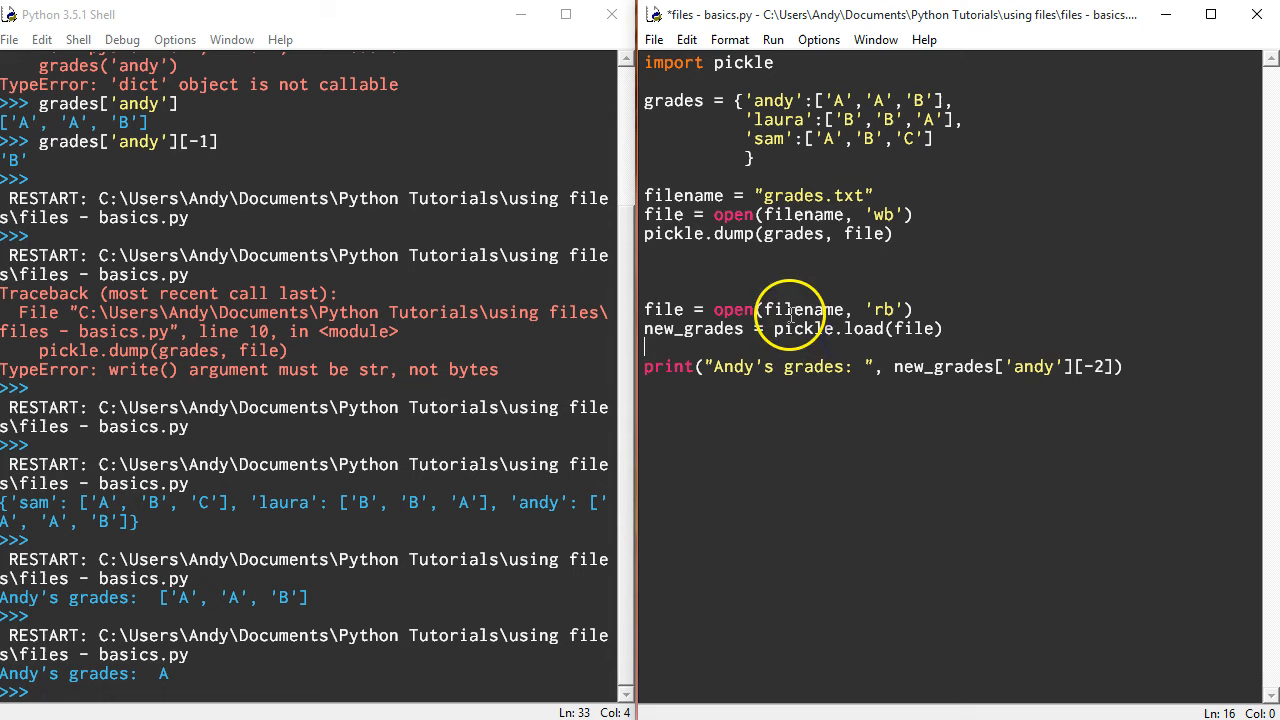
mouse_move(882, 330)
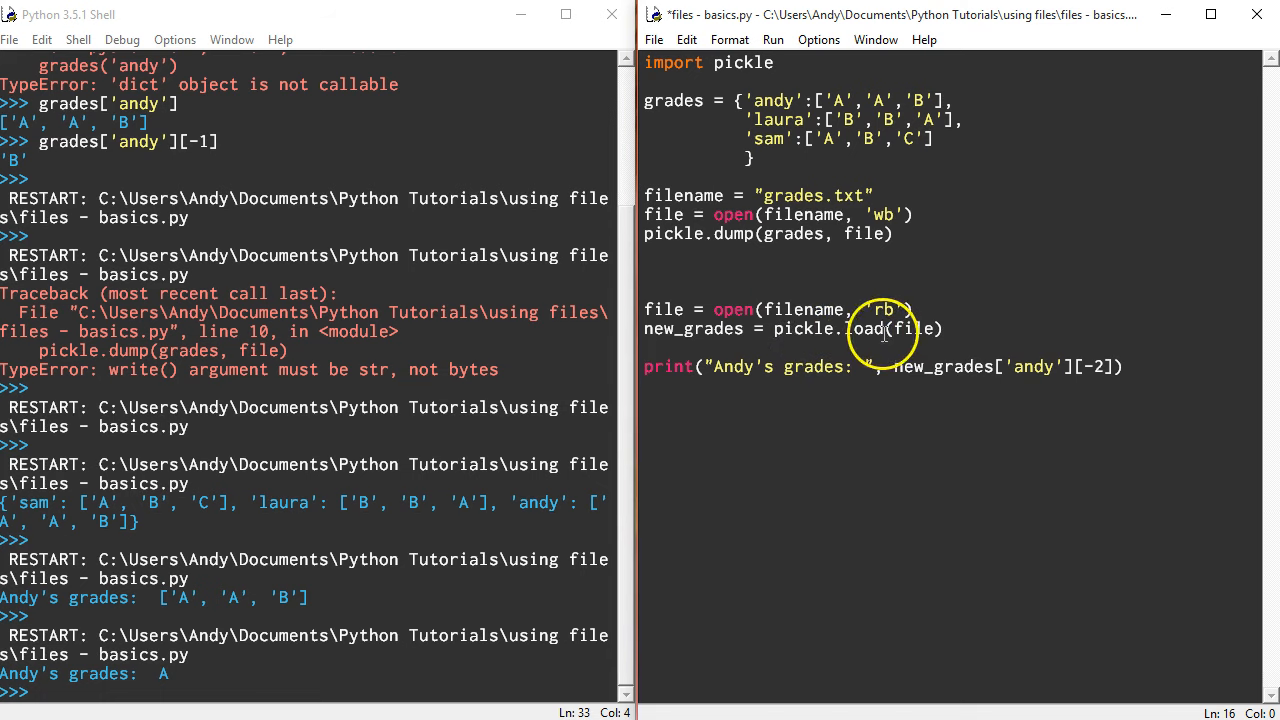
double_click(693, 328)
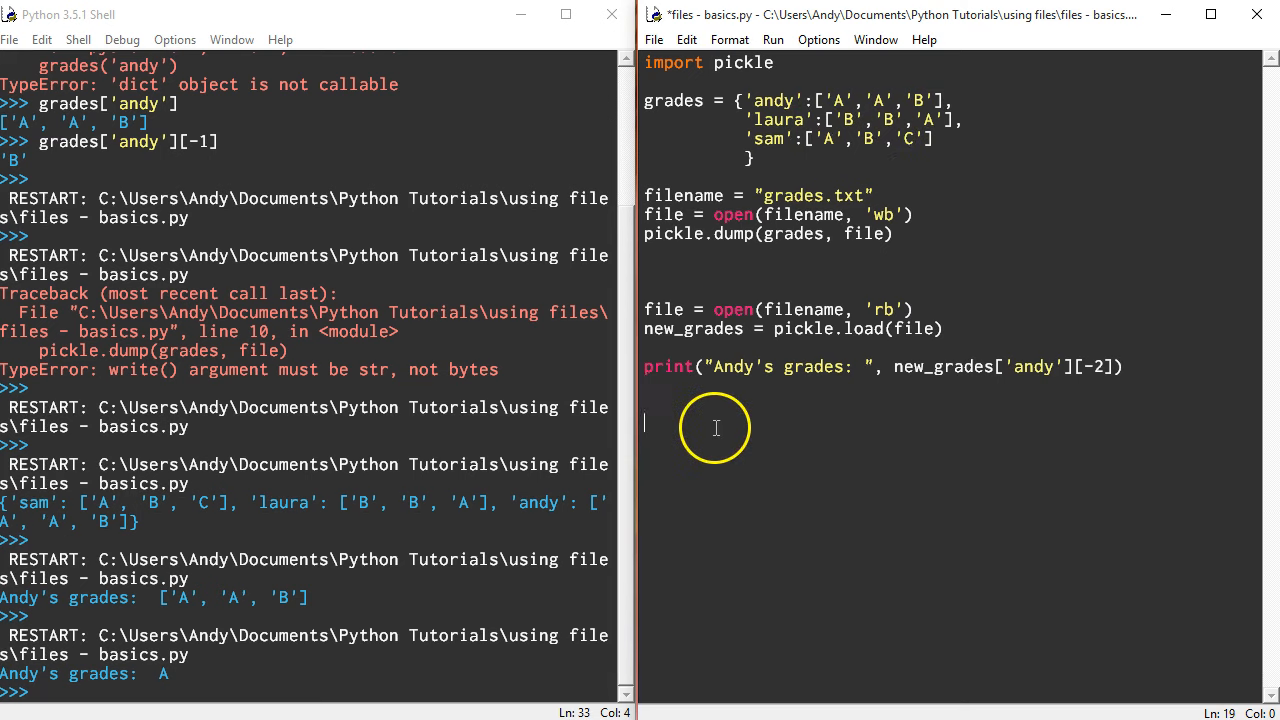
mouse_move(737, 178)
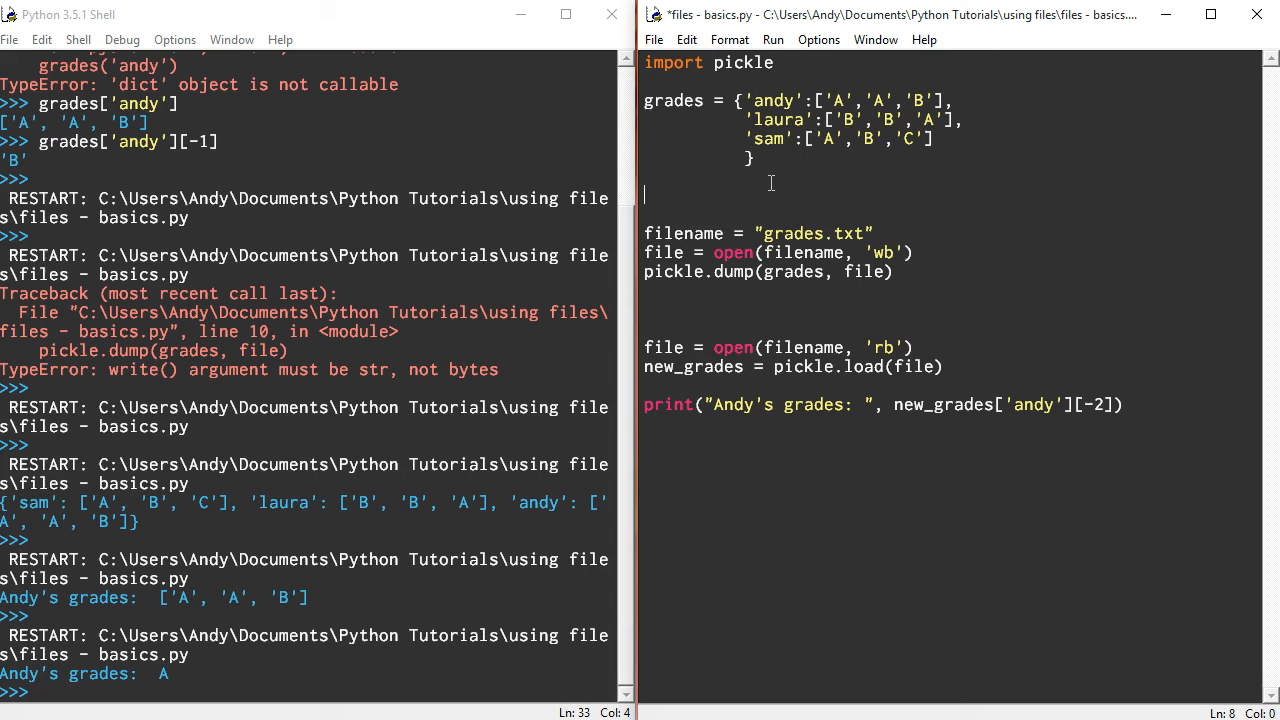
Add the line grades['andy'][-2] = 'A*' below the grades dictionary in basics.py
text(grades[)
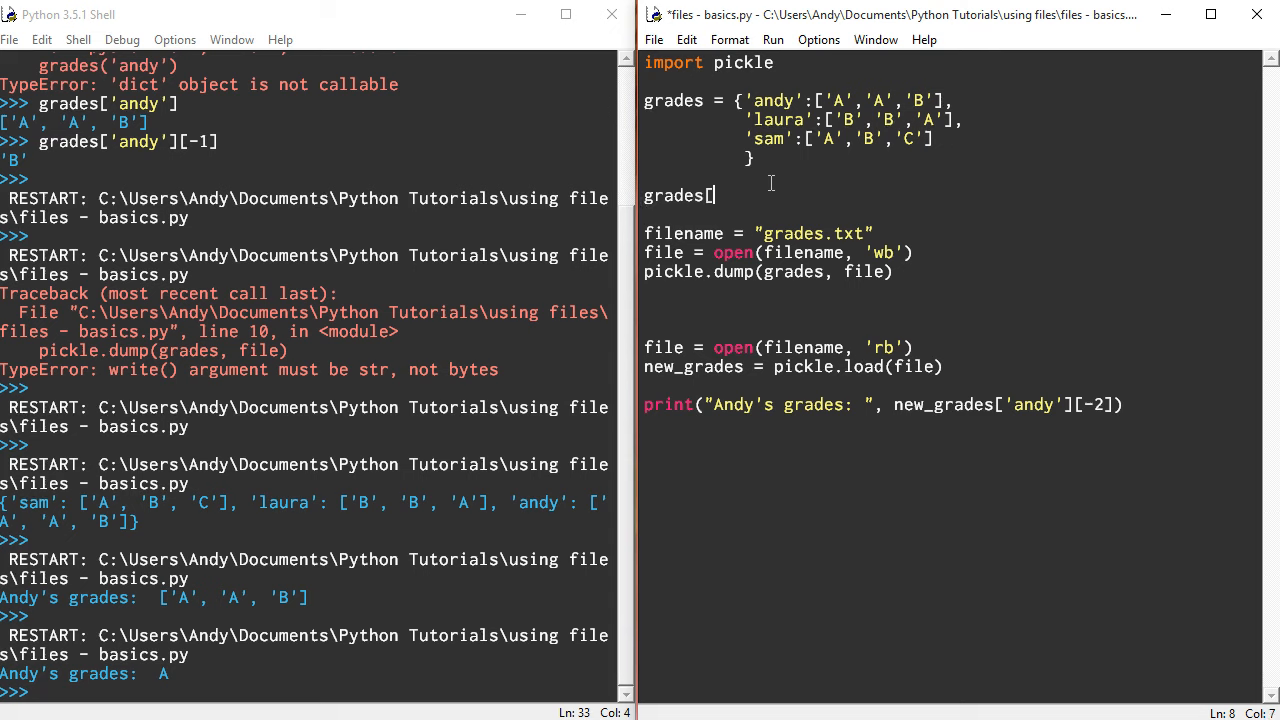
text('andy)
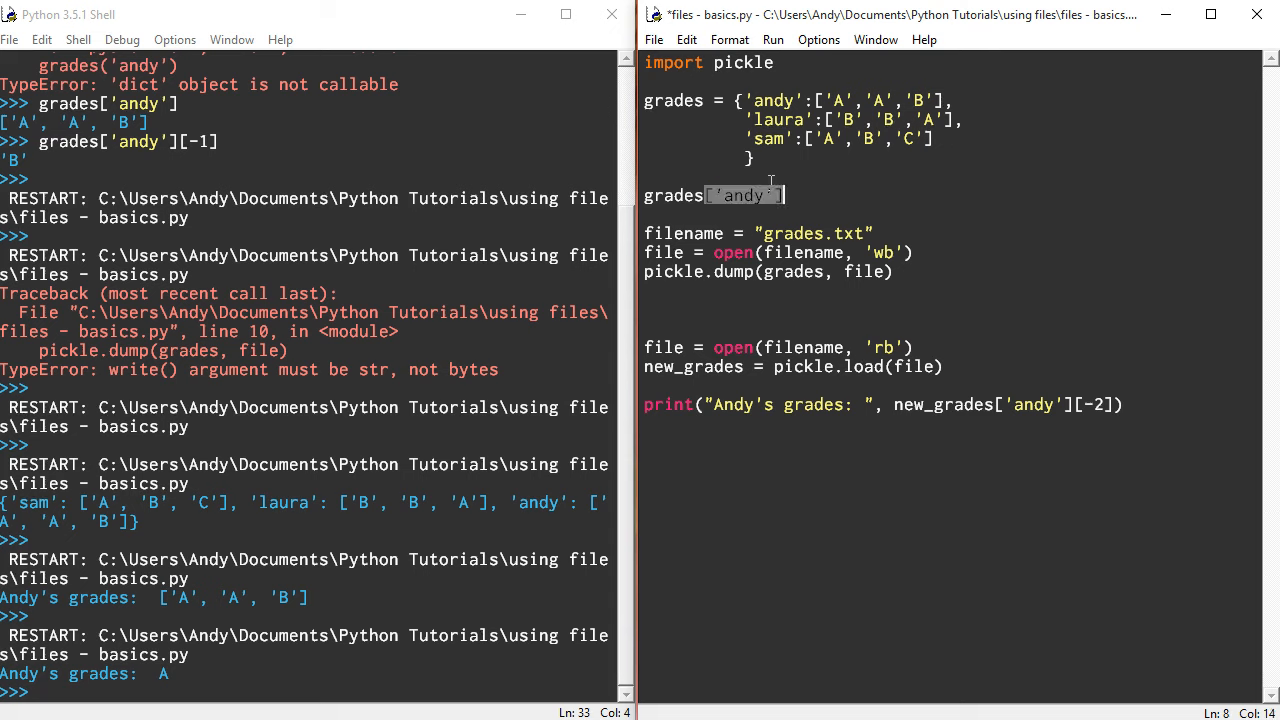
text([-2])
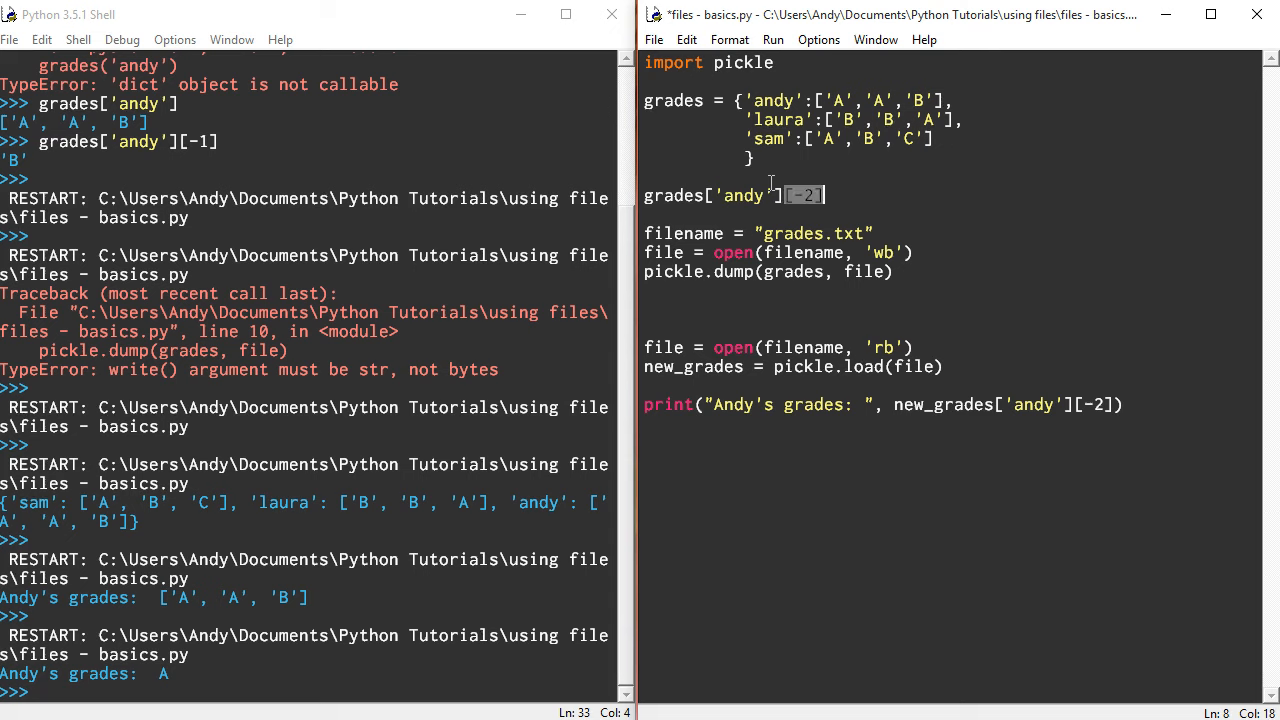
text(=)
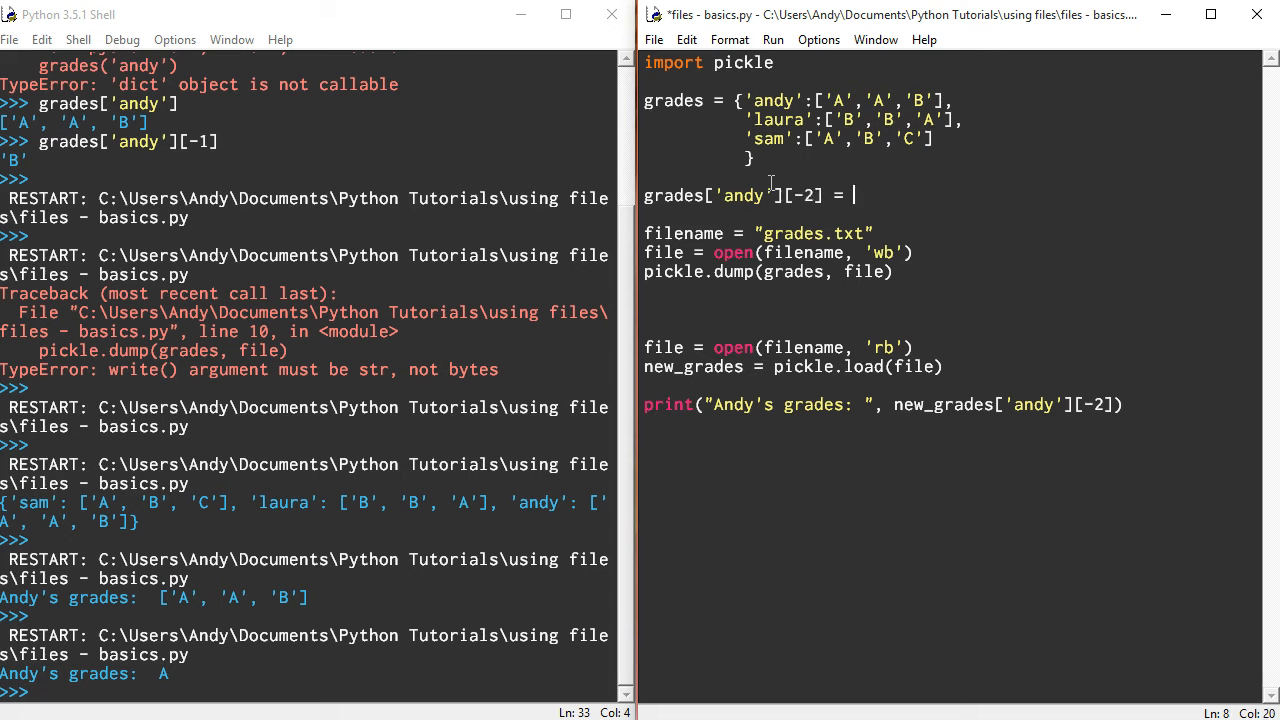
text(')
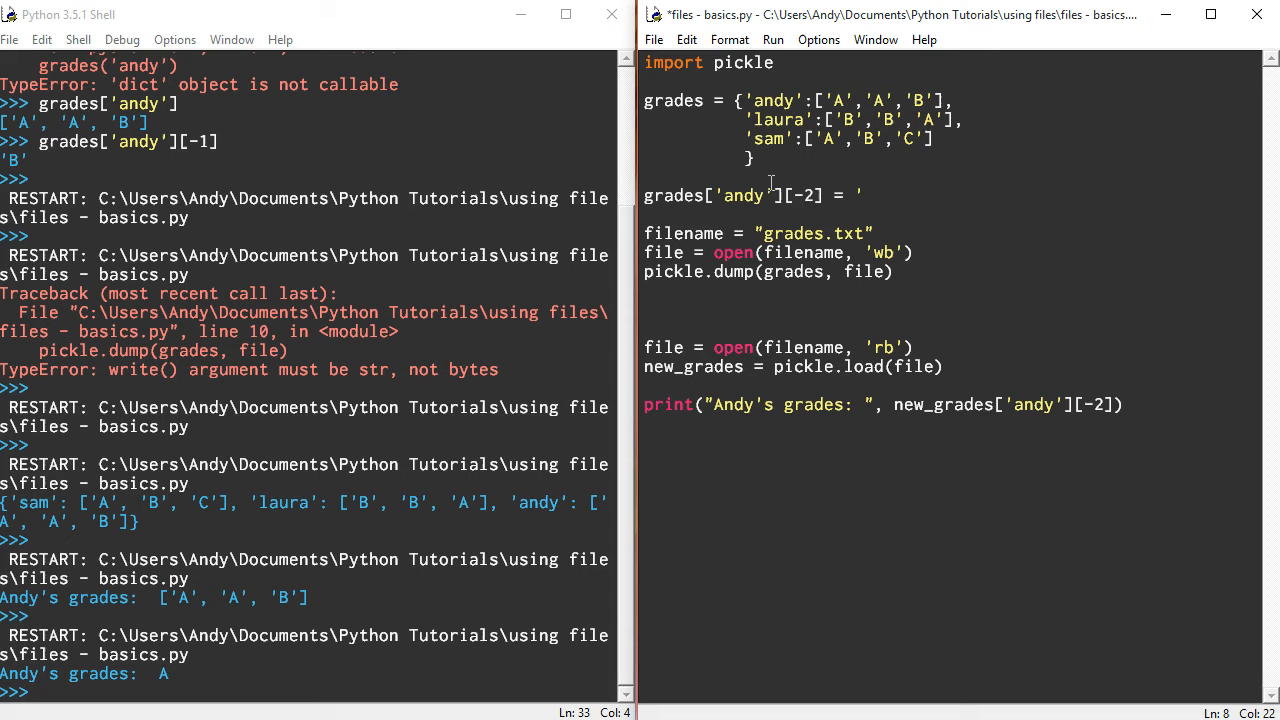
text(A)
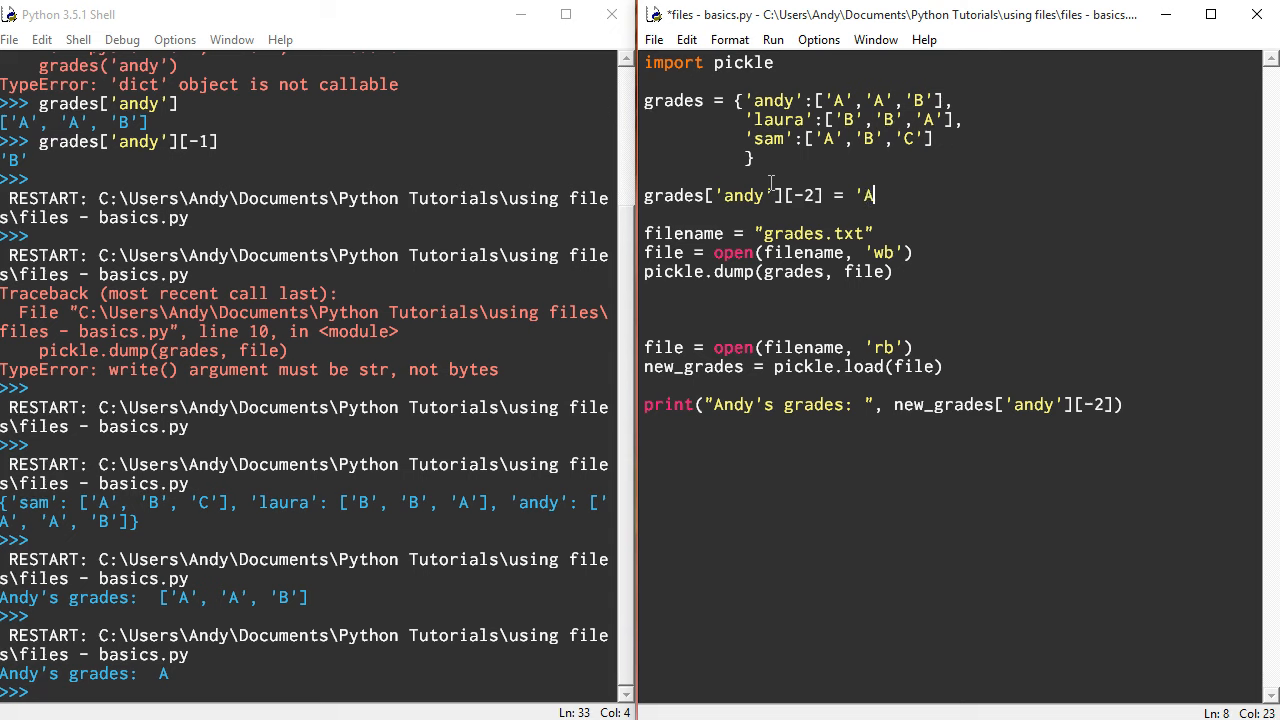
text(*)
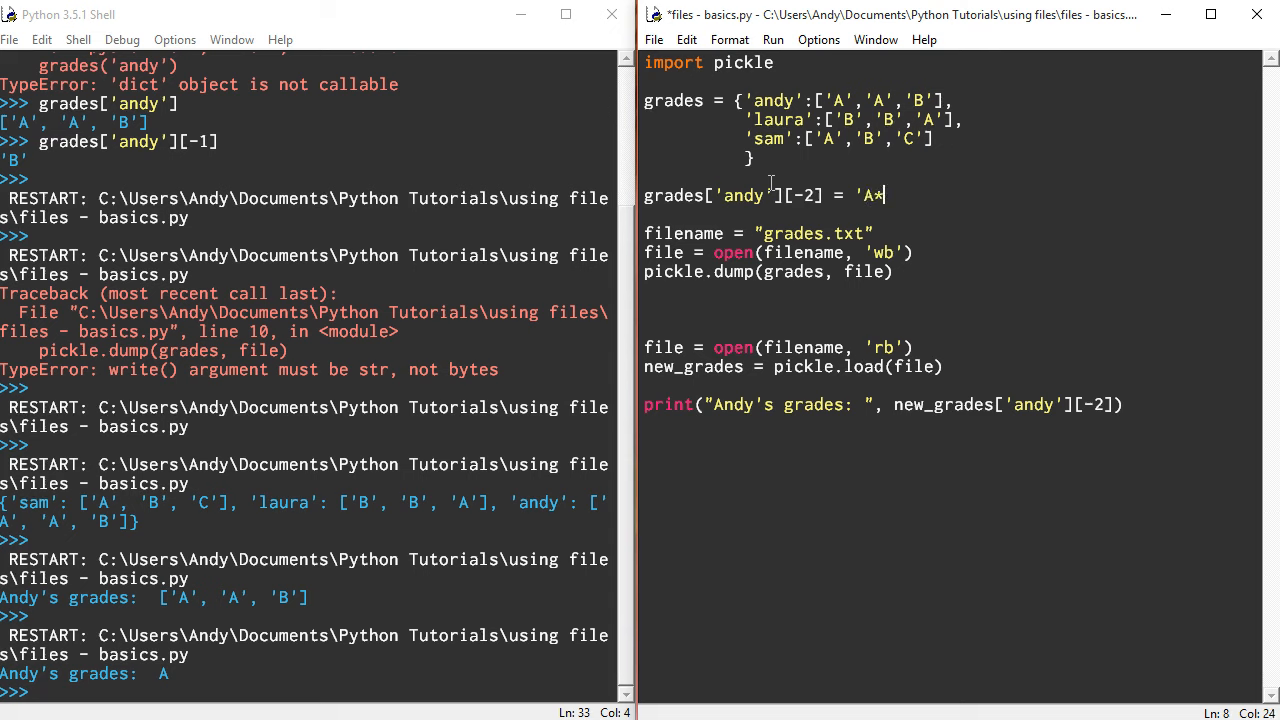
text(')
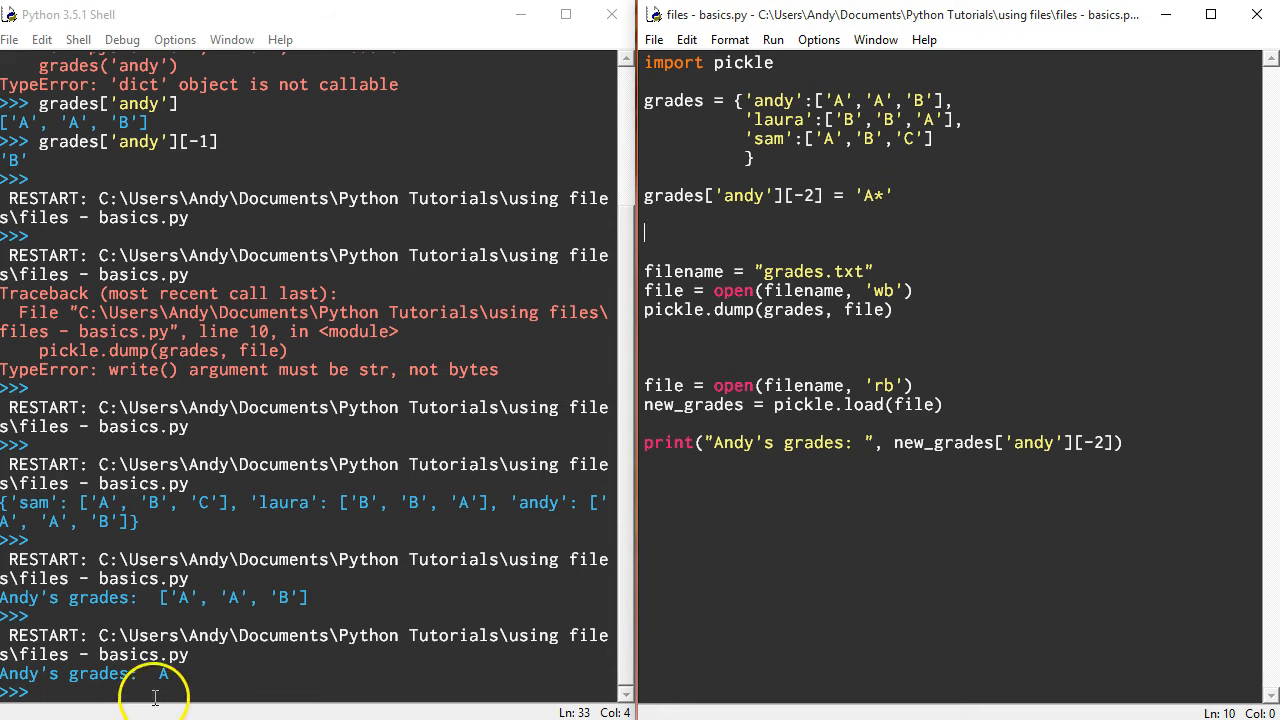
mouse_move(910, 100)
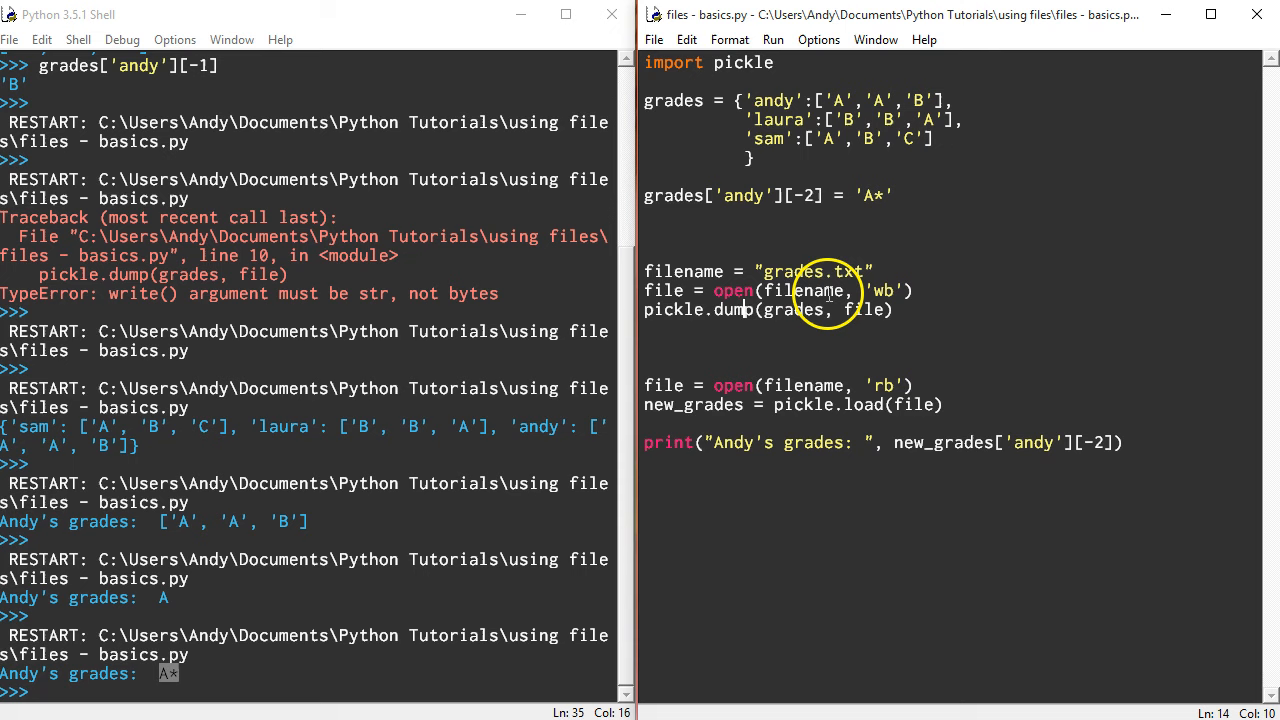
mouse_move(1014, 457)
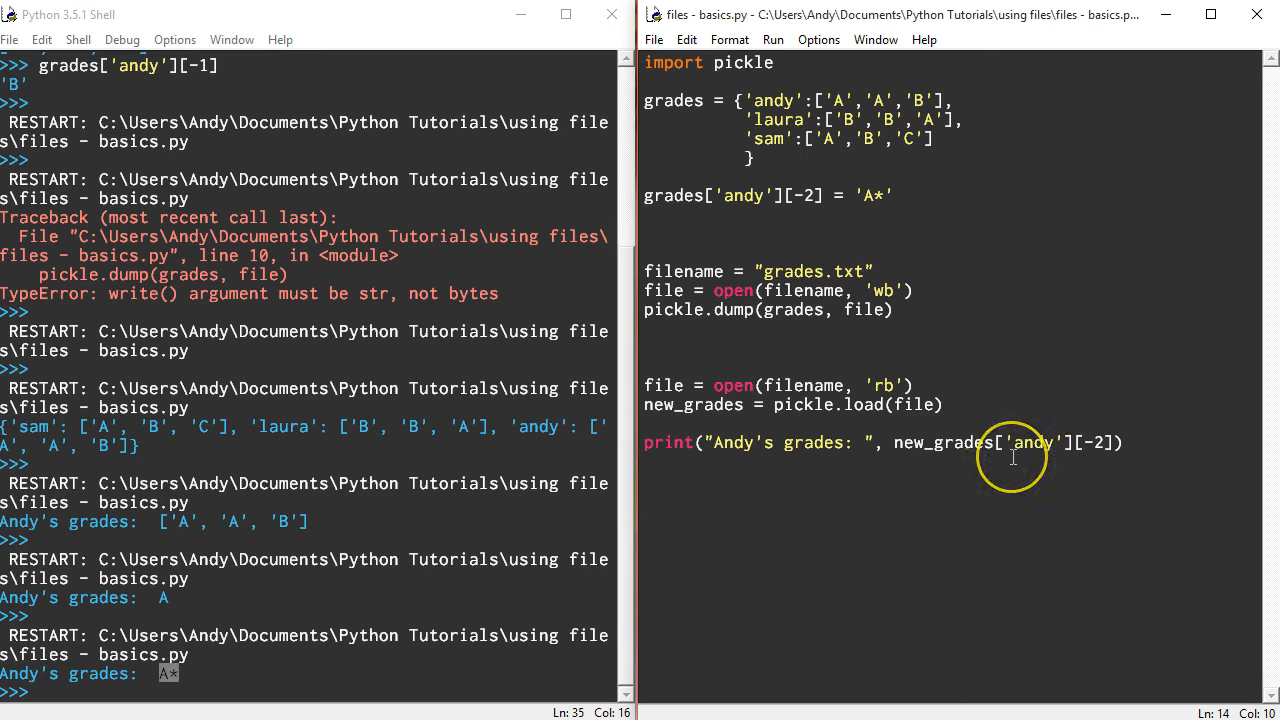